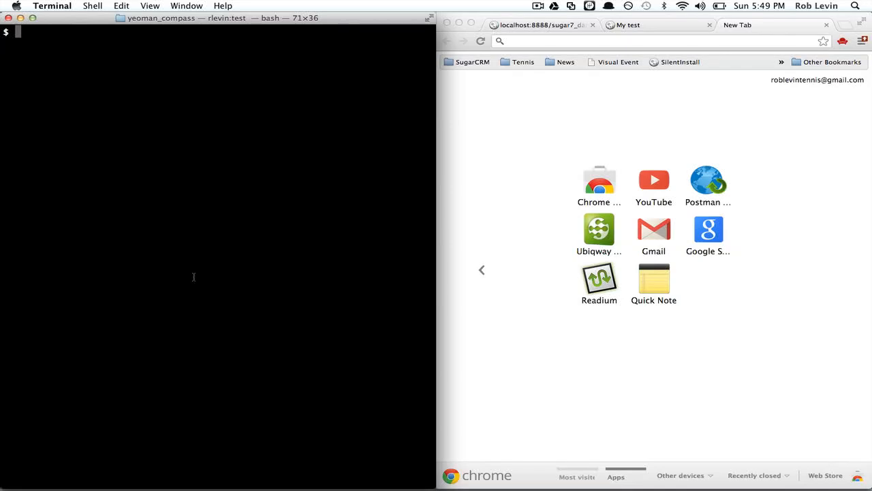
Run 'yeoman init' in Terminal, answering Y to include Twitter Bootstrap for Compass.
type("yeoman")
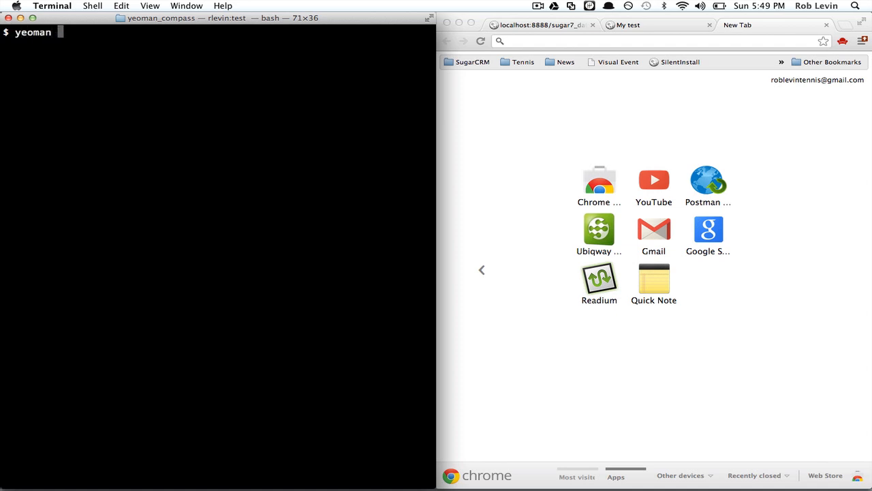
type("init")
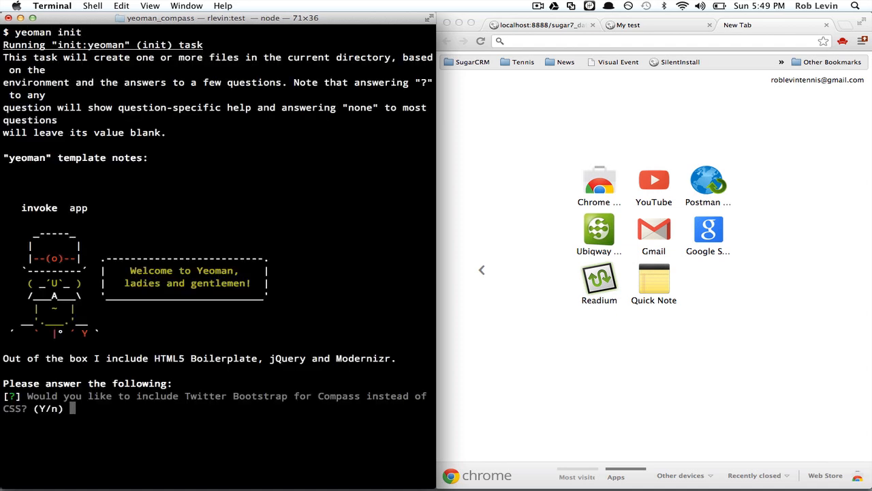
type("Y")
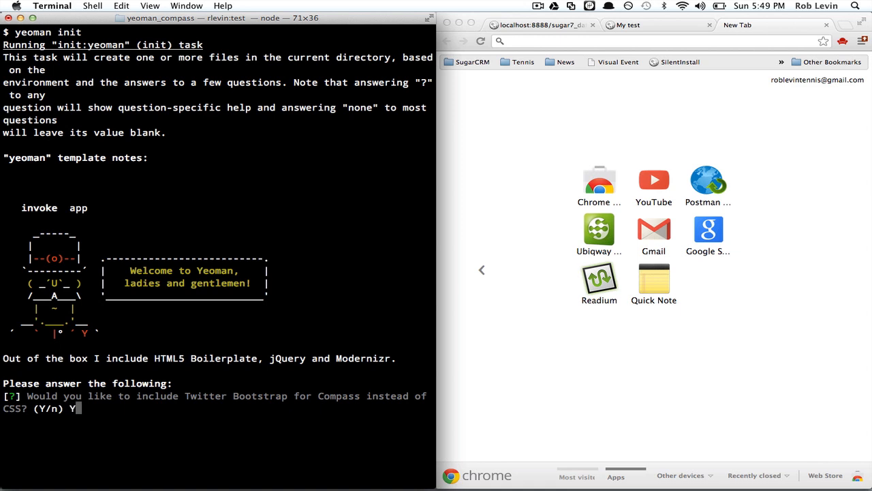
key("Return")
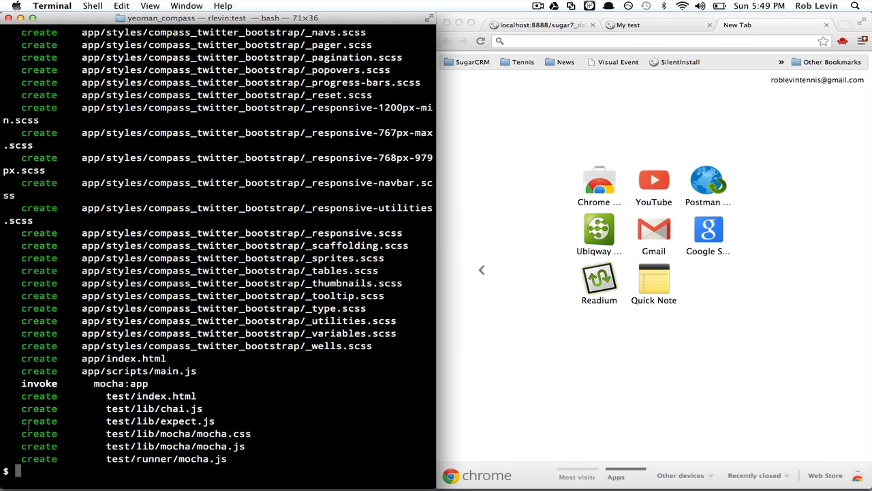
double_click(354, 232)
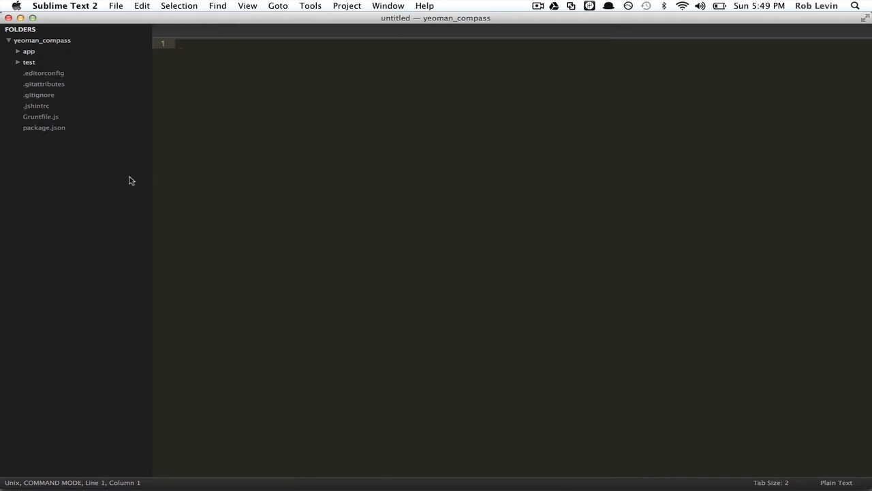
Open main.scss and _compass_twitter_bootstrap.scss from app/styles, and expand the compass_twitter_bootstrap folder.
left_click(29, 51)
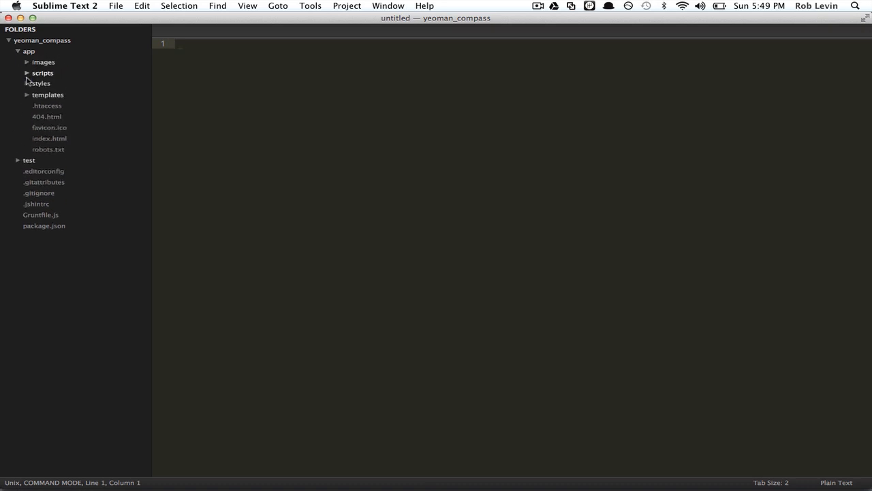
left_click(39, 83)
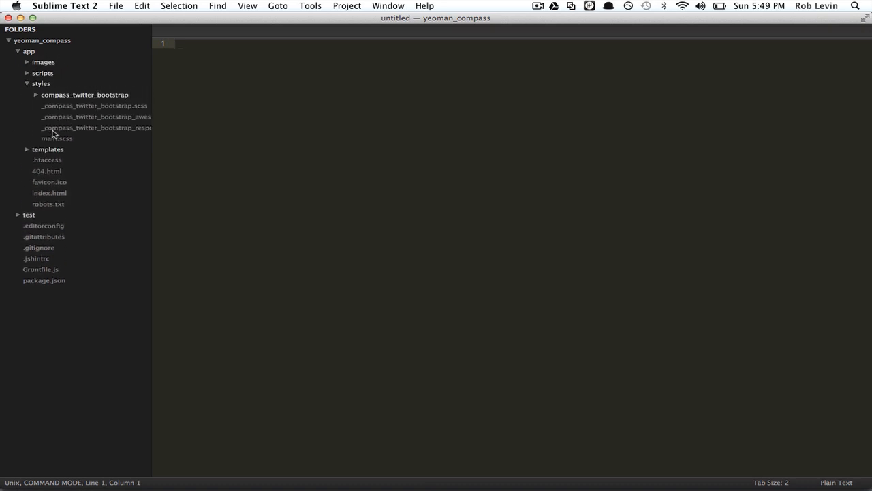
mouse_move(44, 116)
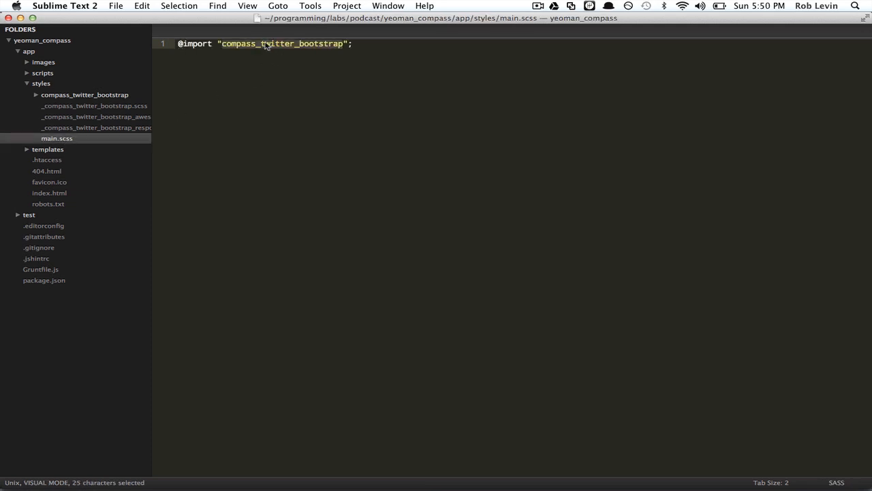
key("y")
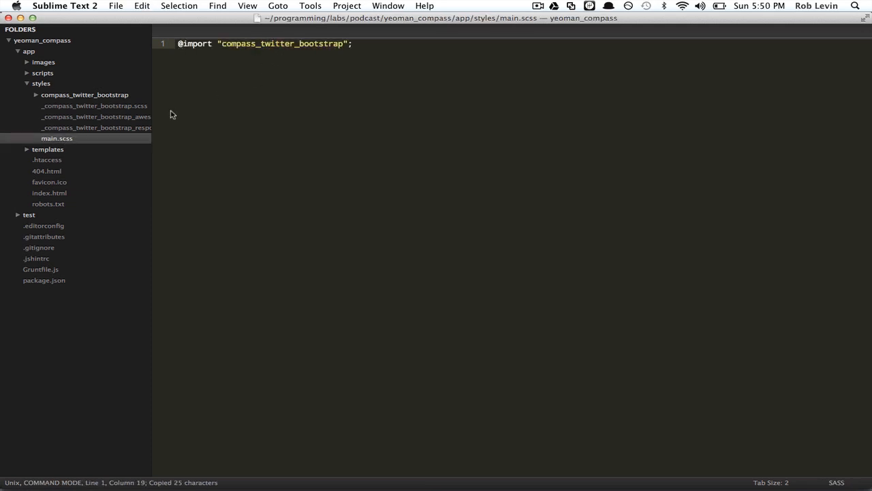
left_click(94, 105)
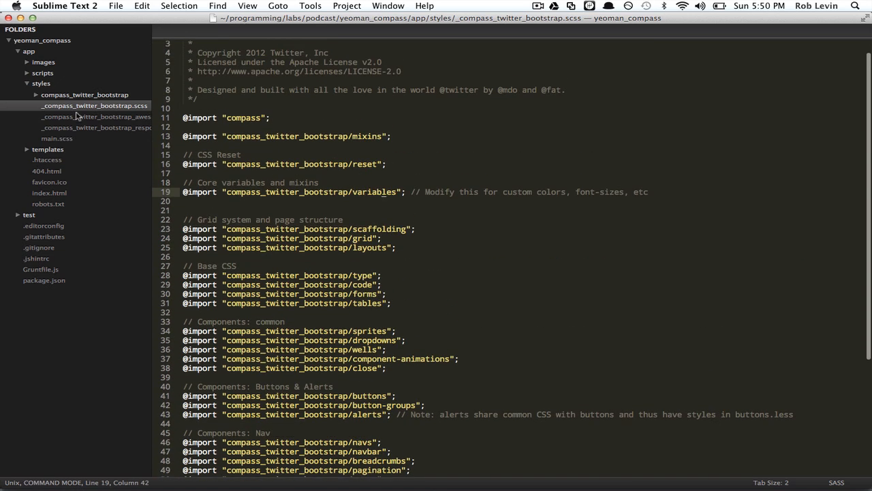
left_click(85, 94)
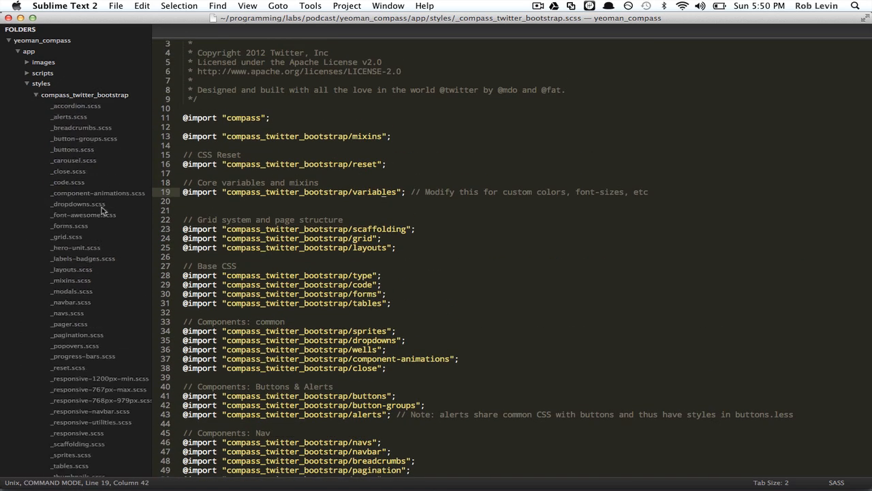
scroll("down", 3)
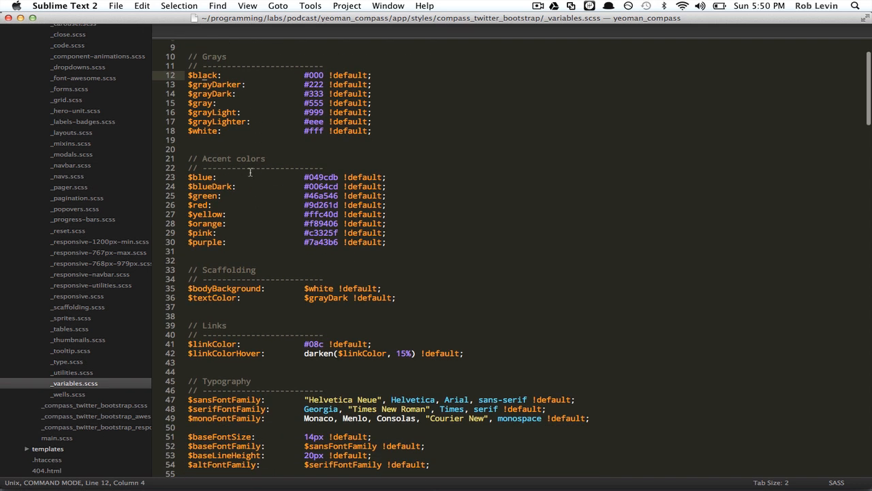
mouse_move(237, 285)
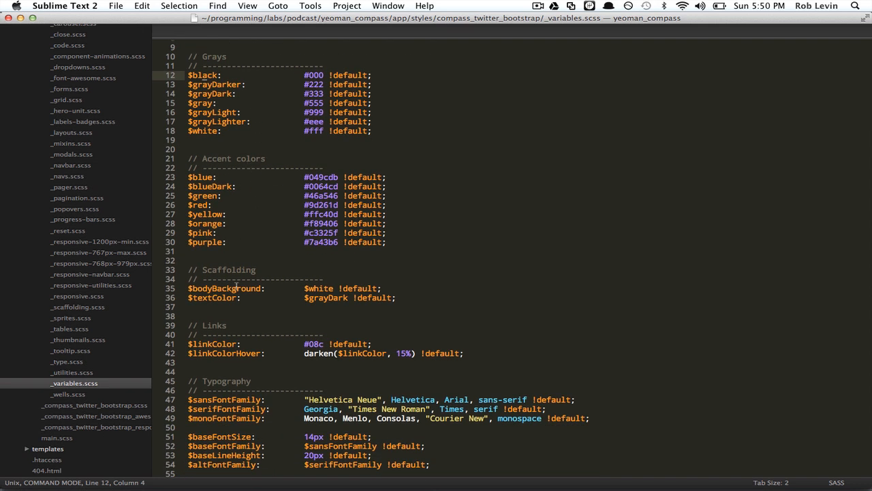
Scroll through the typography and table variables in _variables.scss, then open _tables.scss.
scroll("down", 3)
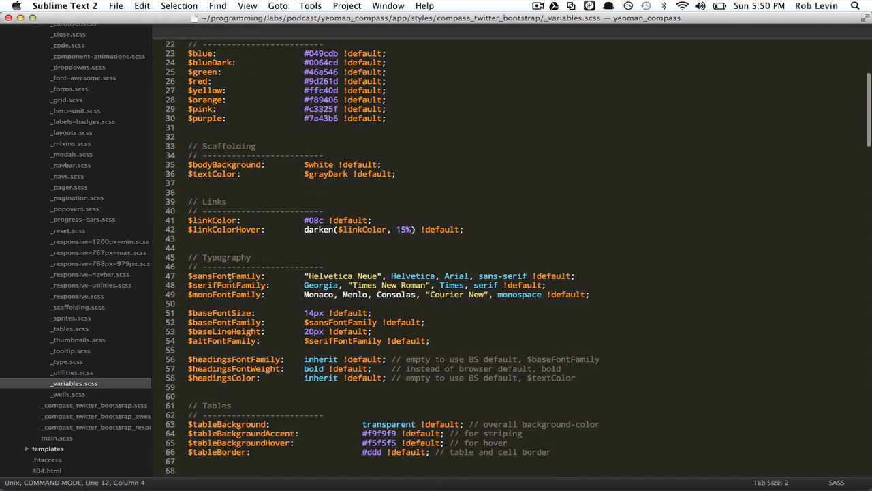
left_click(230, 275)
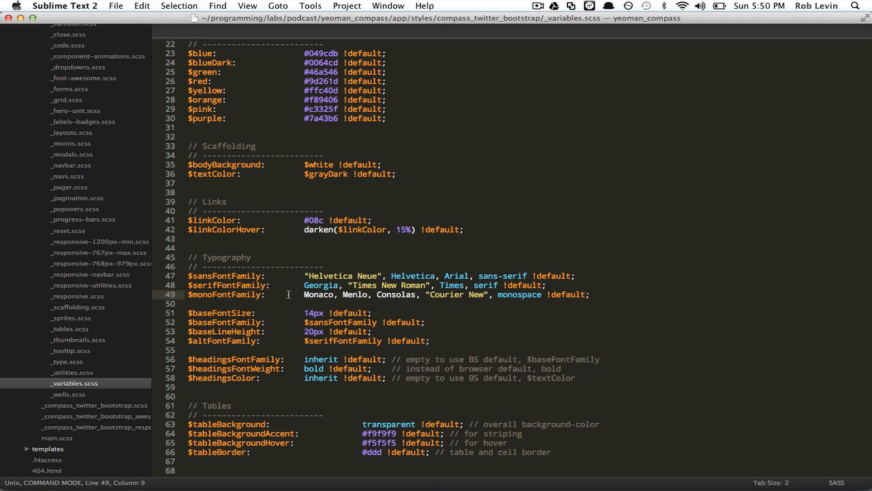
scroll("down", 3)
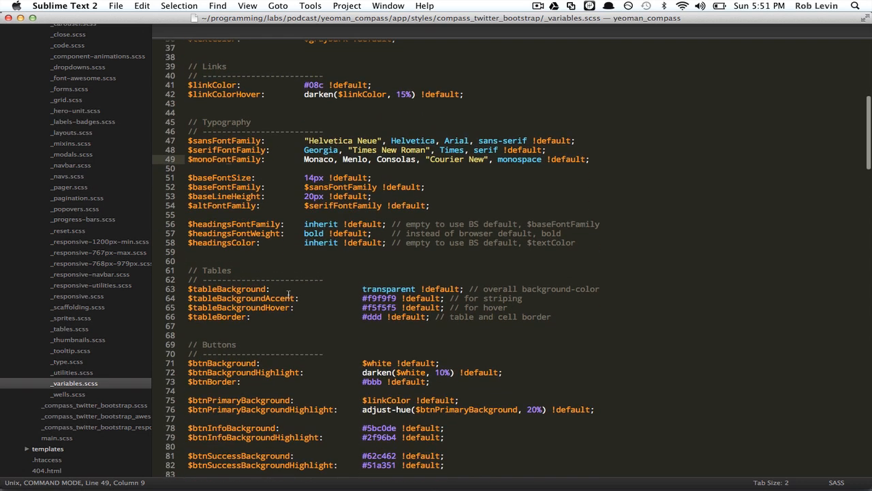
scroll("up", 3)
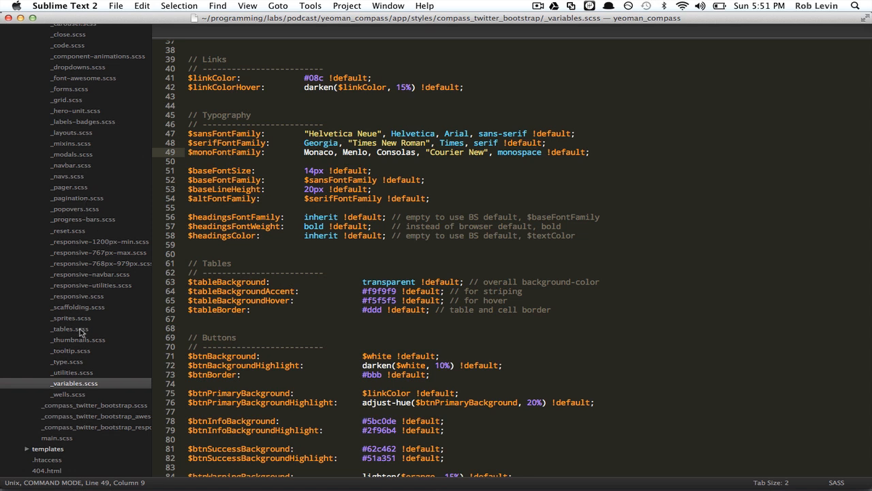
left_click(69, 328)
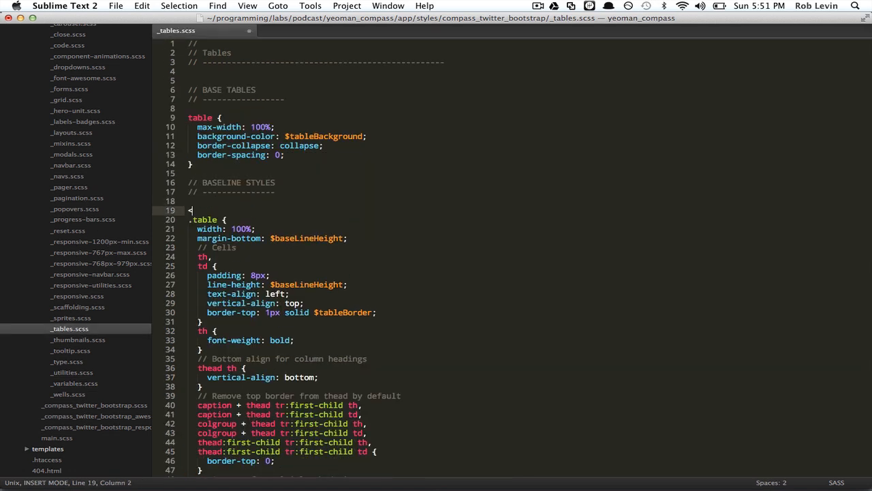
Type <table class="table table-bordered " on line 19 of _tables.scss, using autocomplete.
type("table class")
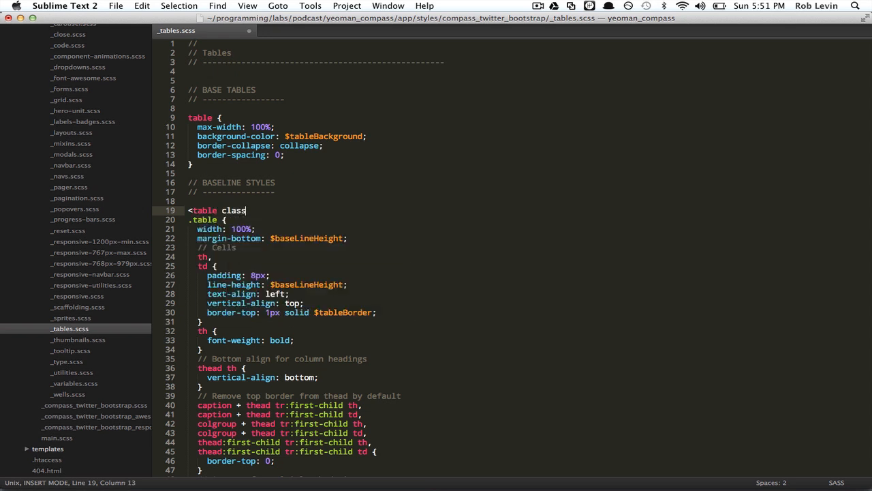
type("=\"table")
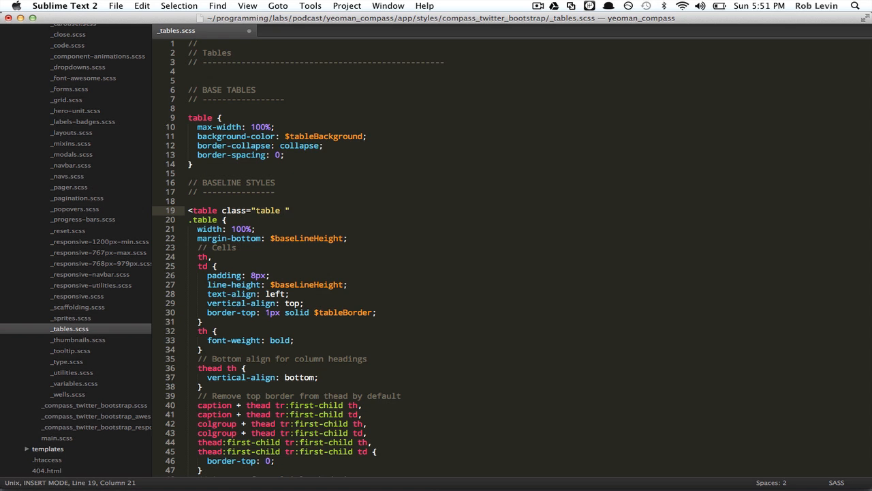
type("table")
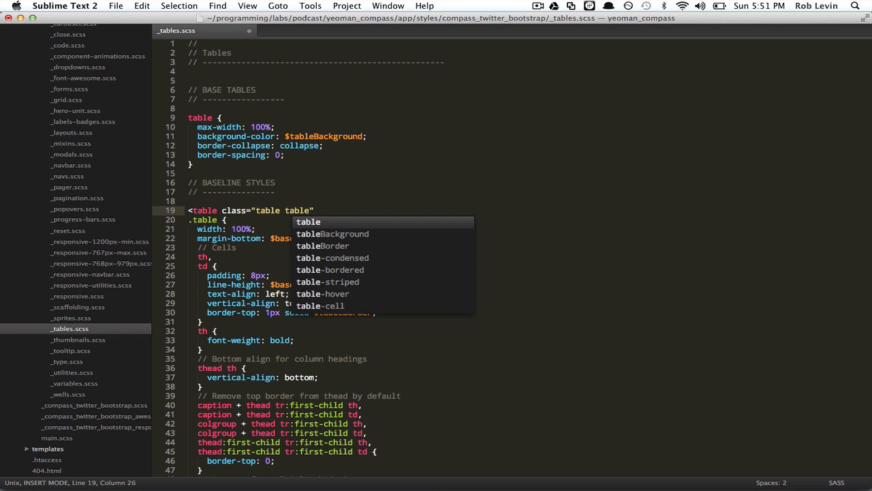
mouse_move(347, 272)
type("-bordered ")
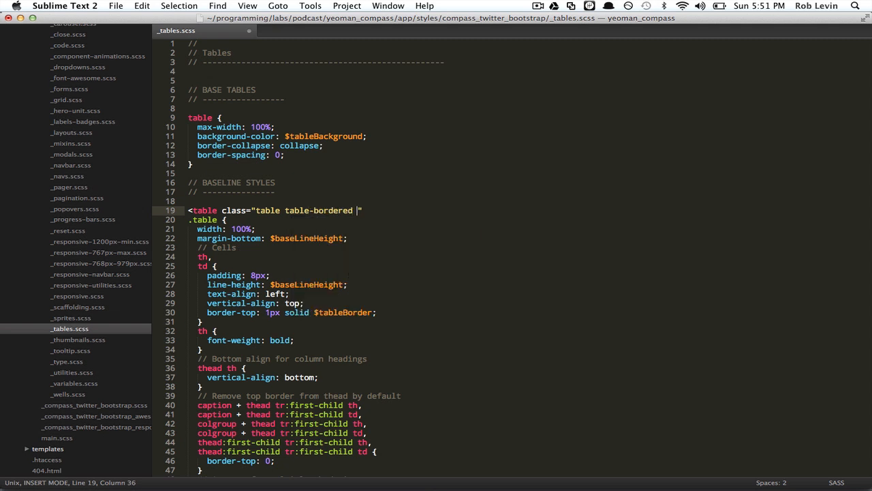
type("table")
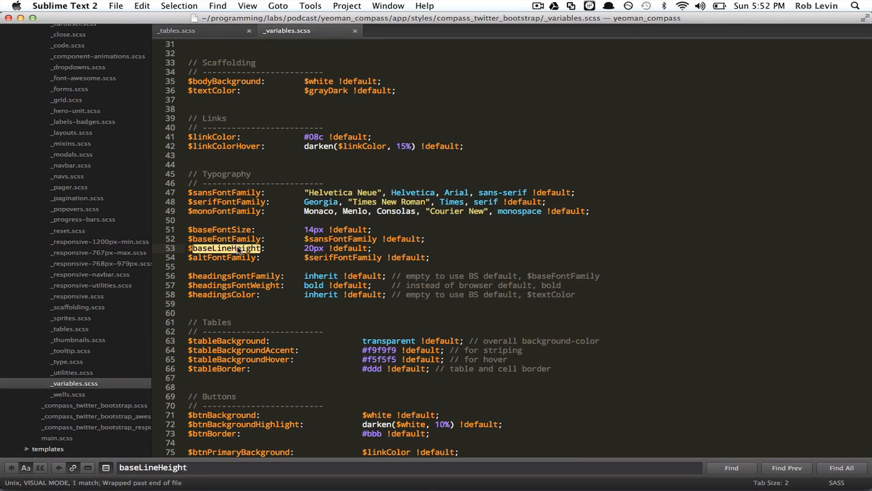
key("escape")
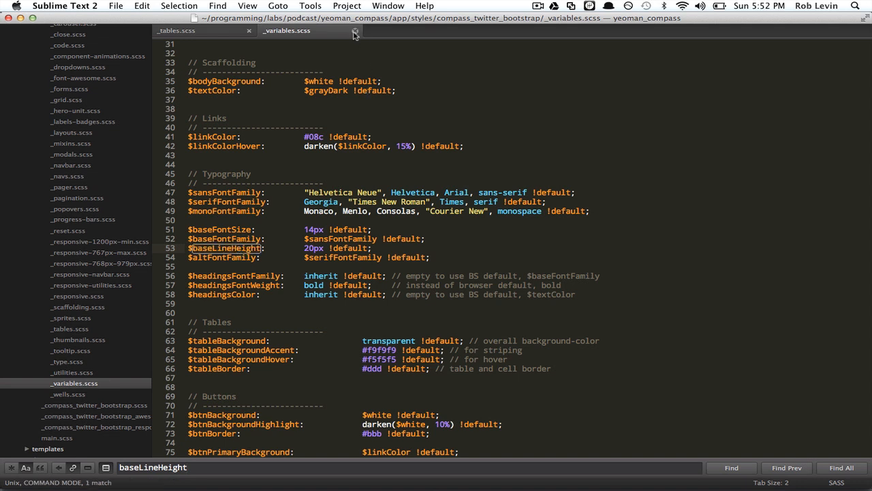
left_click(354, 32)
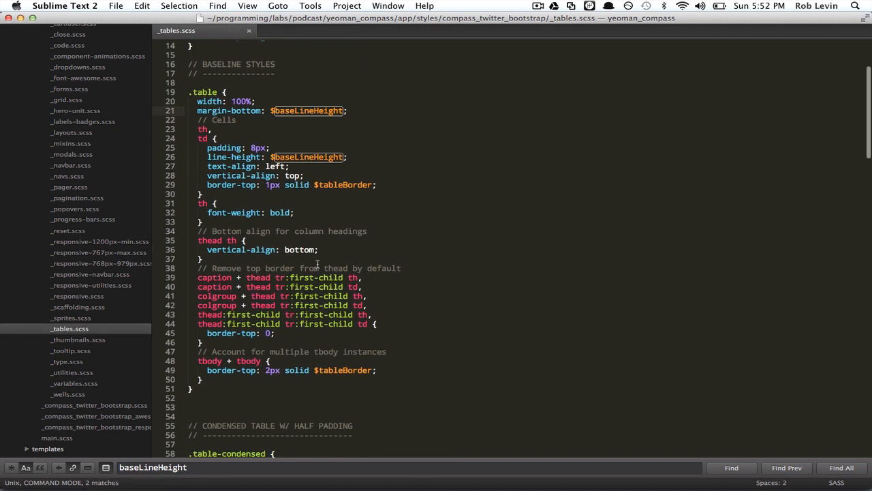
scroll("down", 3)
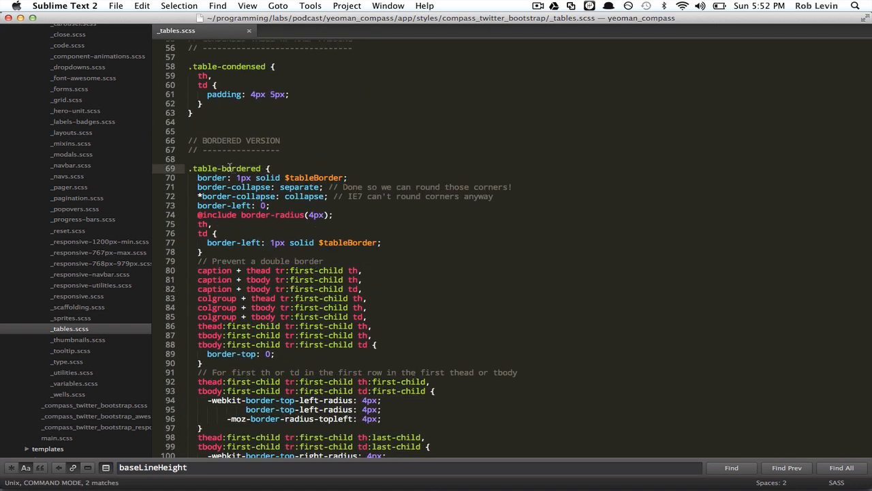
scroll("down", 3)
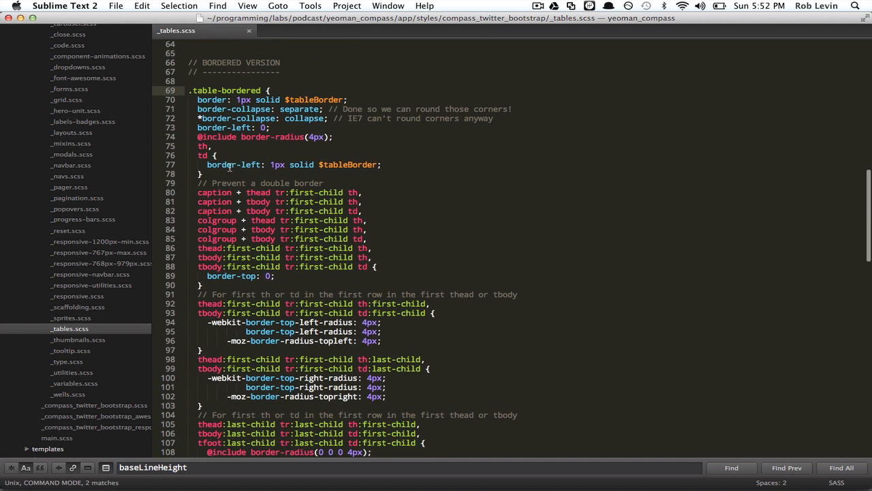
scroll("down", 3)
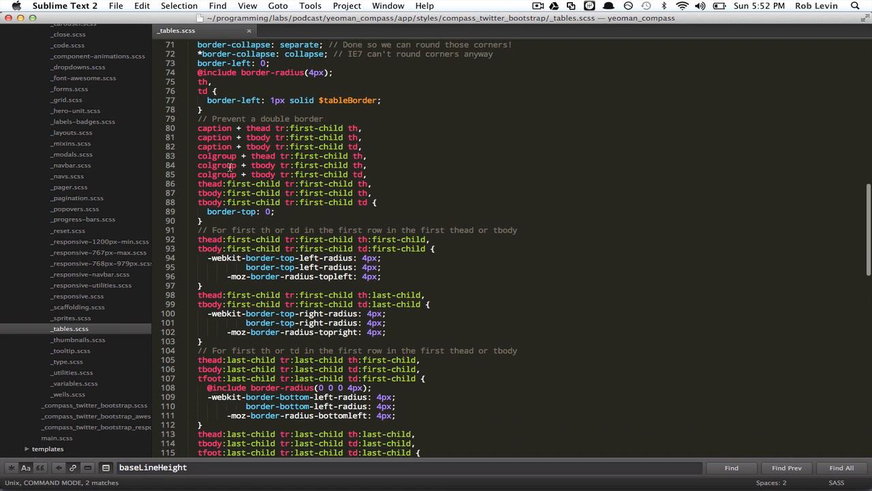
scroll("down", 3)
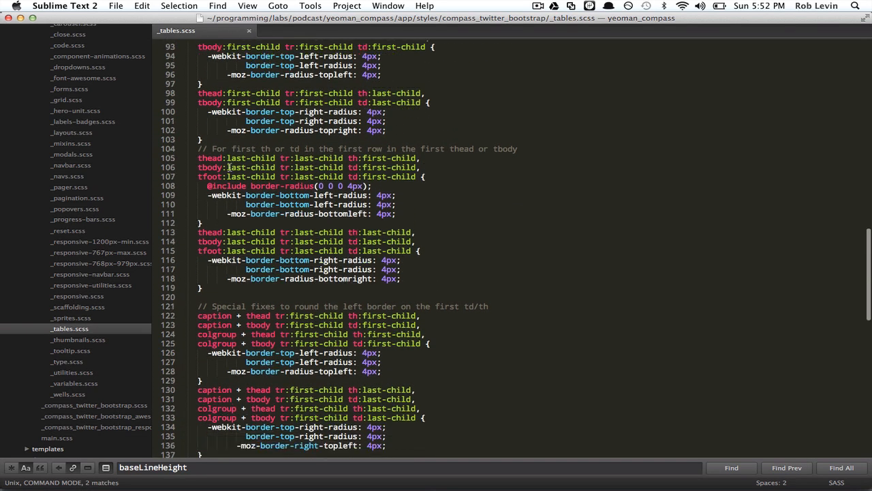
scroll("down", 3)
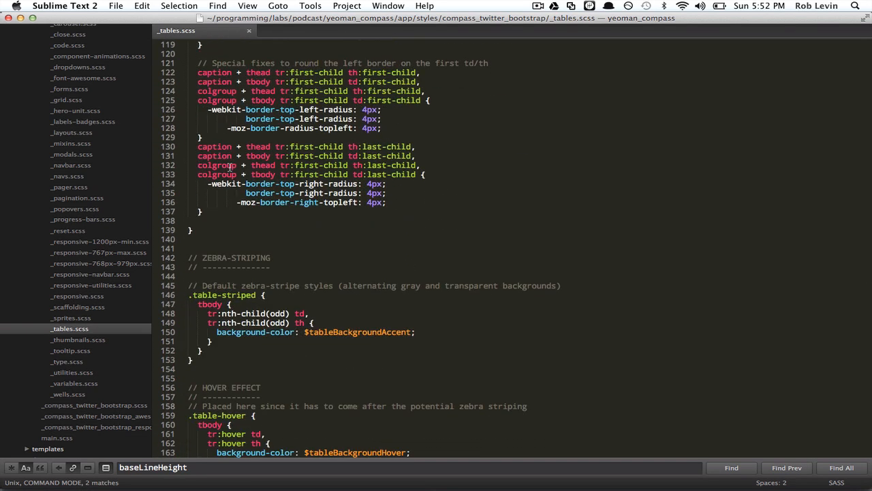
scroll("down", 3)
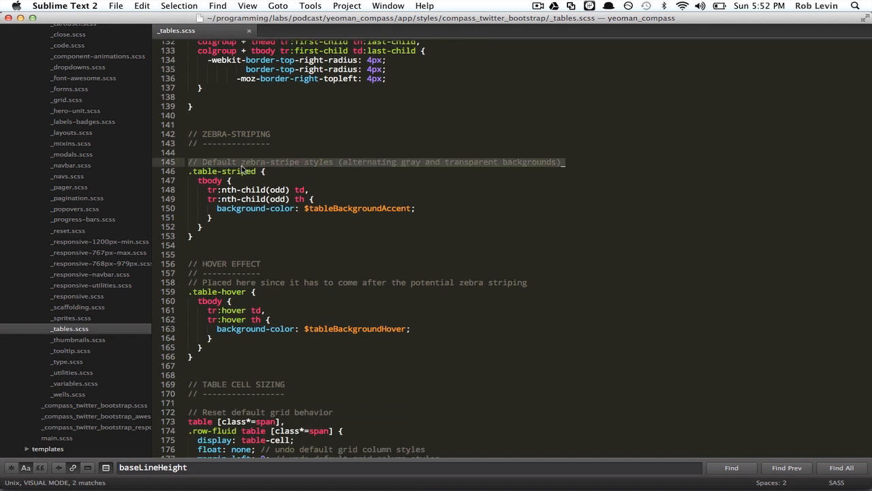
key("escape")
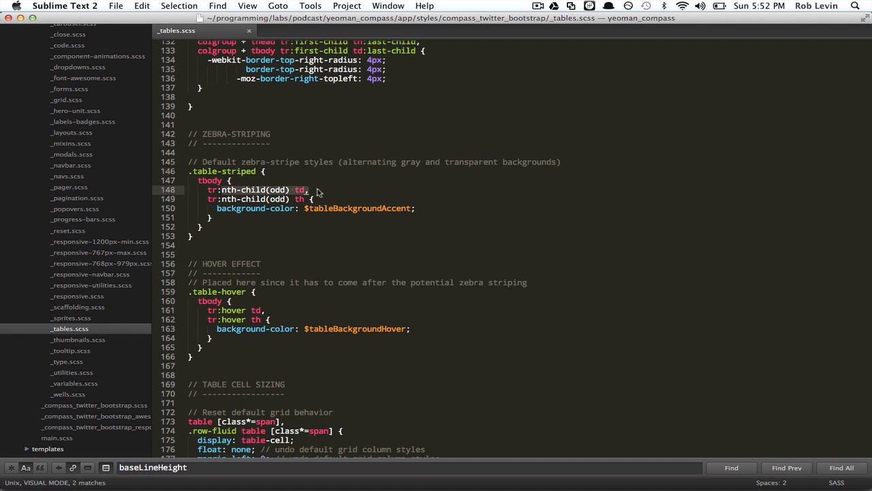
scroll("down", 3)
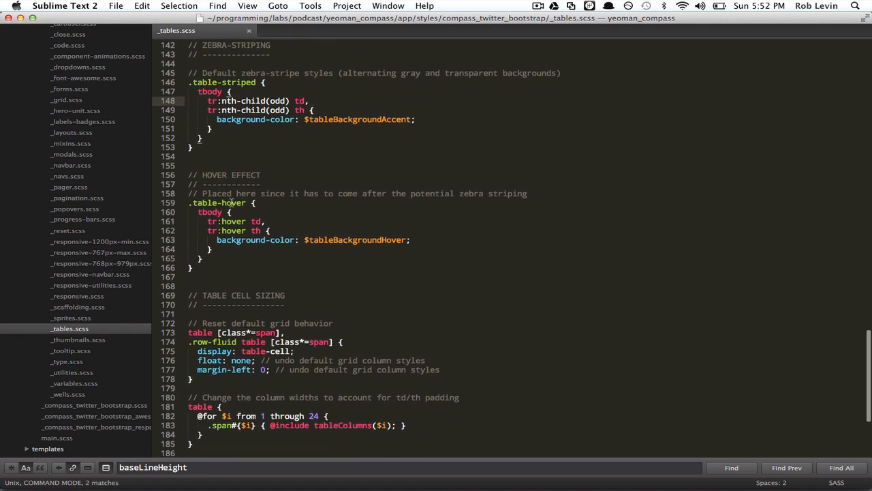
scroll("down", 3)
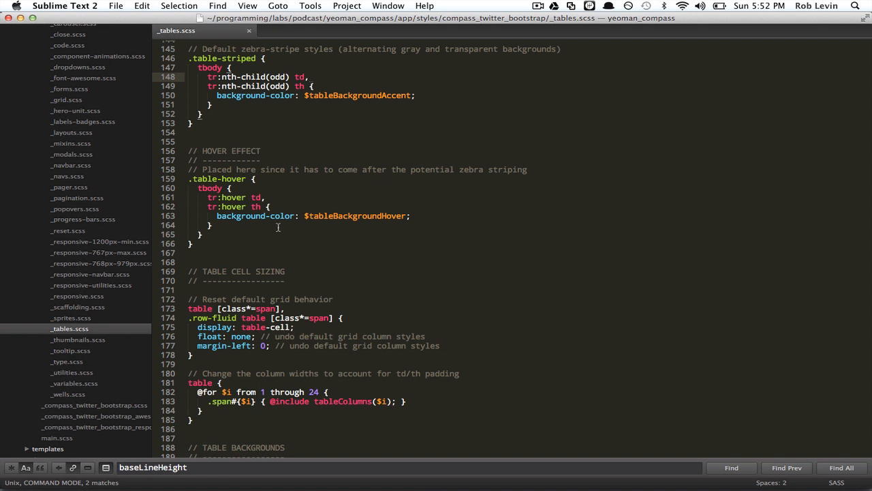
mouse_move(167, 194)
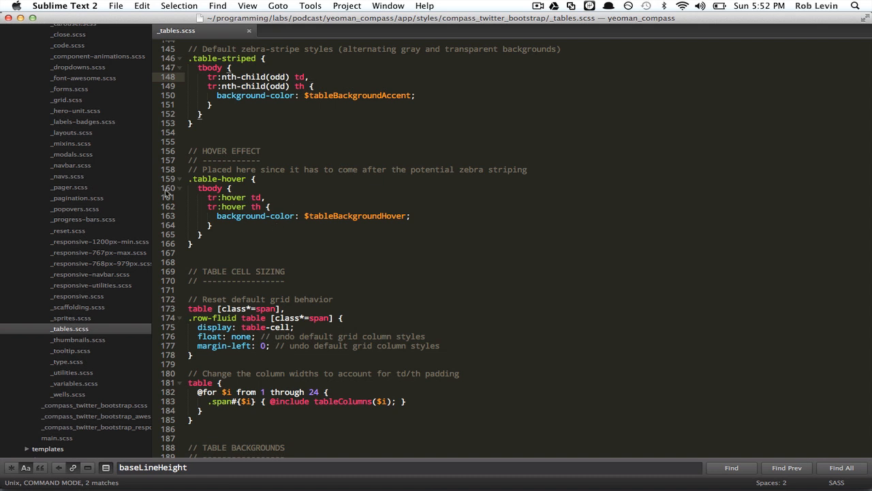
mouse_move(99, 136)
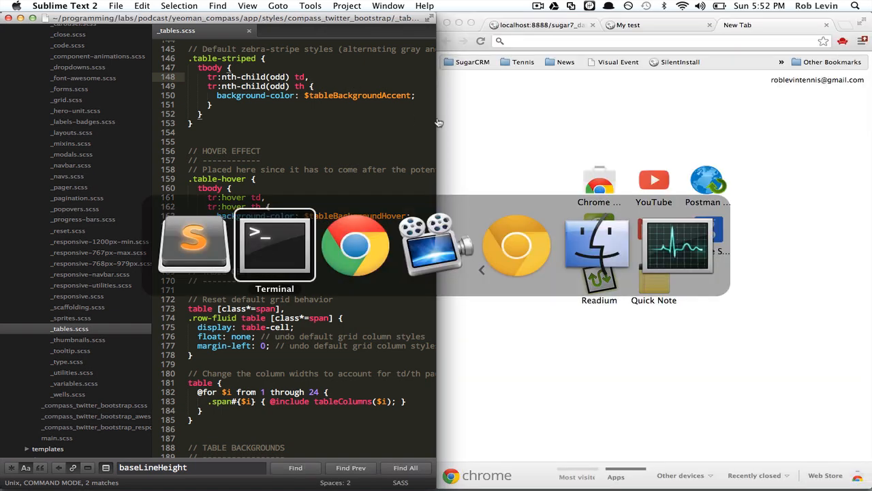
Launch 'yeoman server' in Terminal, then return to the stylesheet in Sublime Text.
left_click(275, 246)
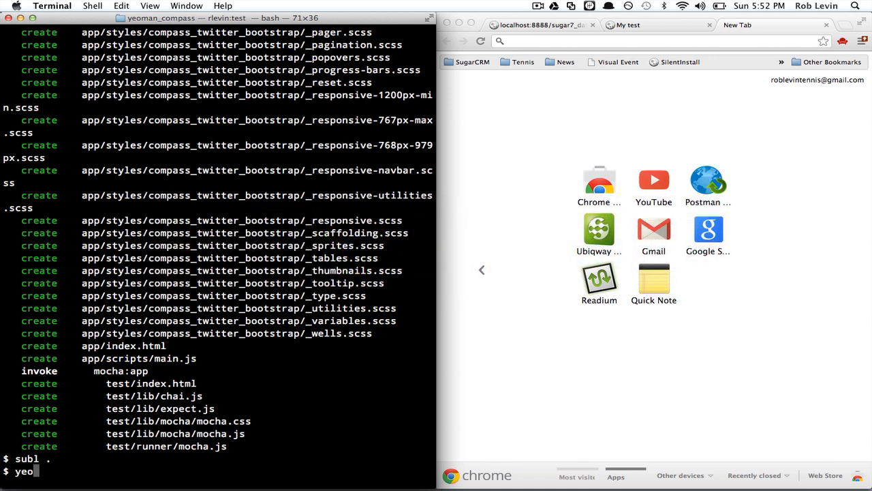
type("man server")
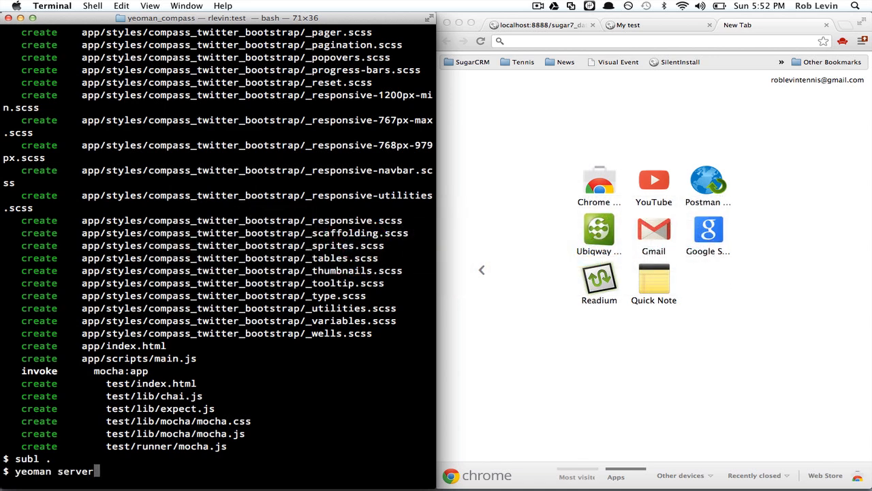
key("Return")
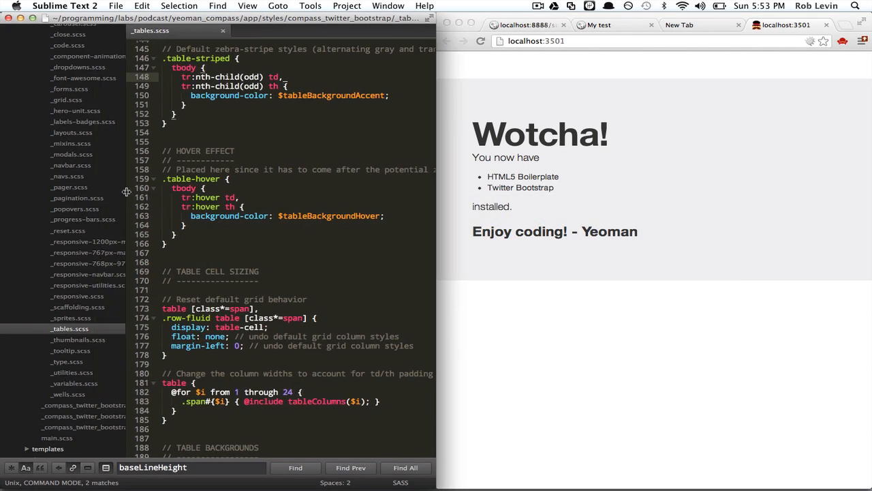
left_click(72, 133)
type("body {")
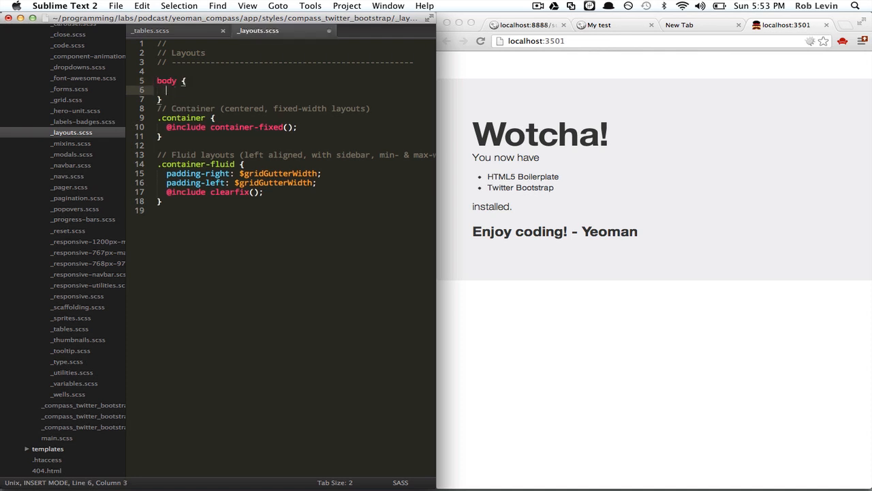
Add body { border: 1px solid red; margin-top: 200px; } to _layouts.scss, then delete it.
type("border:")
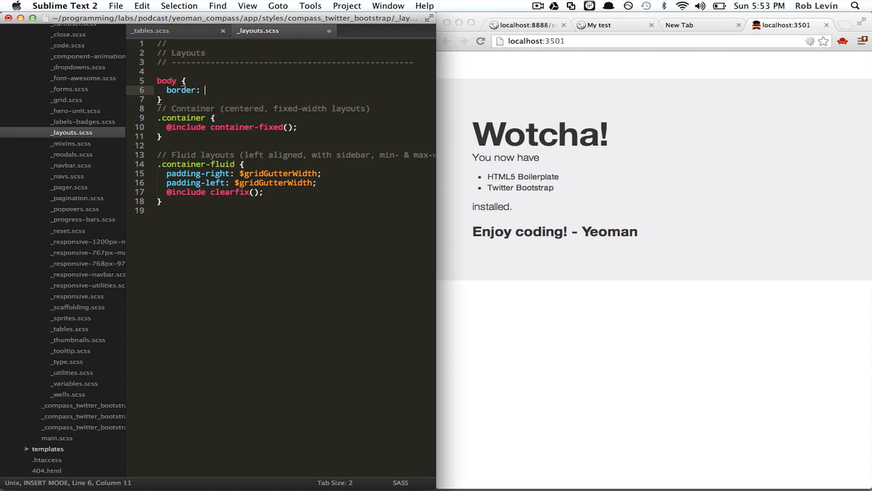
type("1px solid red;")
type("margin-top")
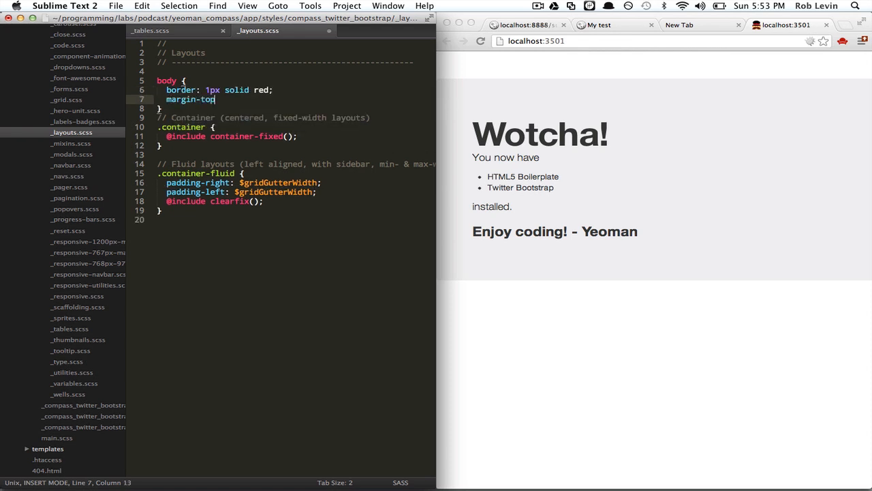
type(": 200px;")
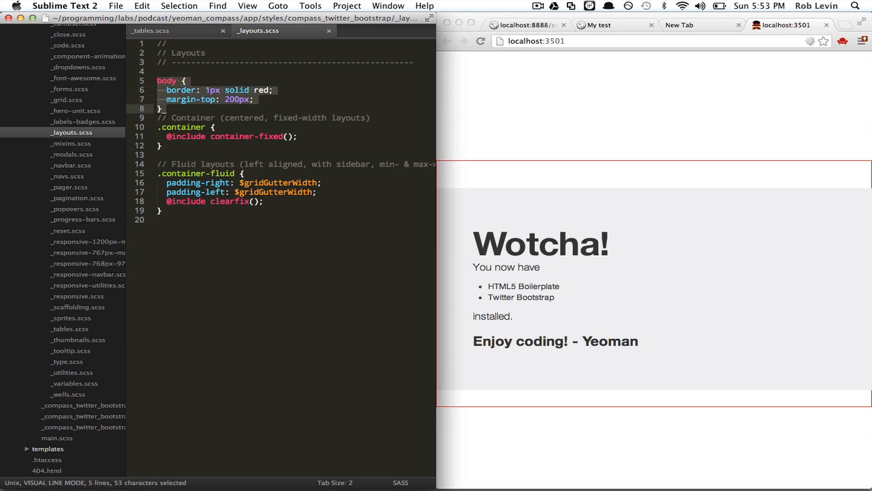
key("delete")
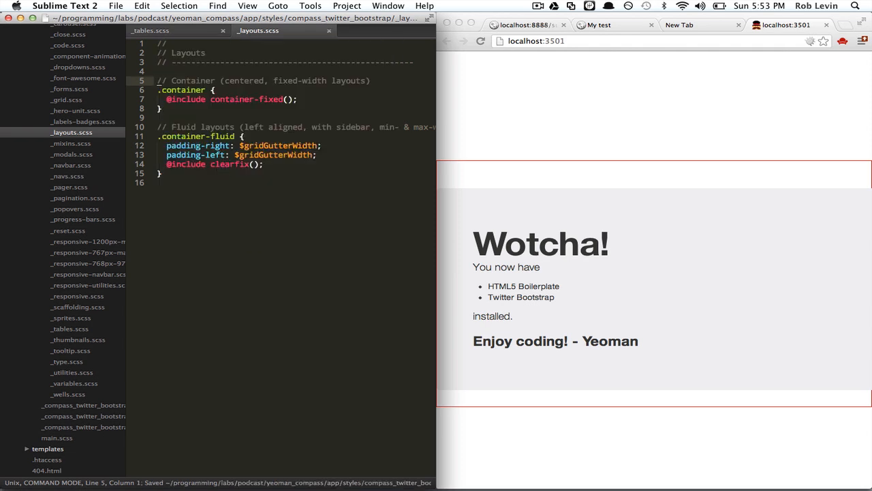
scroll("up", 3)
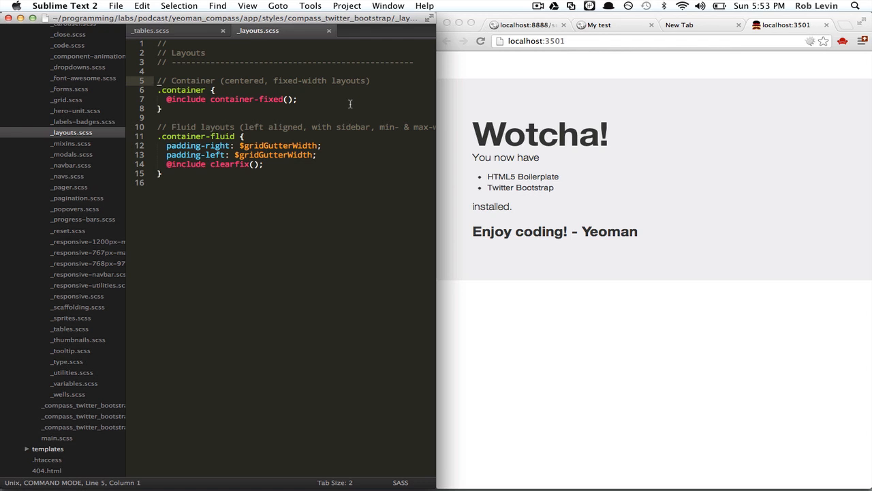
mouse_move(210, 99)
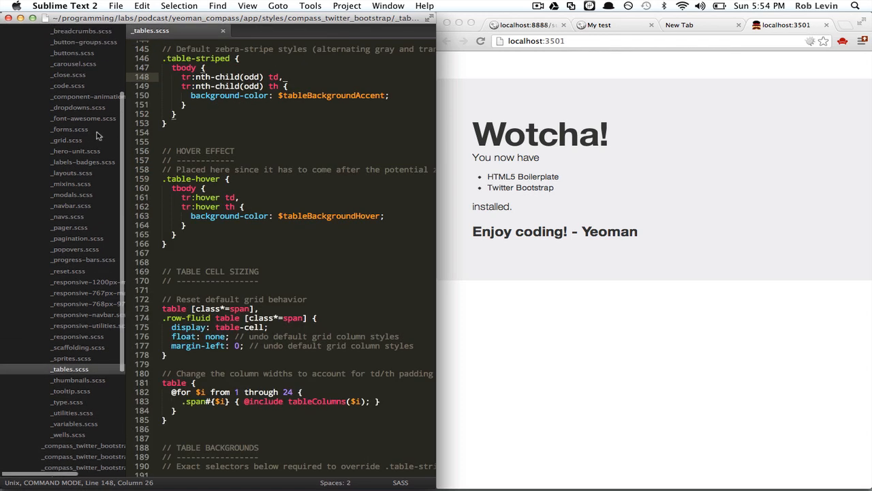
Open index.html and type <button>My cool button!</button> inside the form.
scroll("down", 3)
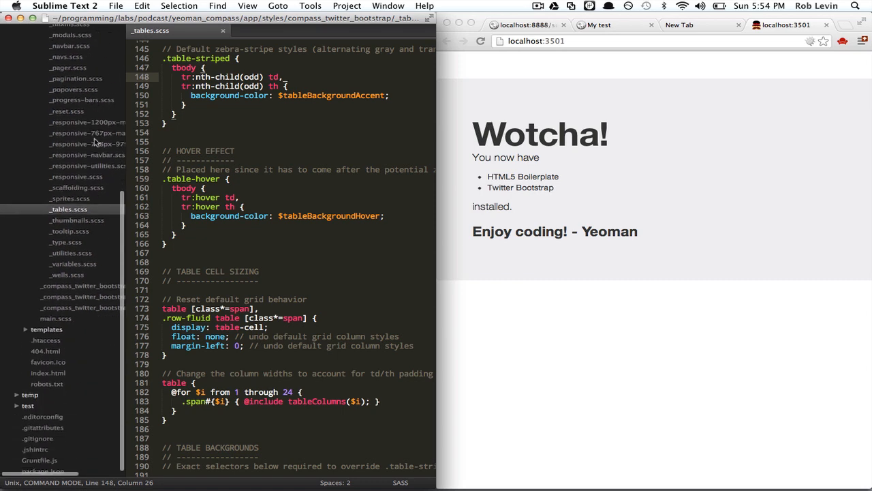
left_click(48, 373)
type("<form>")
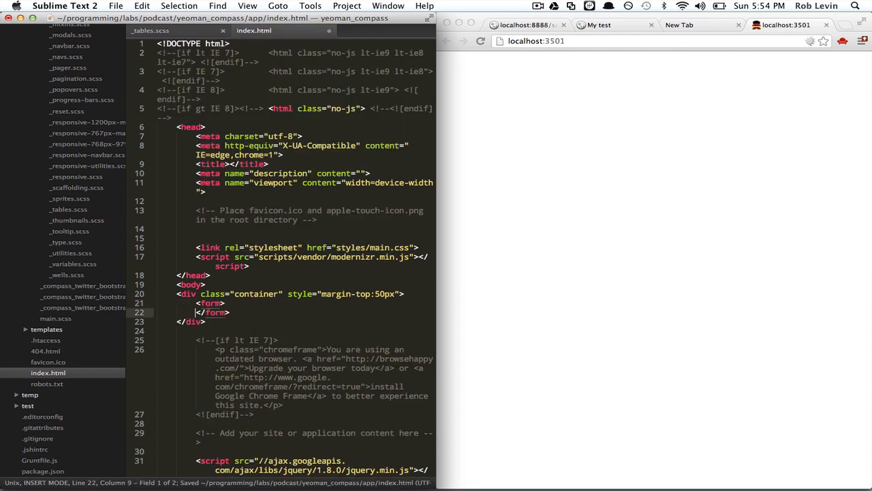
type("button>My cool button!</button>")
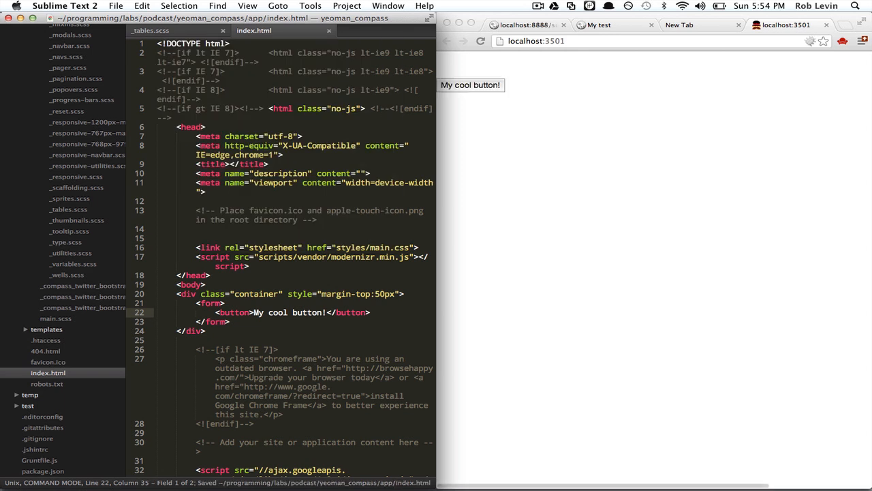
mouse_move(483, 85)
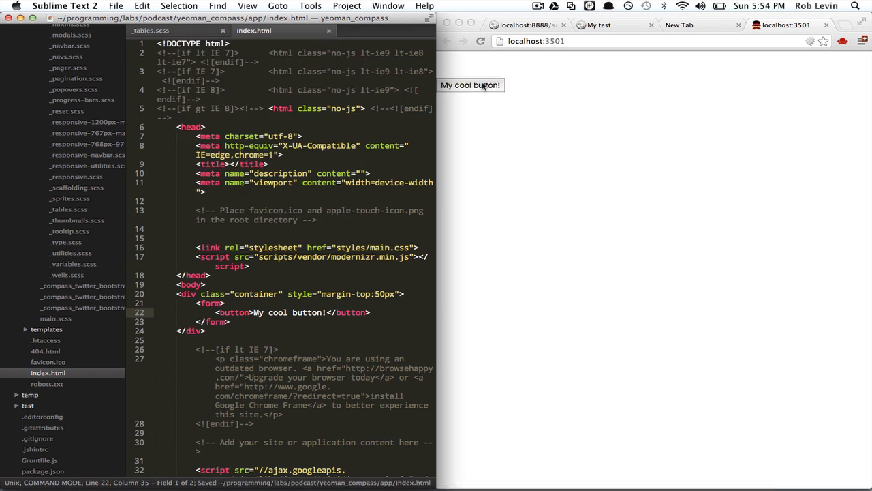
mouse_move(345, 226)
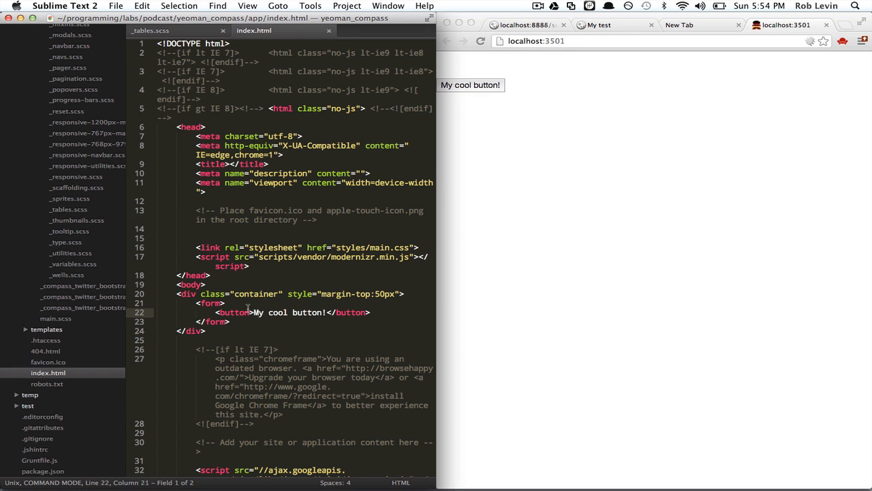
Add class="btn" to the My cool button! tag in index.html.
scroll("up", 3)
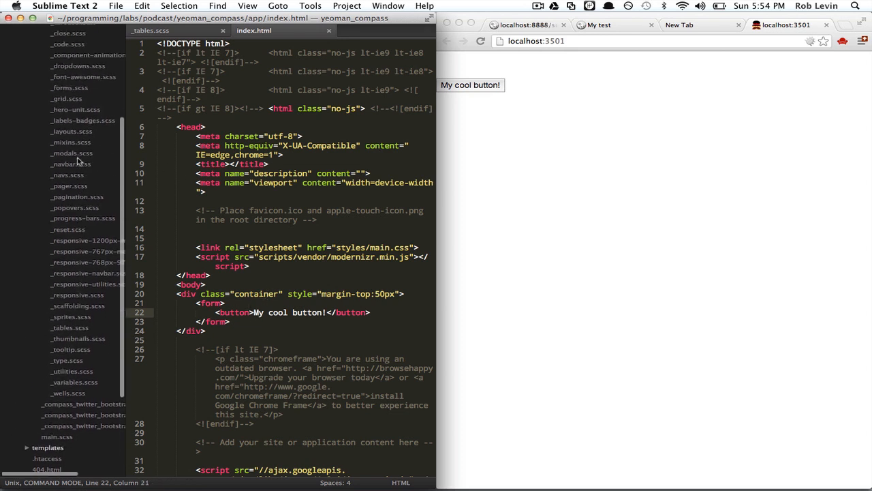
scroll("up", 3)
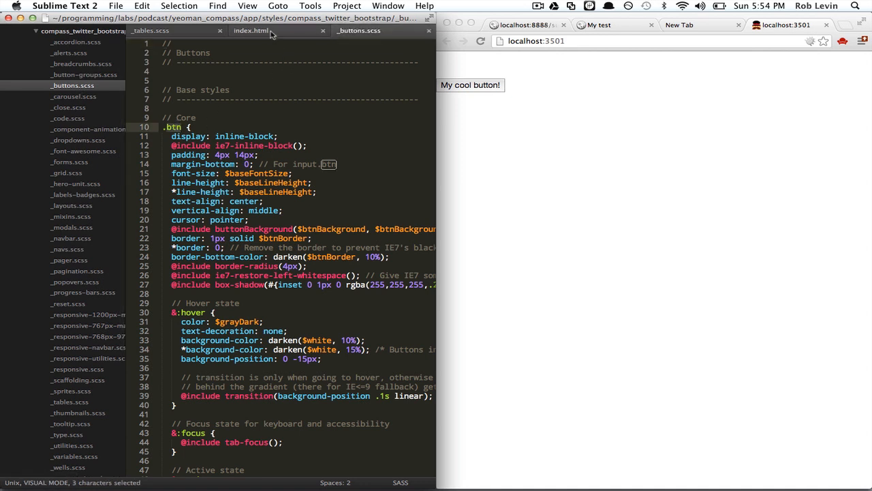
left_click(251, 30)
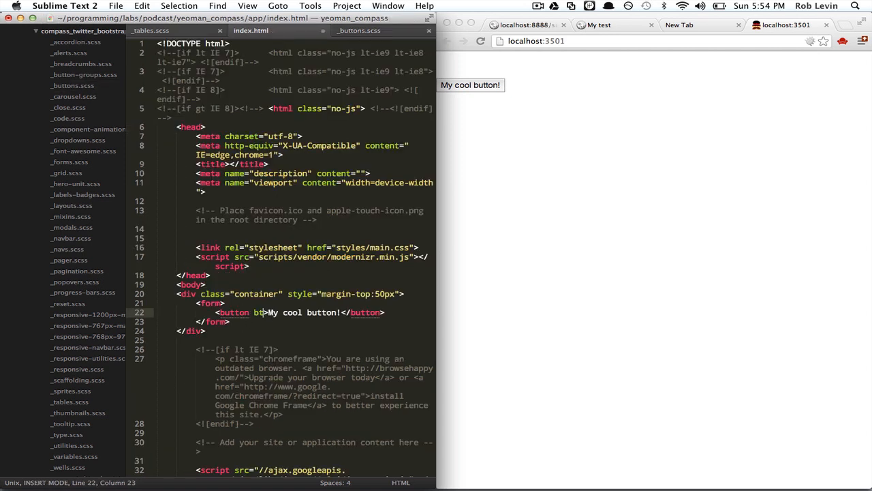
type("class")
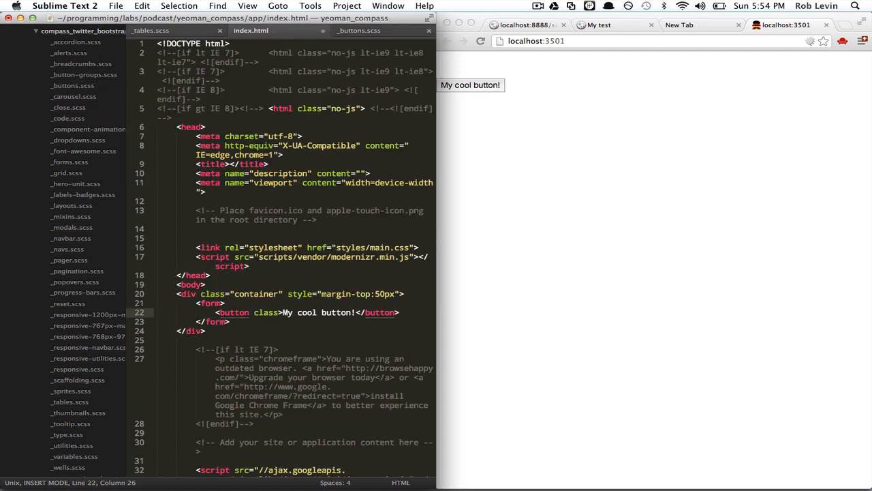
type("btn\"")
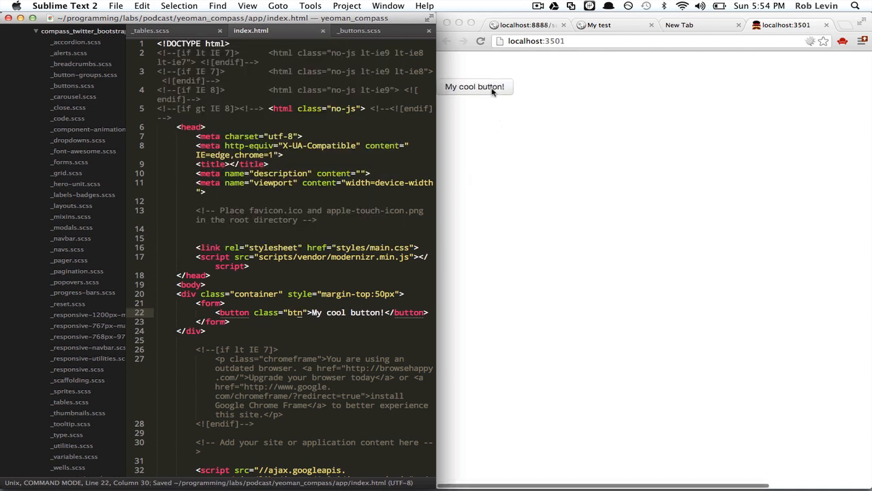
mouse_move(498, 92)
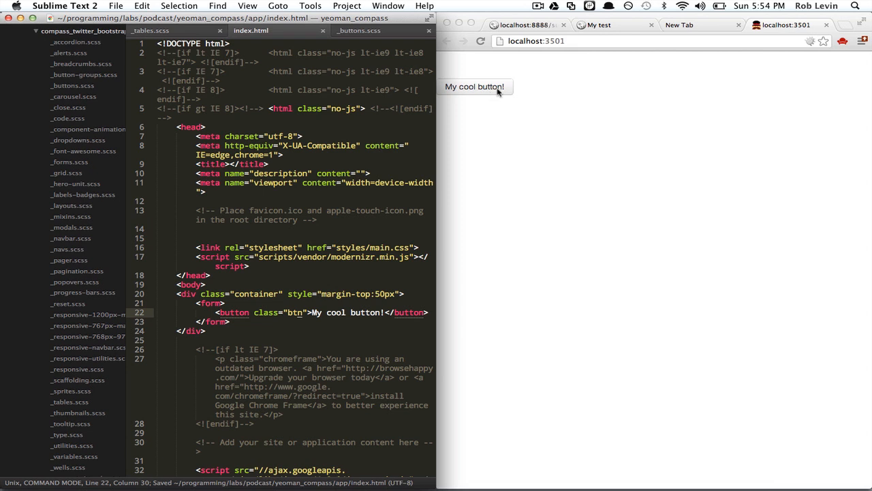
mouse_move(513, 94)
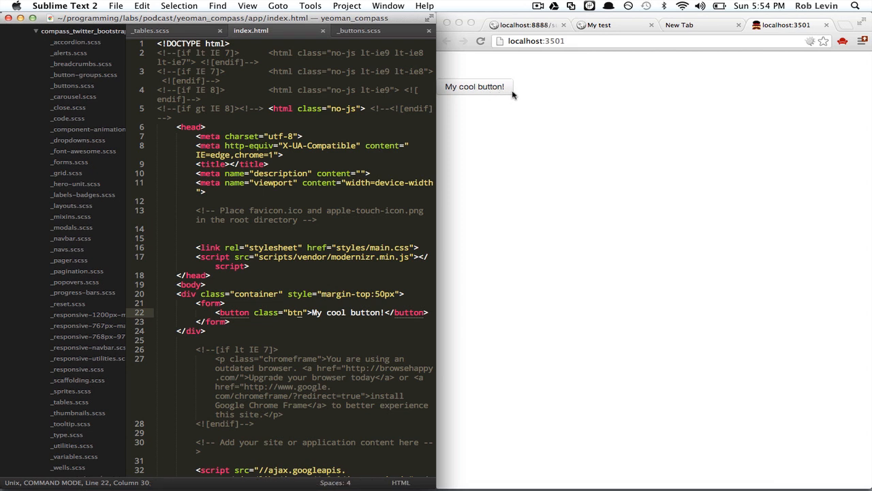
mouse_move(497, 98)
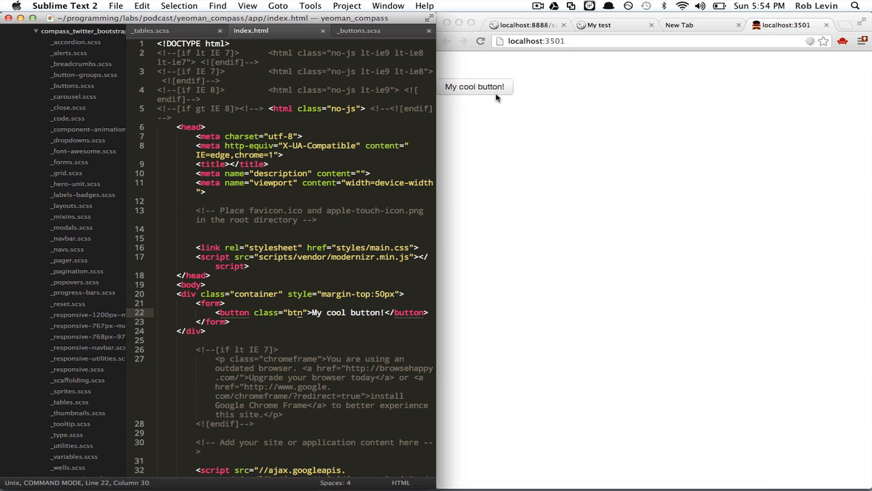
mouse_move(488, 87)
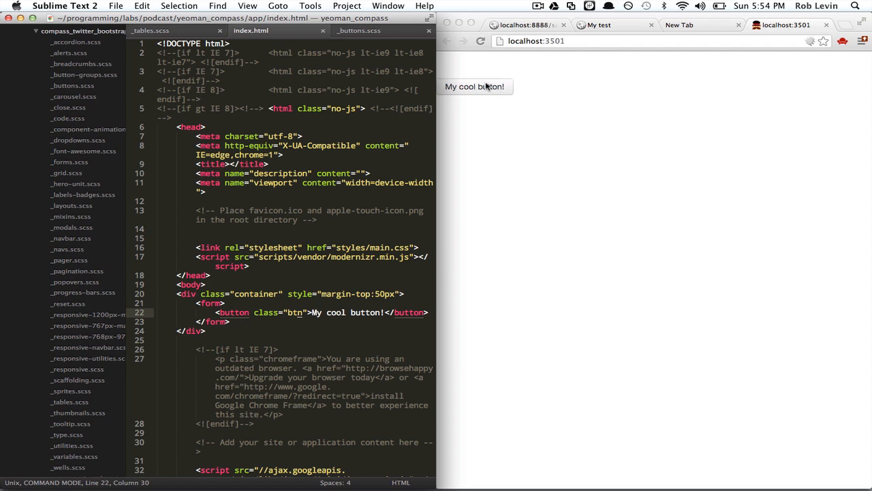
mouse_move(337, 240)
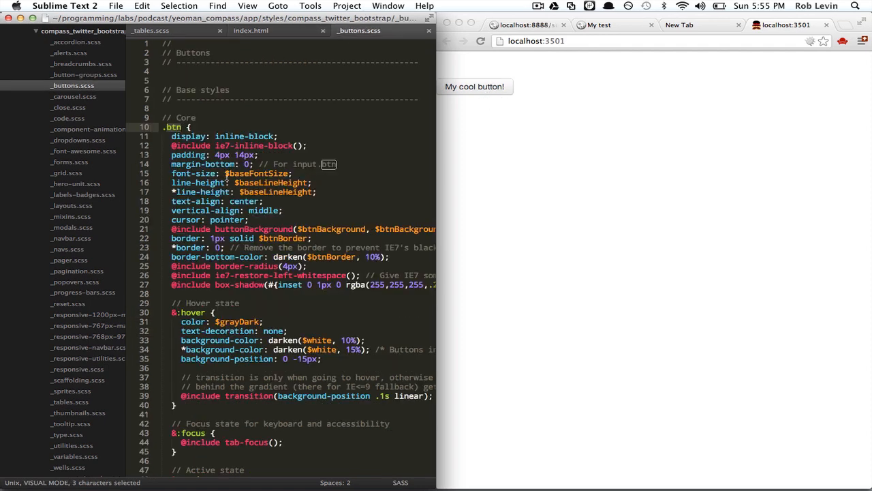
scroll("down", 3)
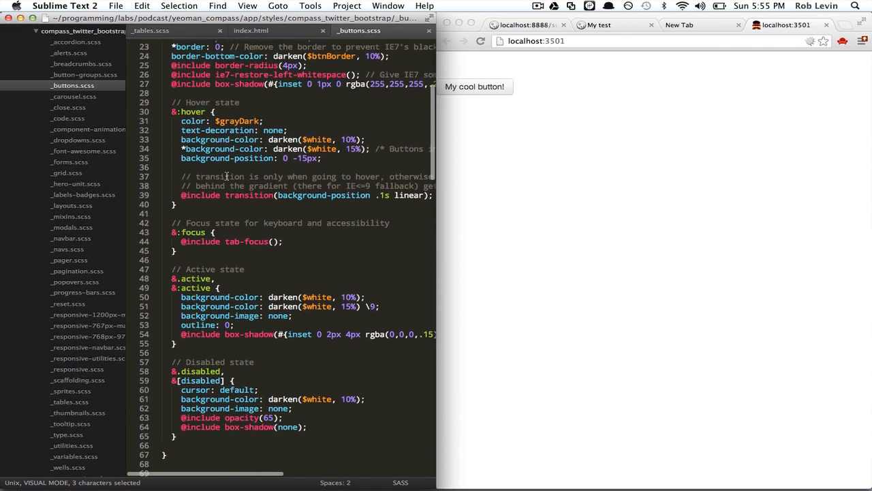
scroll("up", 3)
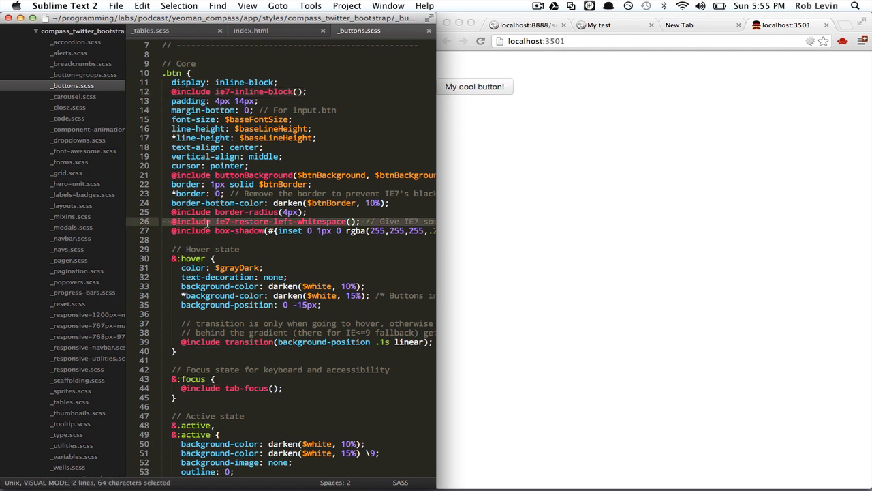
key("escape")
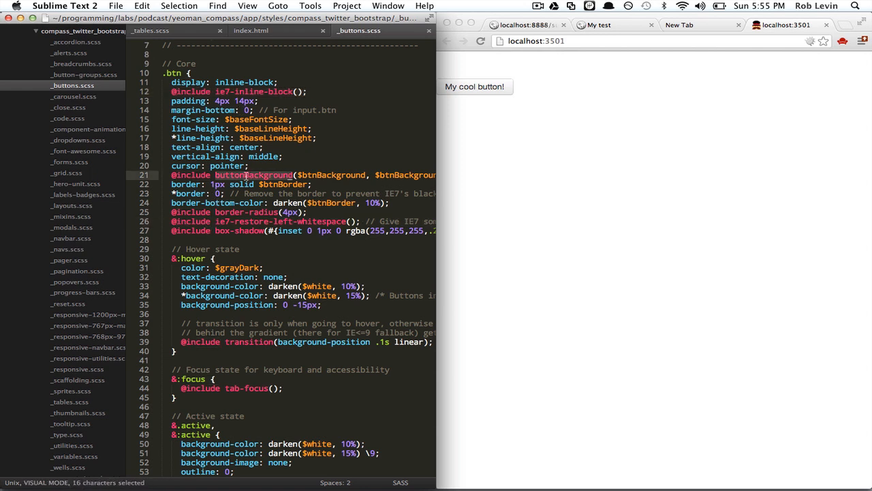
key("escape")
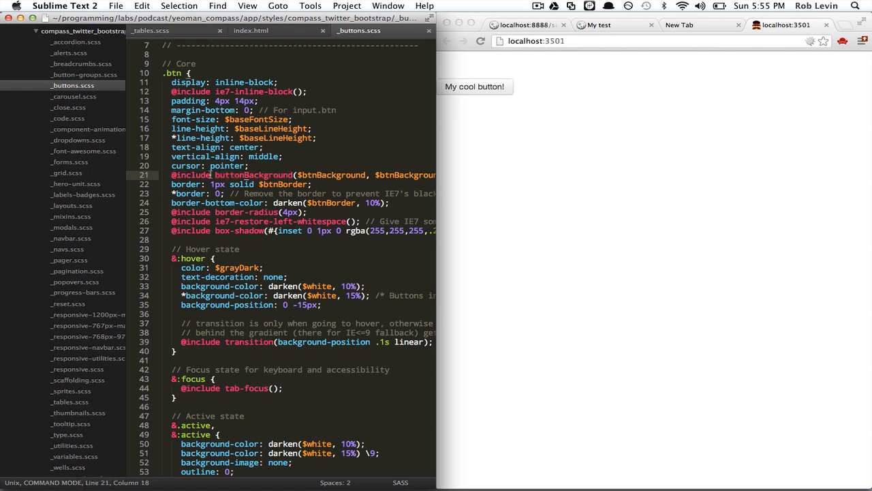
mouse_move(443, 194)
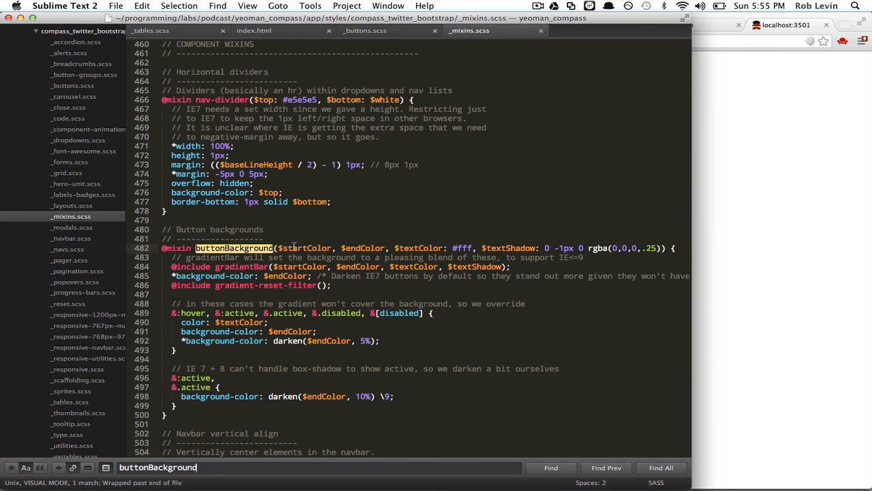
Find buttonBackground in _mixins.scss and compare its gradientBar definition with the _buttons.scss call.
key("escape")
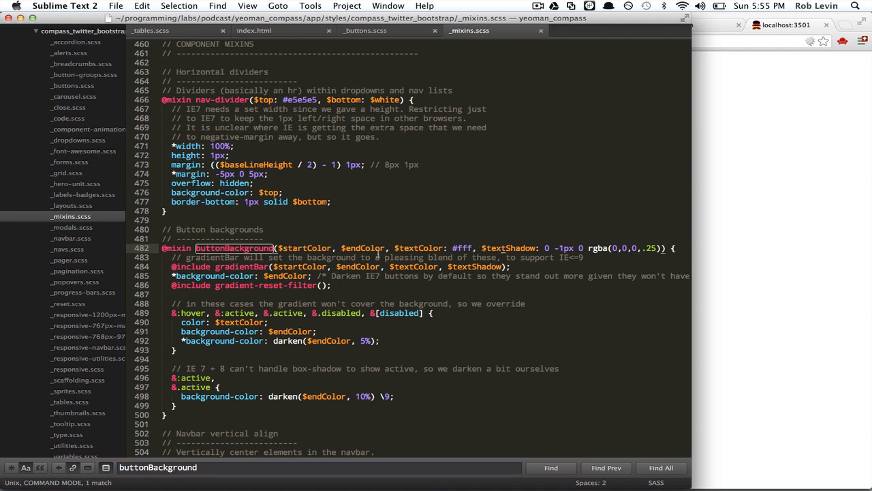
mouse_move(364, 29)
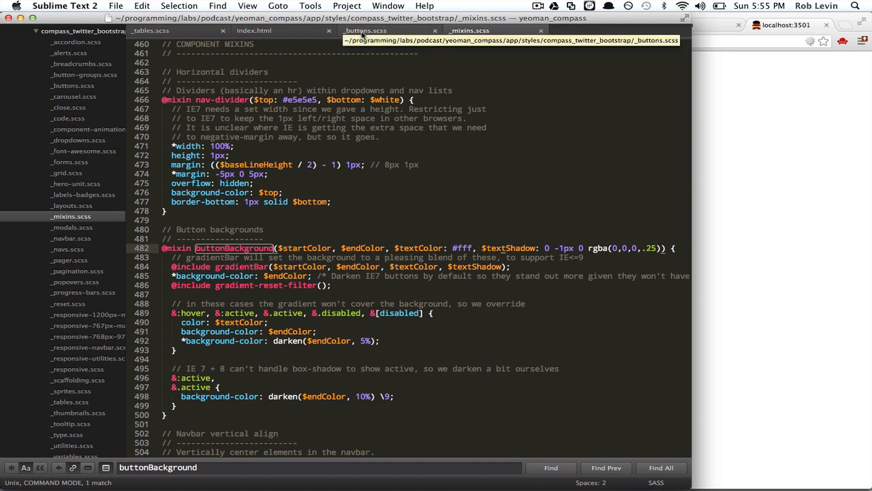
left_click(365, 30)
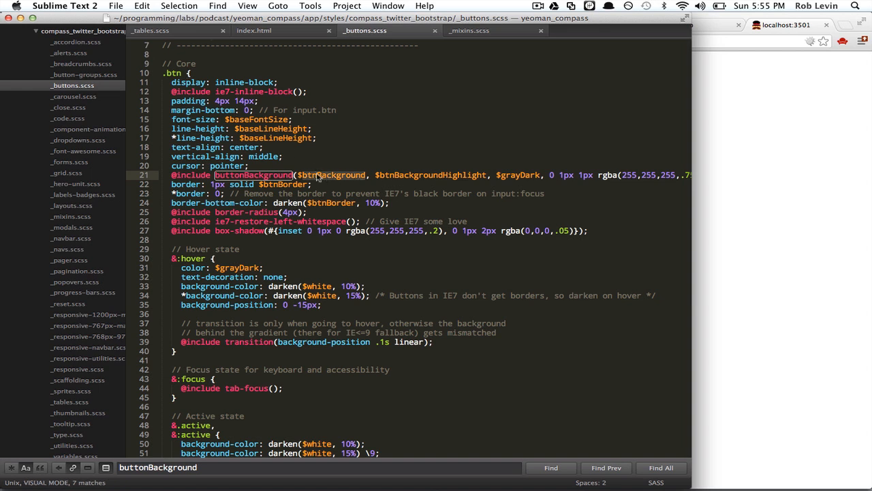
mouse_move(413, 175)
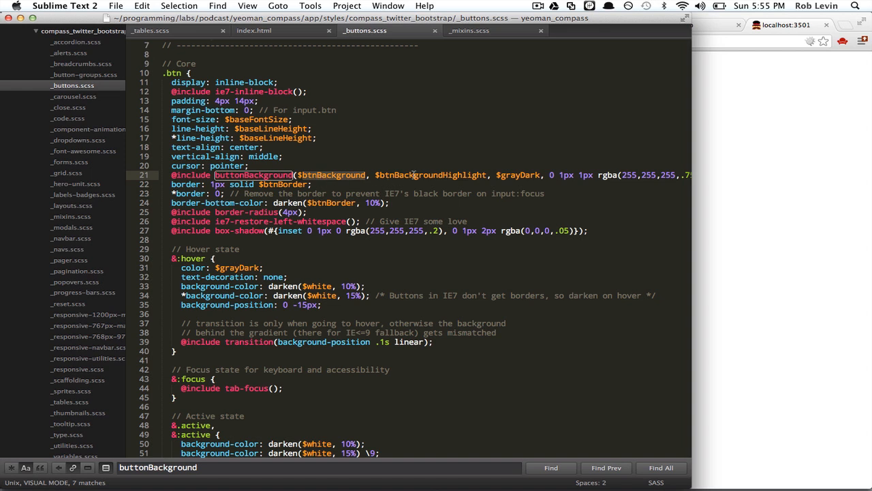
mouse_move(416, 175)
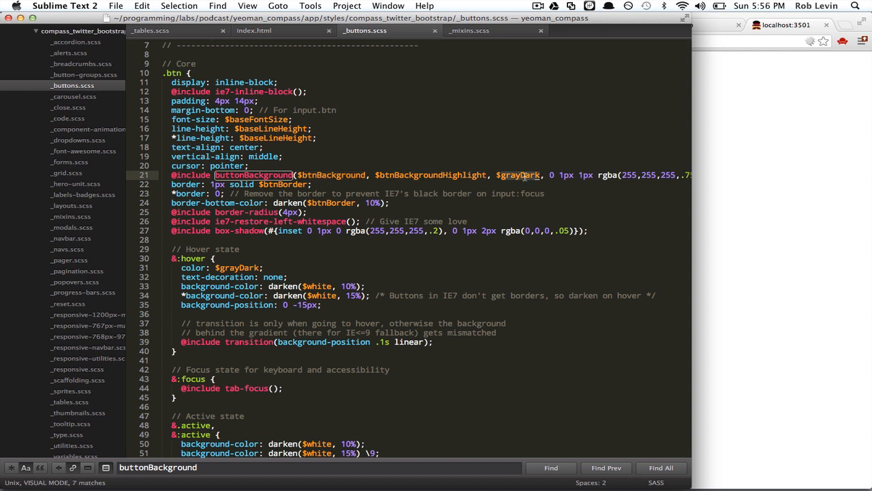
key("escape")
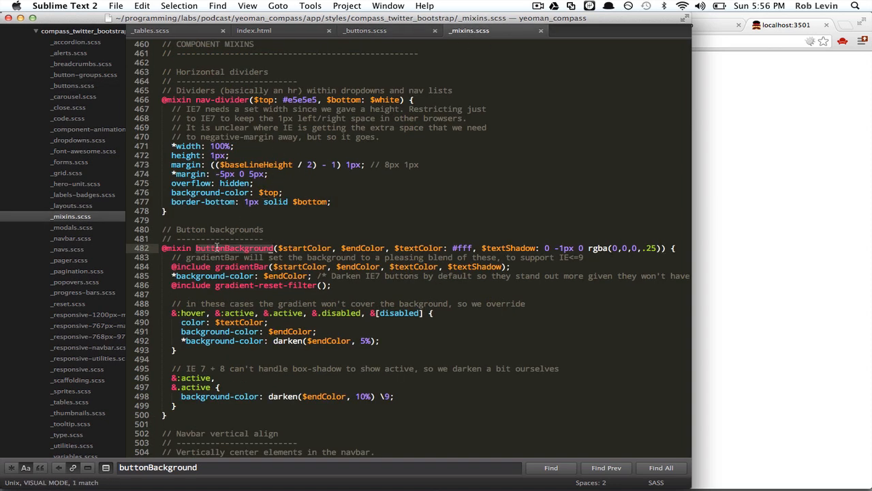
key("Escape")
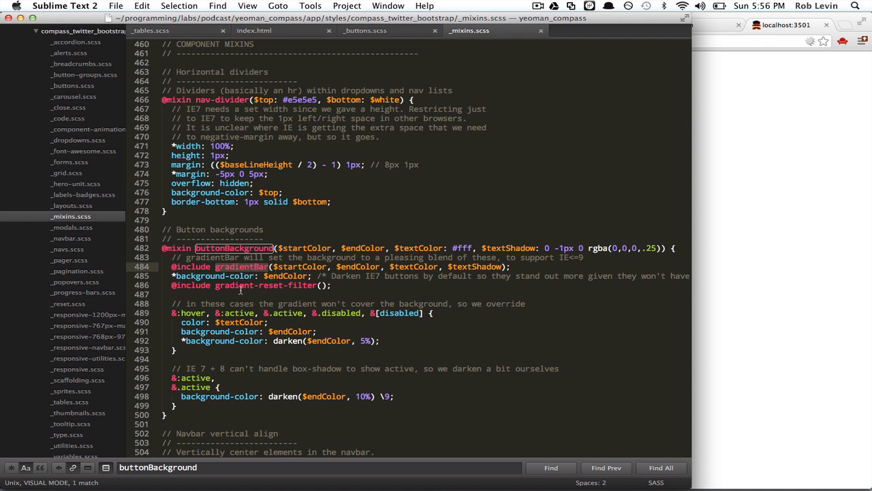
mouse_move(300, 349)
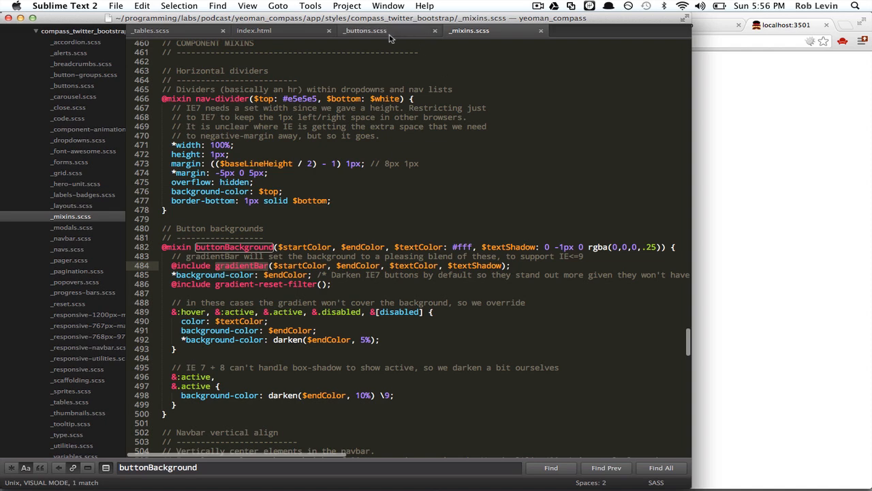
left_click(366, 30)
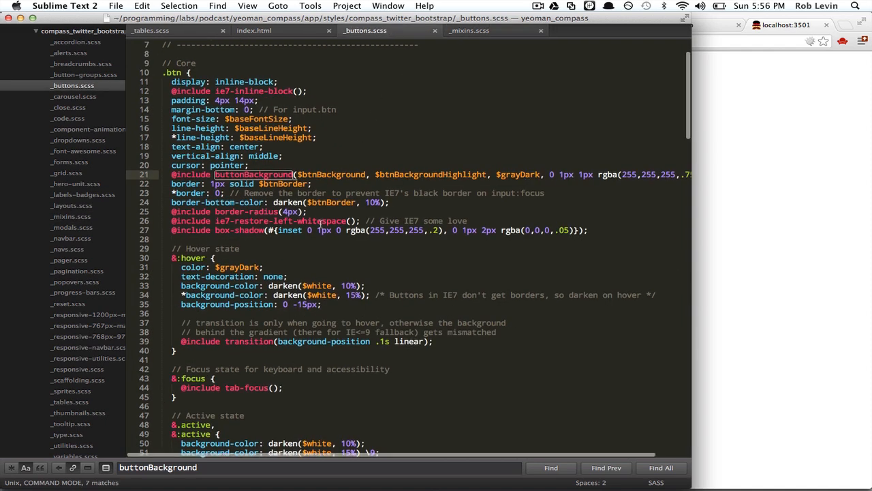
scroll("down", 3)
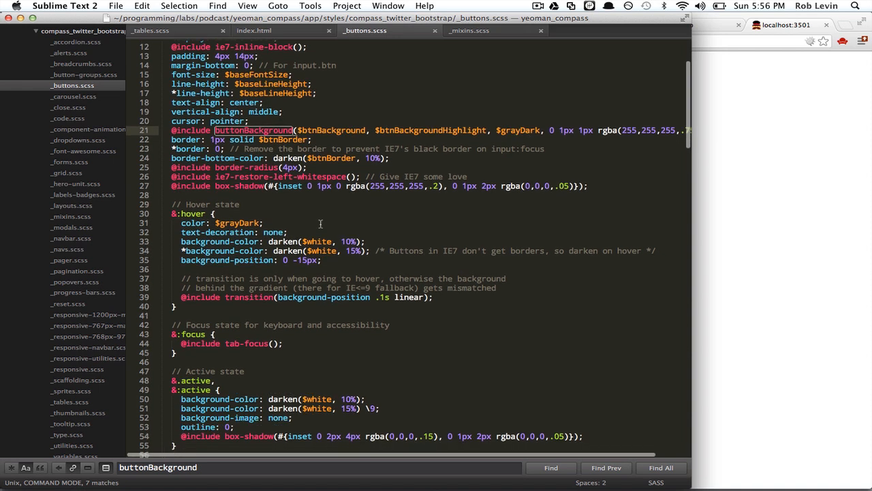
Try a 40px .btn border-radius, restore 4px, and scroll to the coloured button variants.
left_click(239, 167)
type("0")
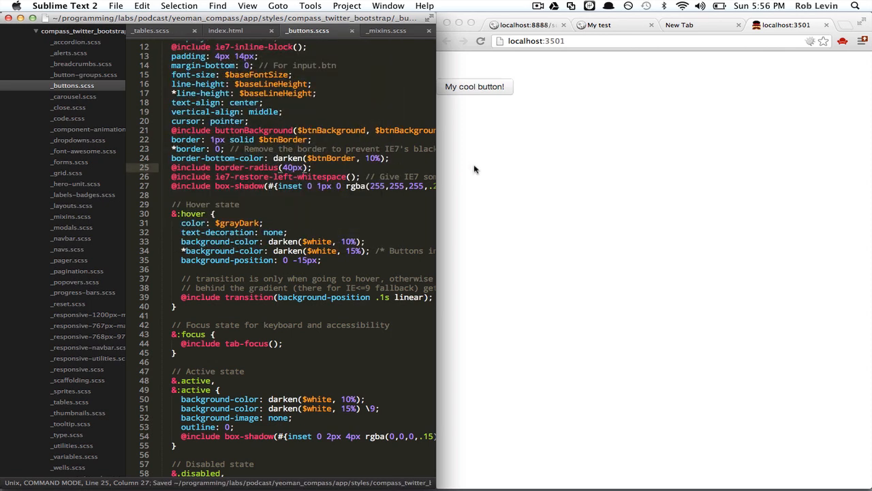
mouse_move(486, 111)
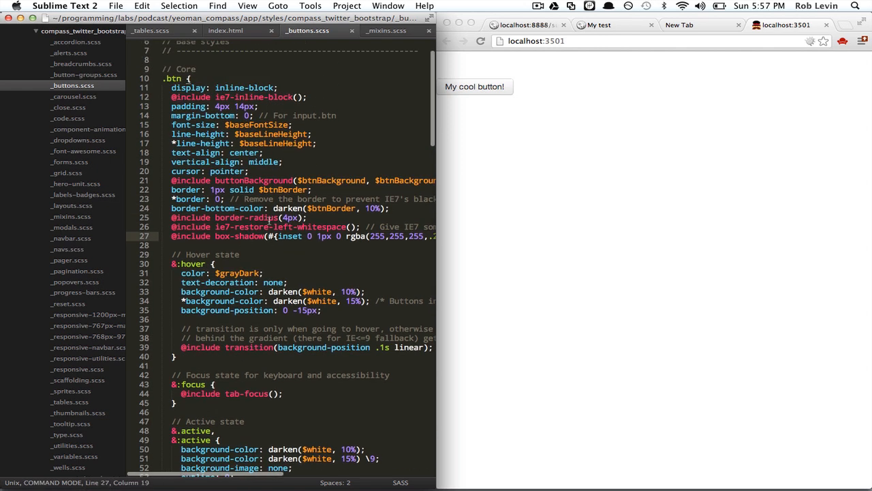
scroll("down", 3)
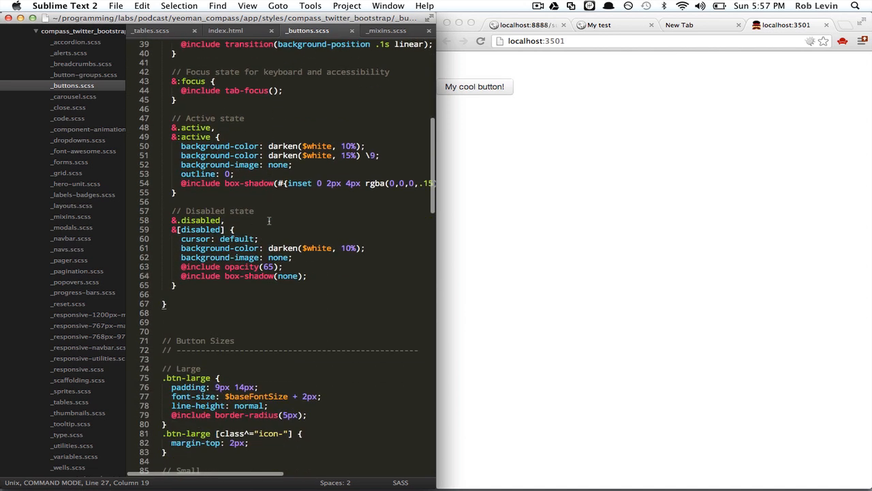
scroll("down", 3)
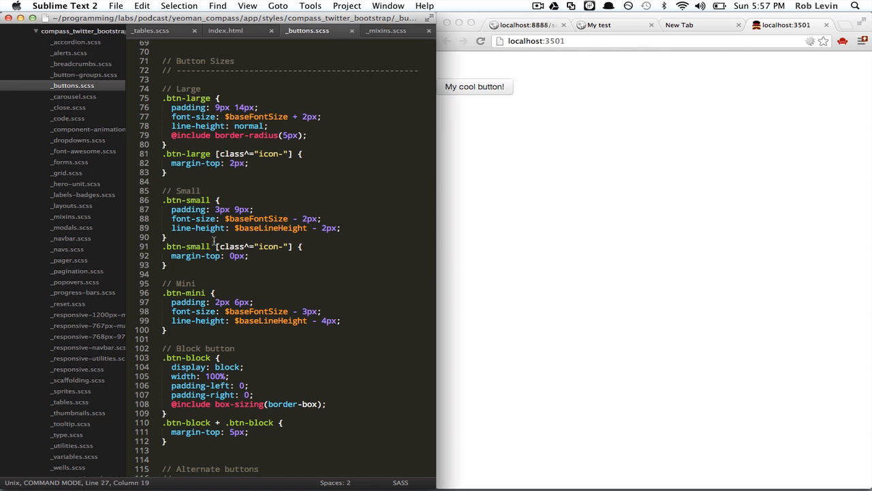
scroll("down", 3)
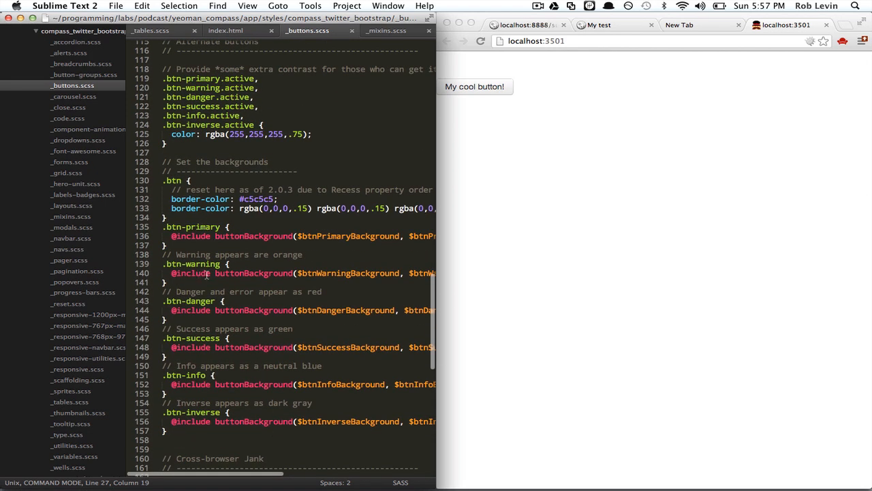
scroll("down", 3)
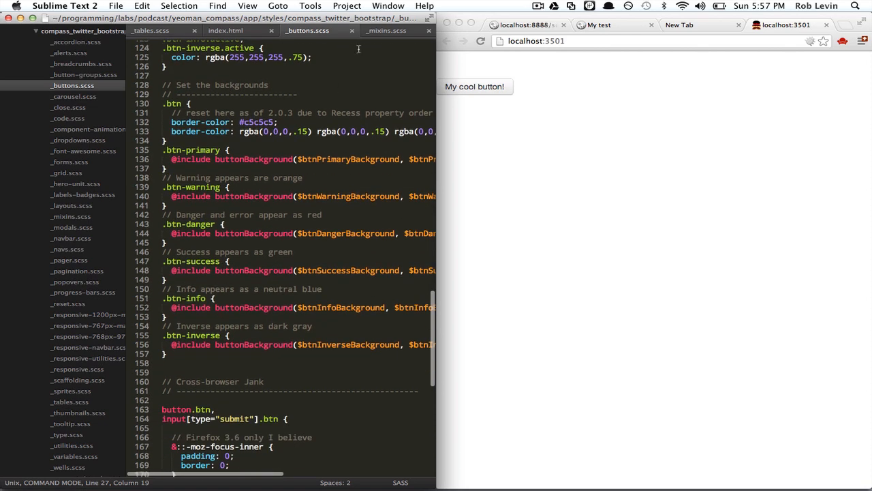
In index.html, add the btn-primary class to the button's class attribute.
left_click(226, 30)
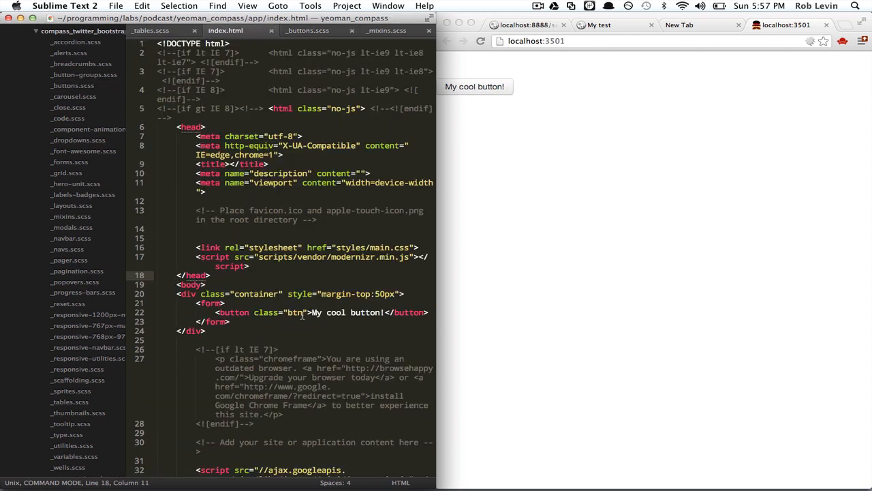
type("btn-large")
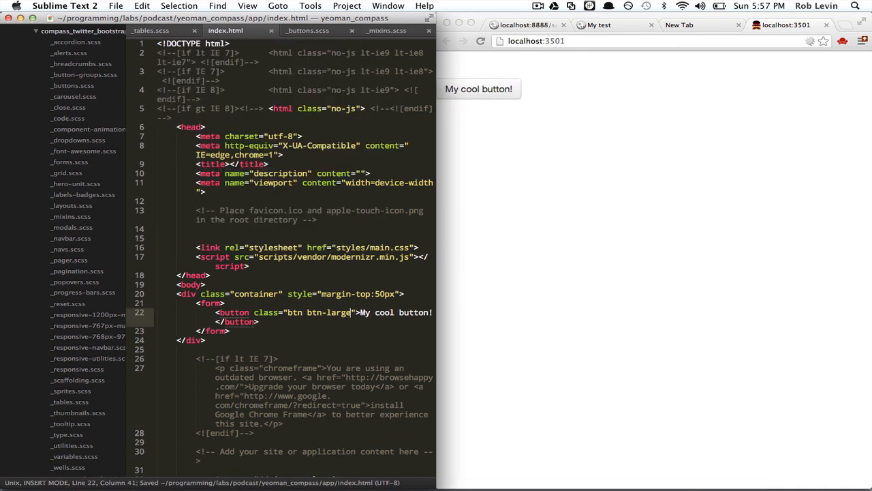
type("btn-prim")
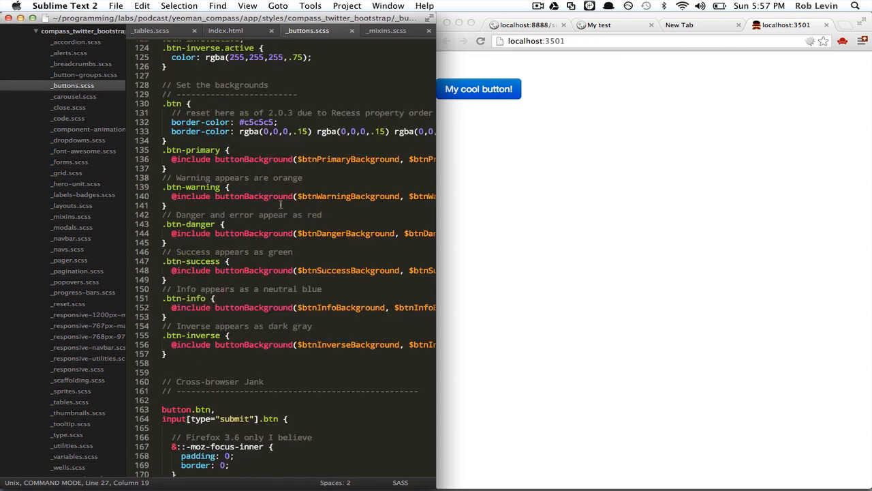
mouse_move(224, 175)
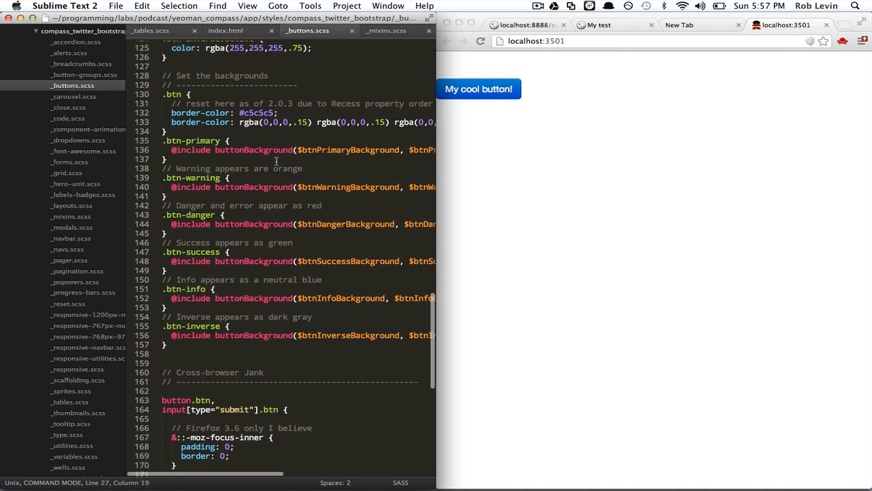
Scroll through _buttons.scss to review the IE7 padding fixes and link-button rules.
scroll("down", 3)
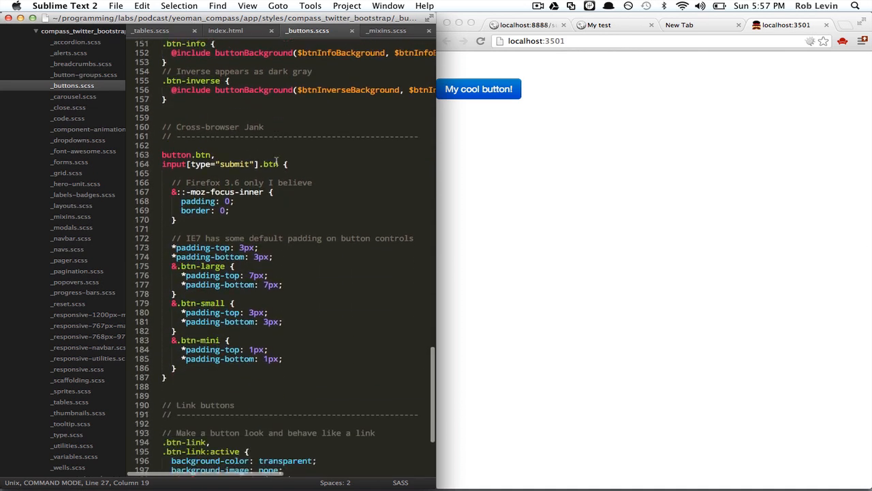
scroll("down", 3)
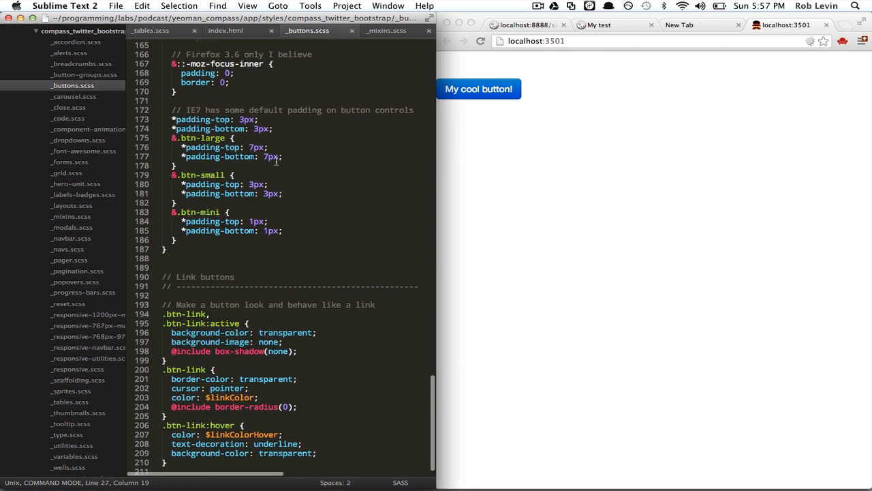
scroll("up", 3)
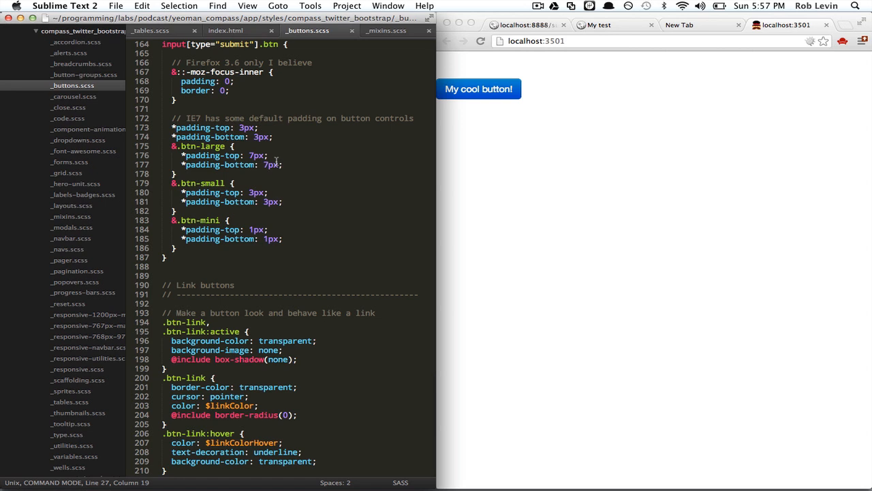
scroll("up", 3)
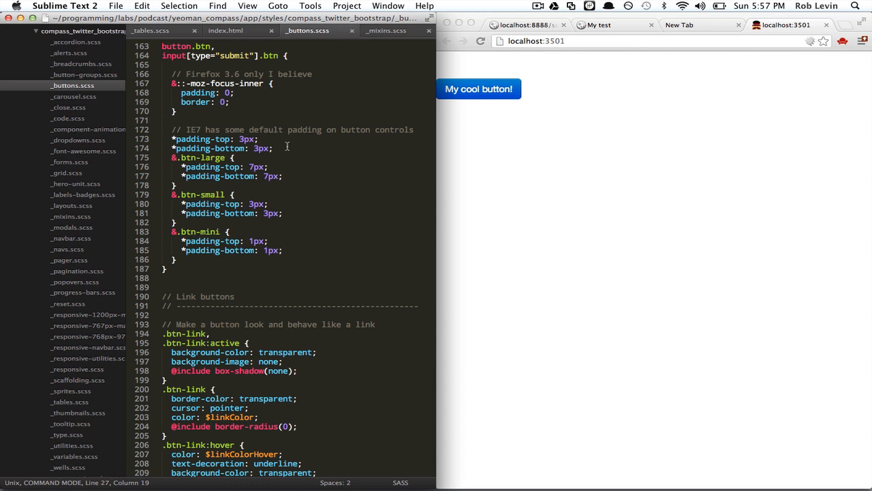
mouse_move(282, 109)
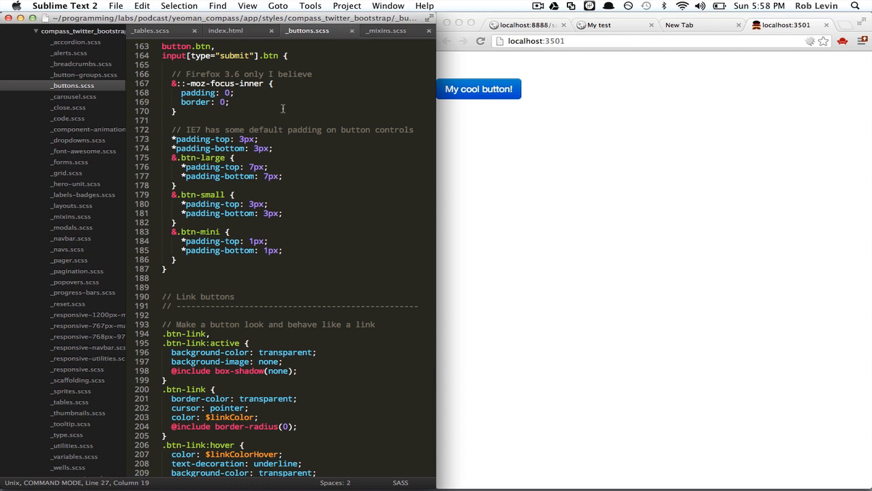
mouse_move(124, 144)
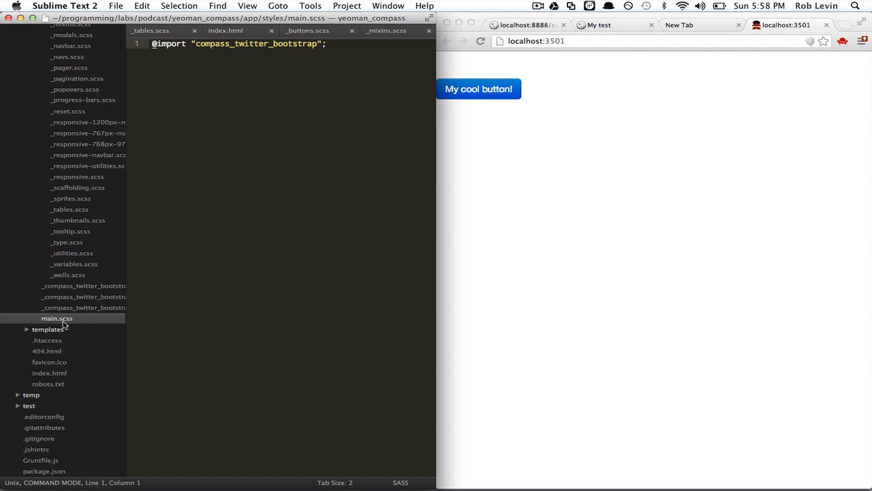
Open _compass_twitter_bootstrap.scss and click inside its list of imports.
left_click(82, 285)
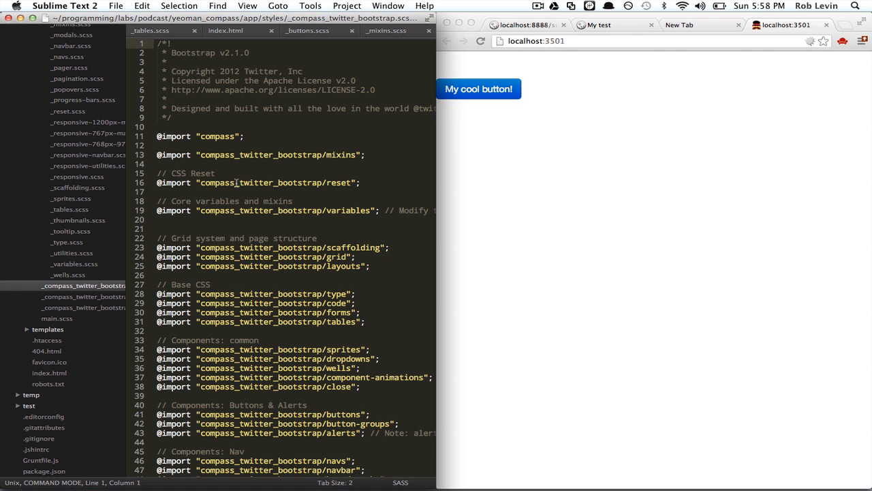
mouse_move(308, 137)
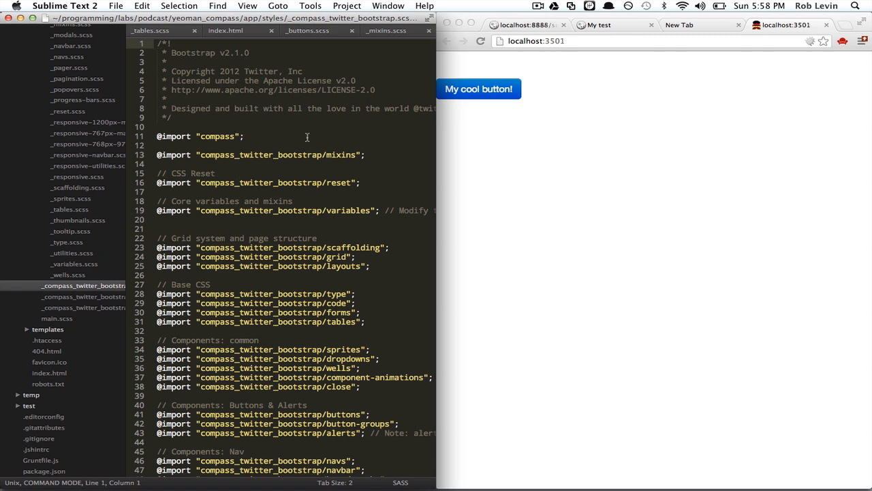
mouse_move(360, 231)
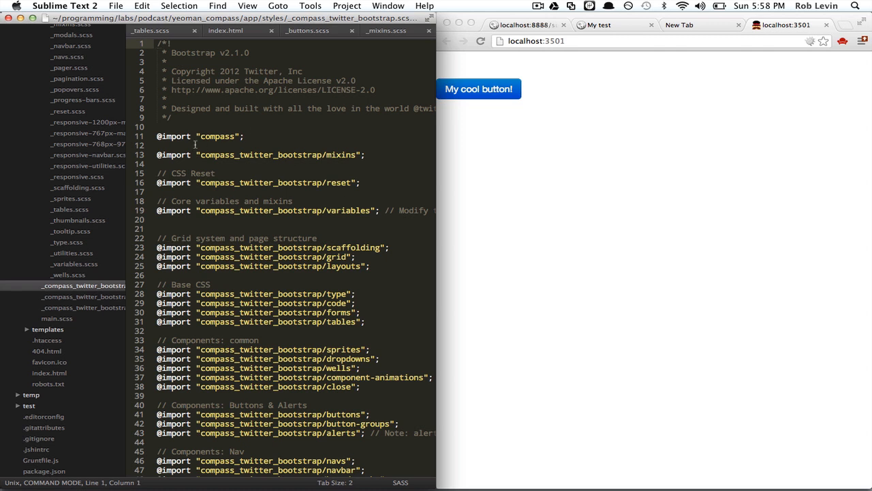
left_click(56, 318)
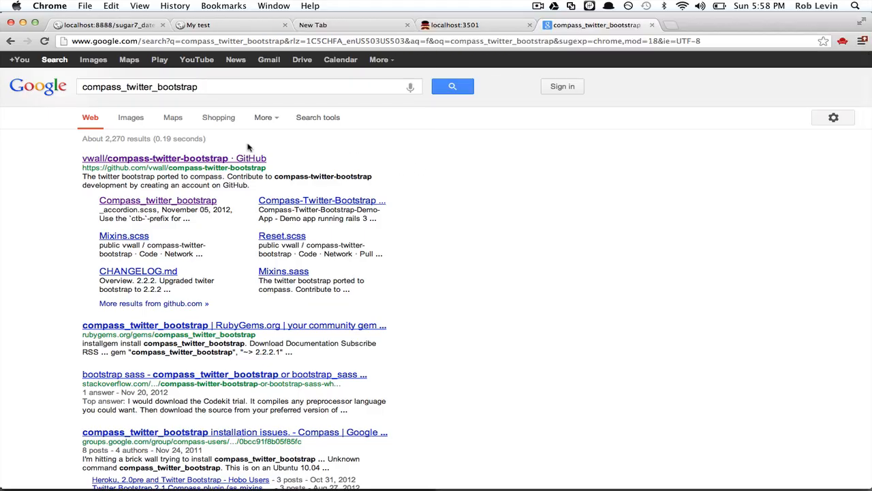
mouse_move(225, 161)
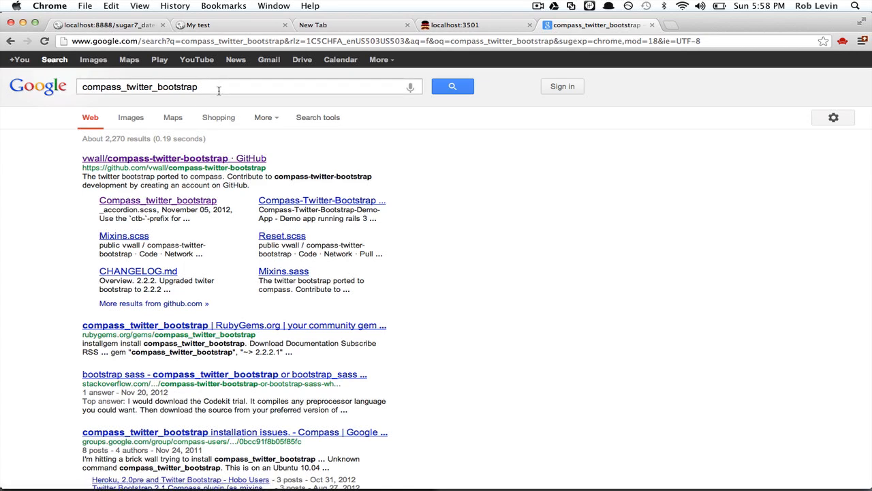
Open the vwall/compass-twitter-bootstrap repository and read its README SCSS import example.
left_click(174, 158)
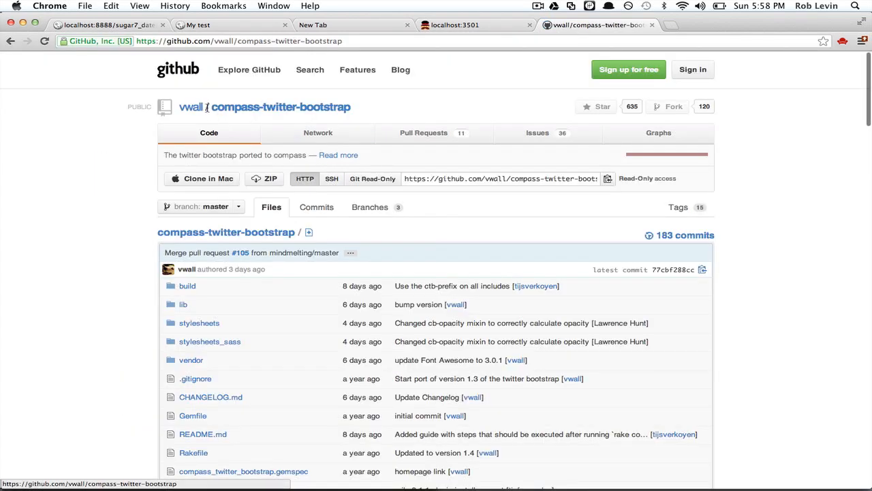
mouse_move(443, 222)
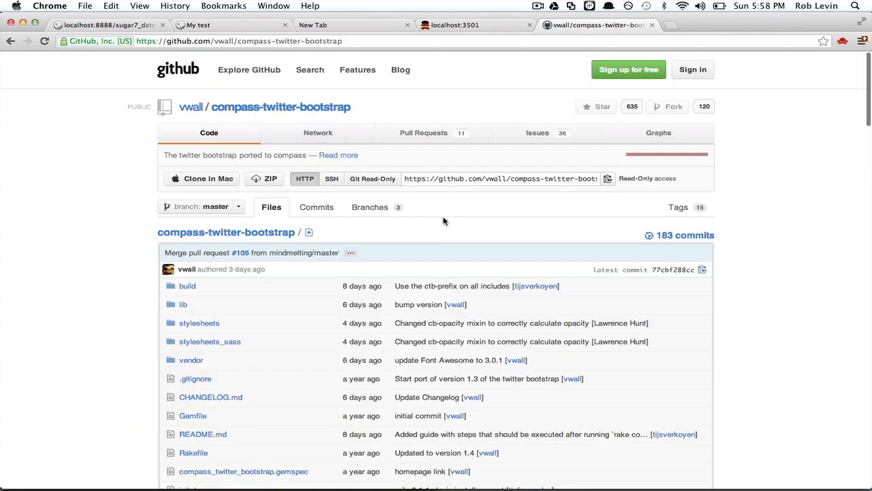
scroll("down", 3)
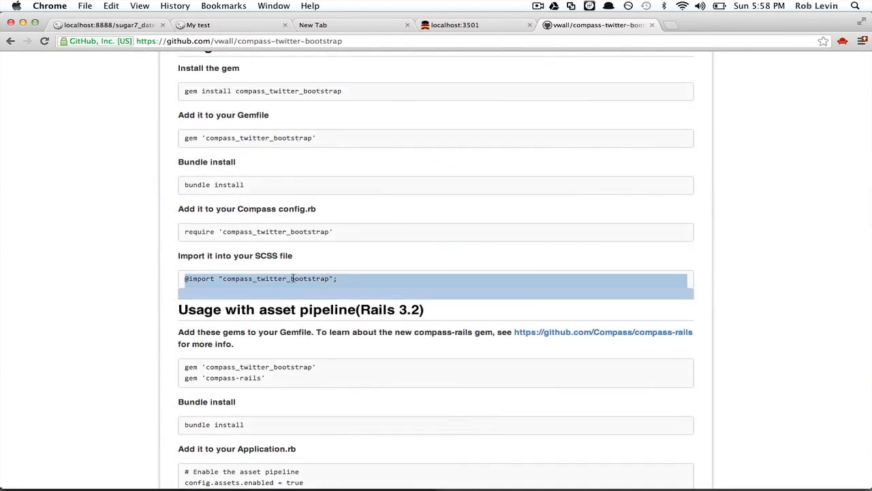
left_click(338, 278)
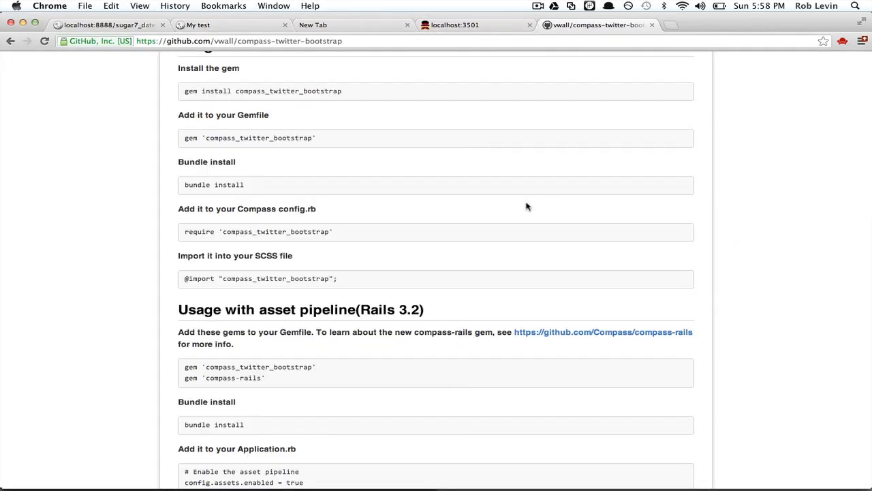
scroll("up", 3)
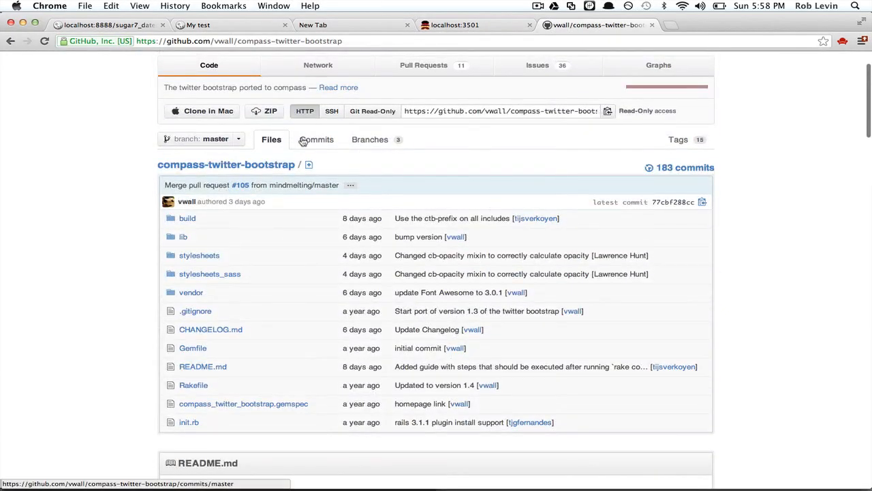
left_click(316, 139)
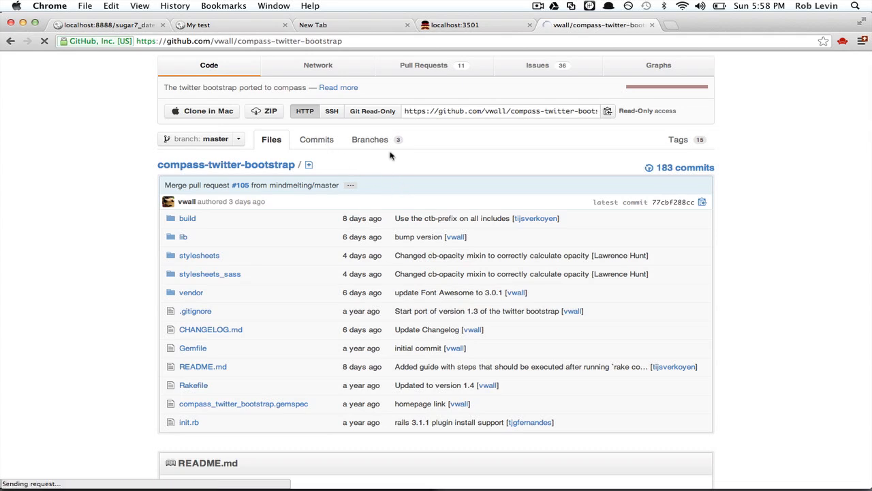
left_click(316, 139)
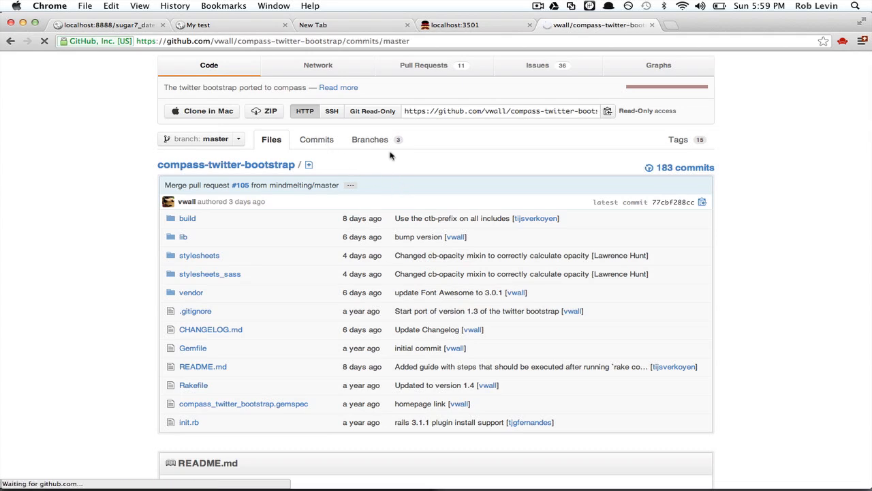
left_click(316, 139)
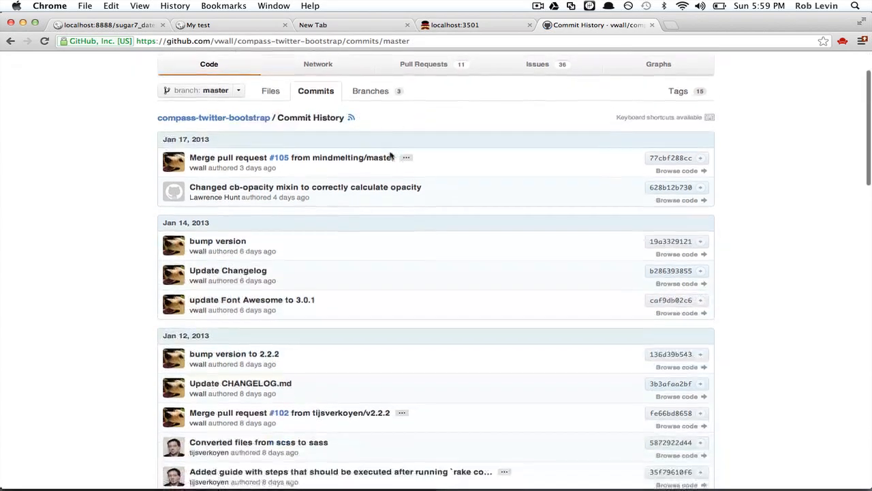
scroll("down", 3)
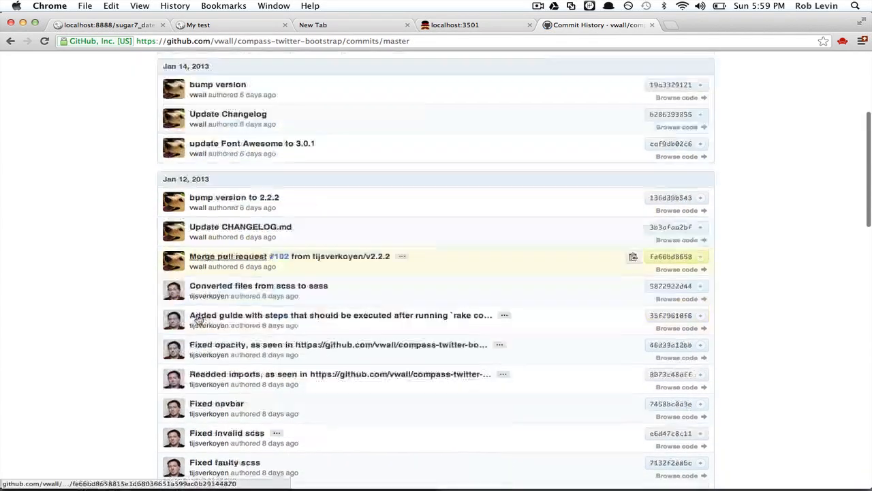
scroll("up", 3)
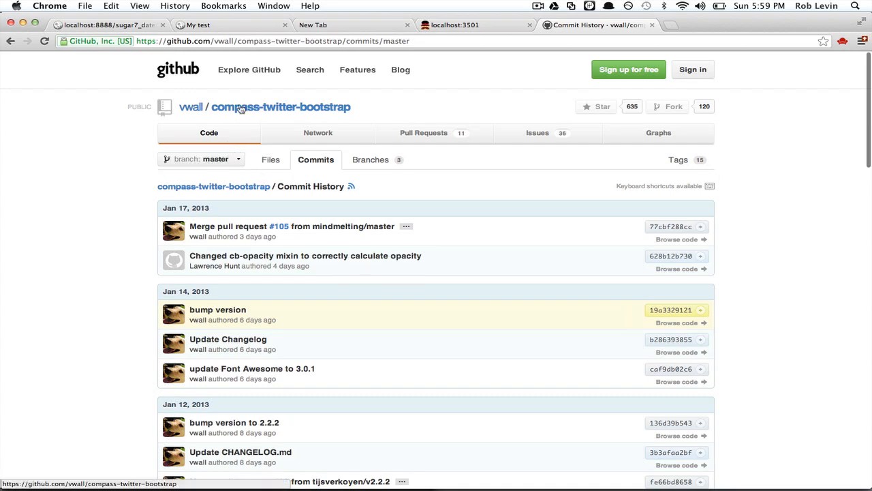
left_click(280, 107)
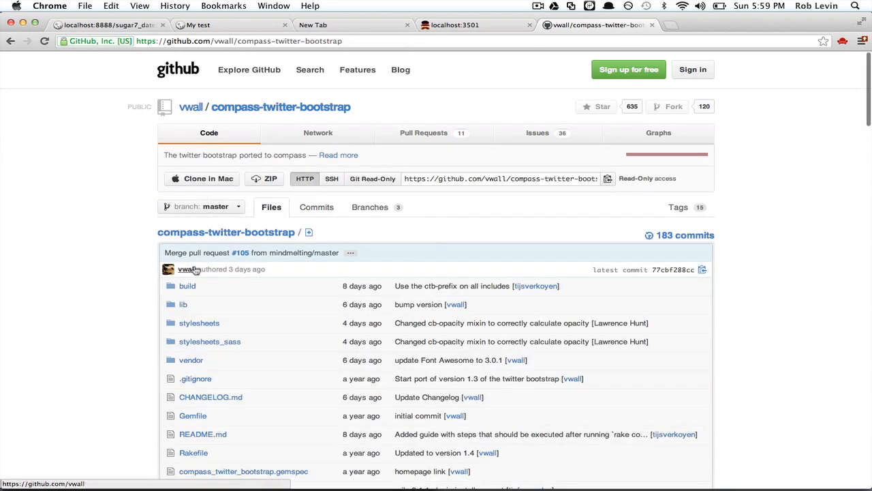
Browse the repo's stylesheets/compass_twitter_bootstrap folder of SCSS partials, including _mixins.scss.
left_click(199, 322)
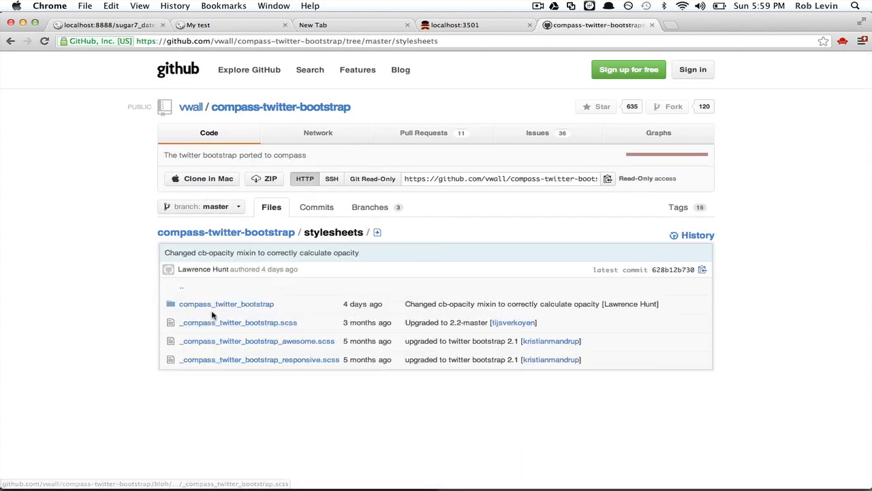
left_click(226, 304)
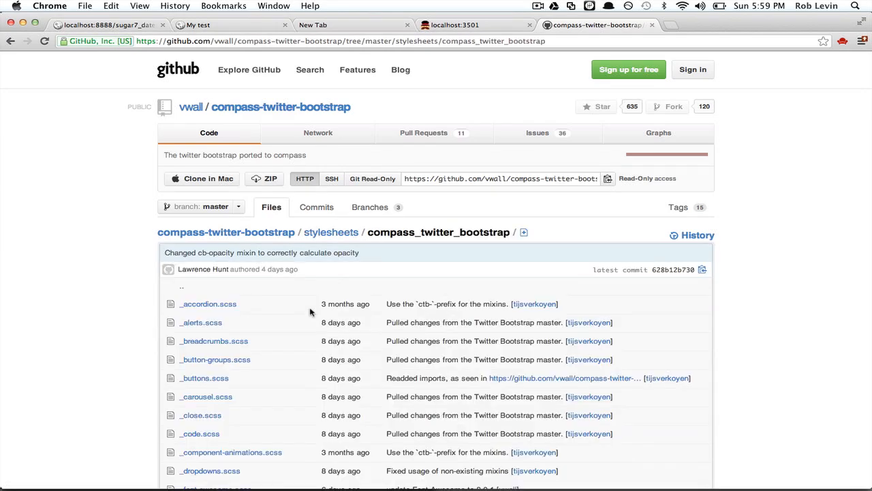
scroll("down", 3)
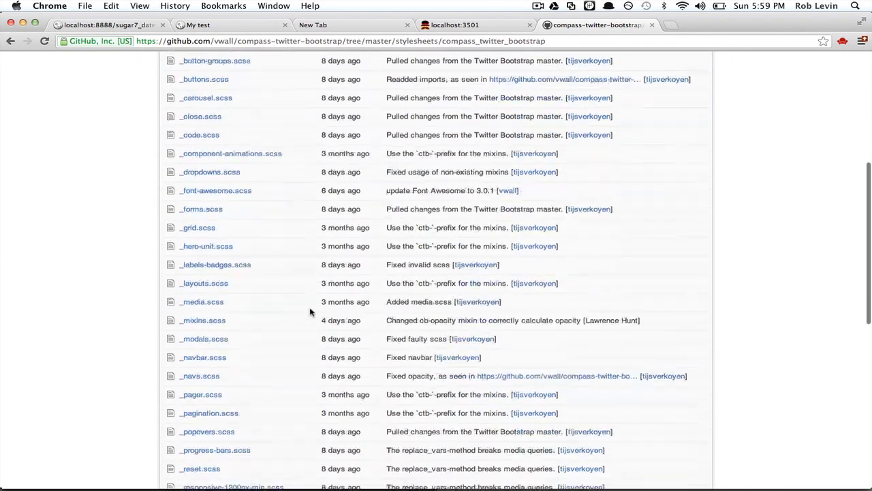
scroll("down", 3)
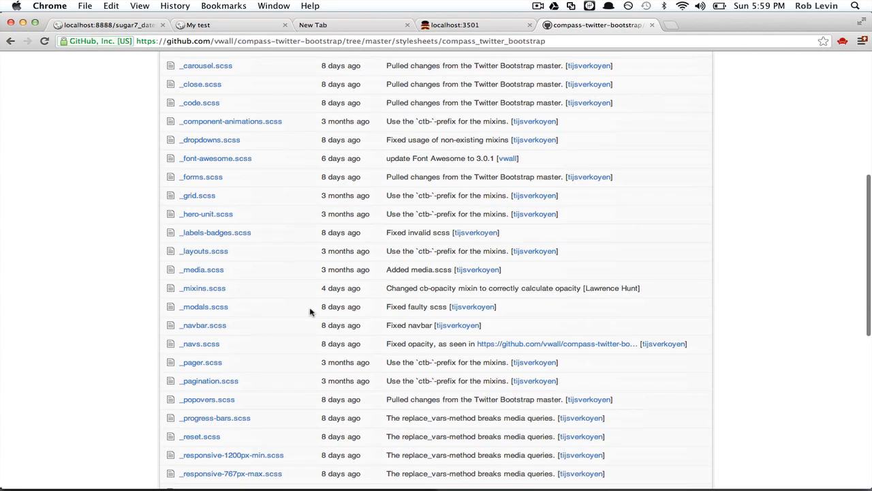
scroll("down", 3)
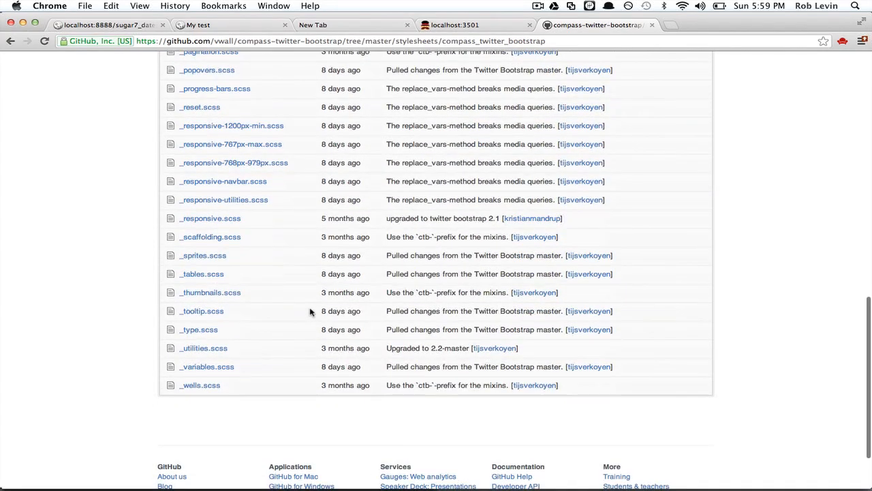
scroll("up", 3)
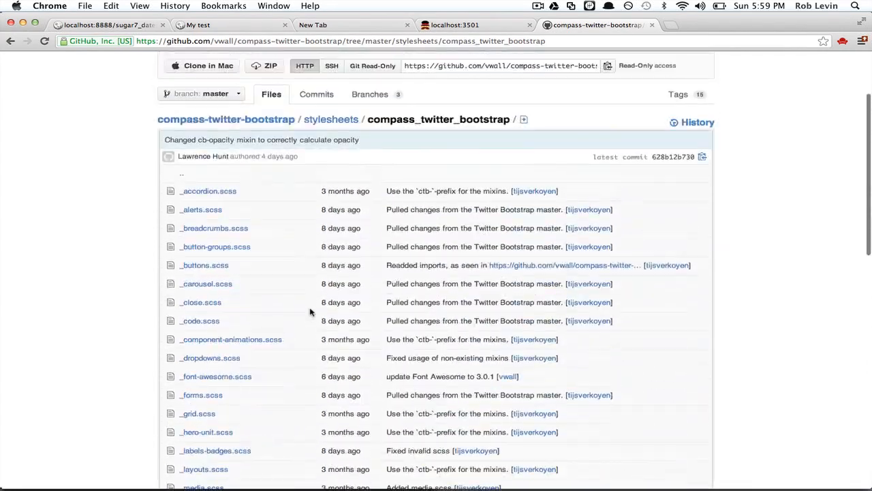
scroll("up", 3)
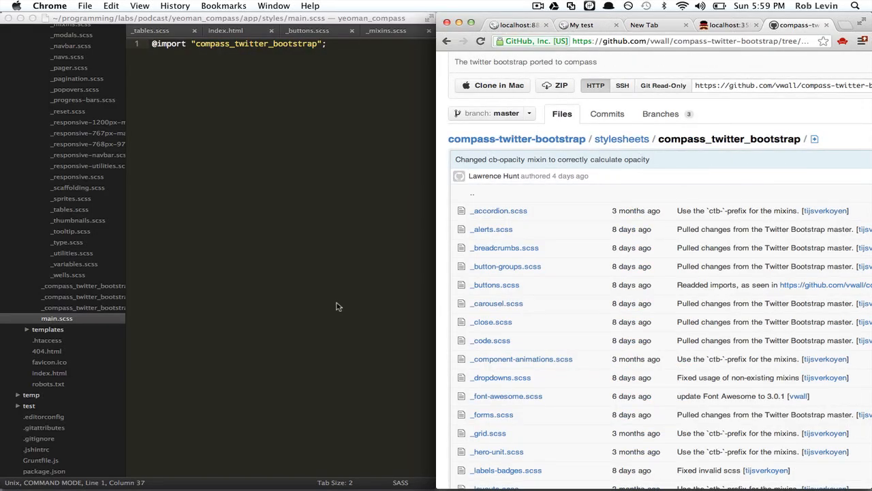
mouse_move(305, 235)
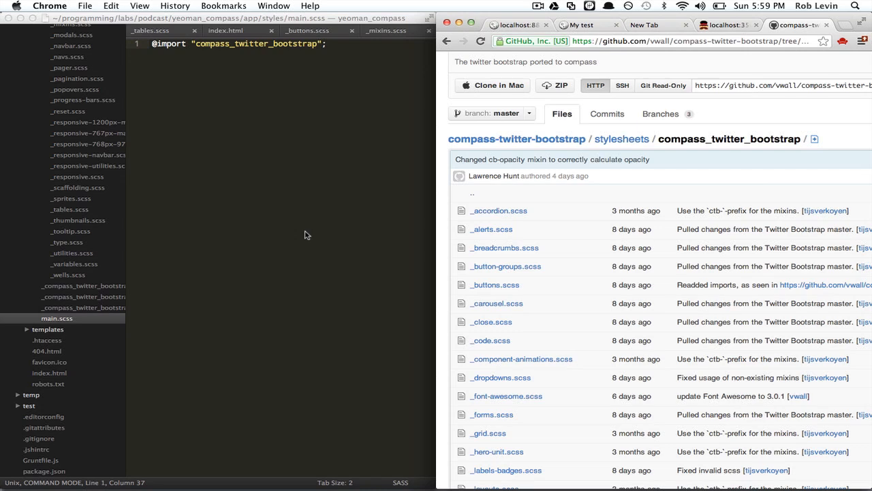
Scroll through _tables.scss, then select the box-shadow mixin include in _buttons.scss.
left_click(305, 234)
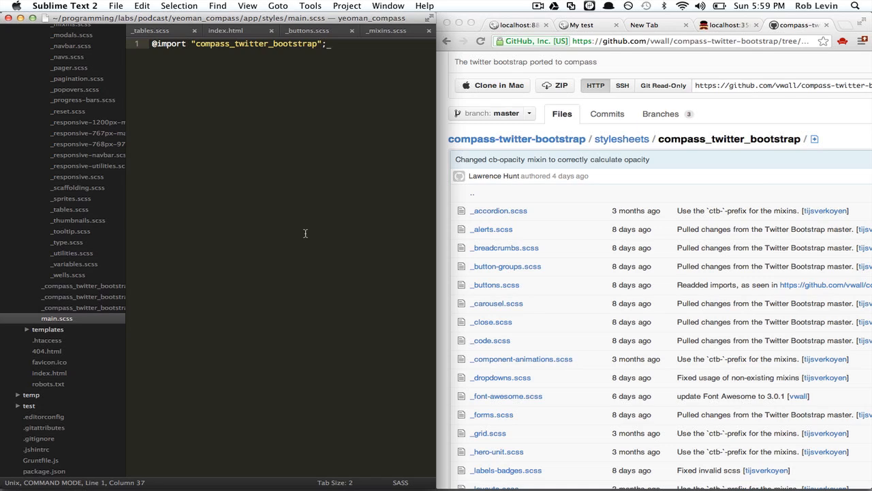
mouse_move(98, 266)
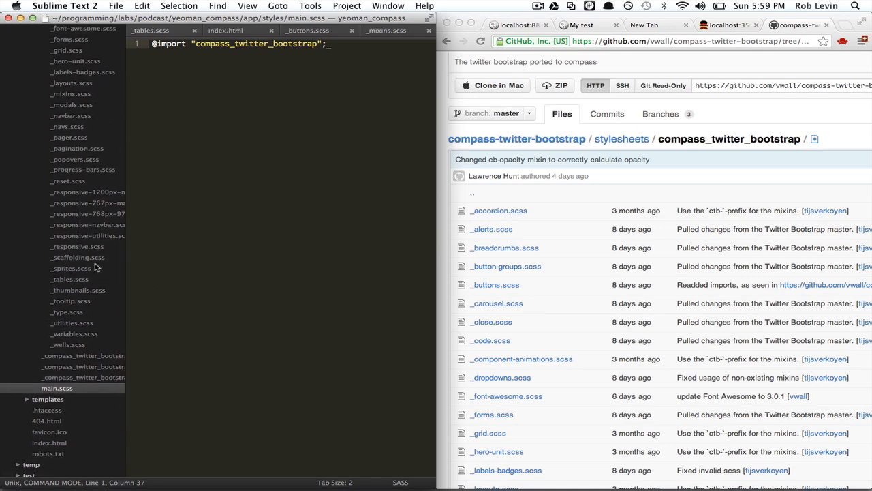
scroll("down", 3)
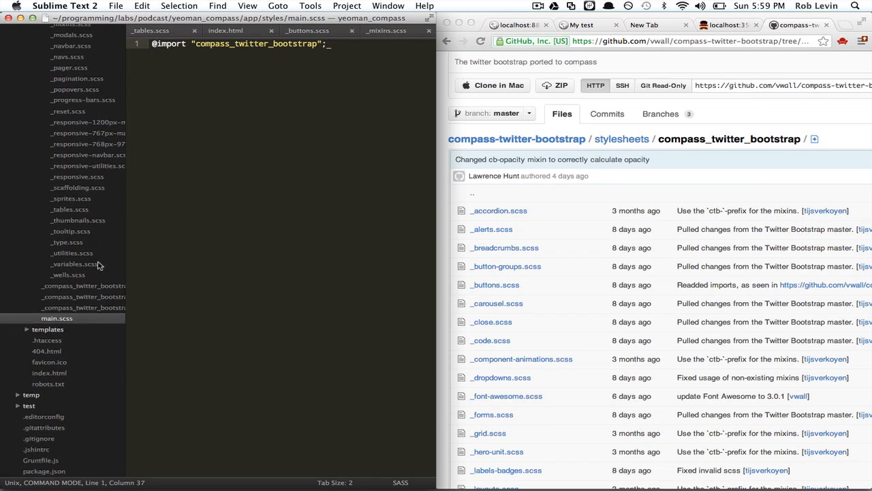
mouse_move(89, 163)
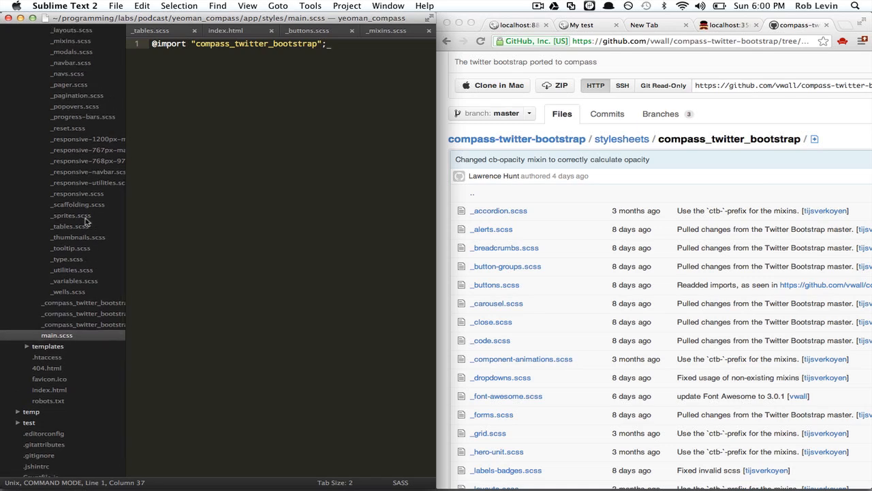
left_click(71, 226)
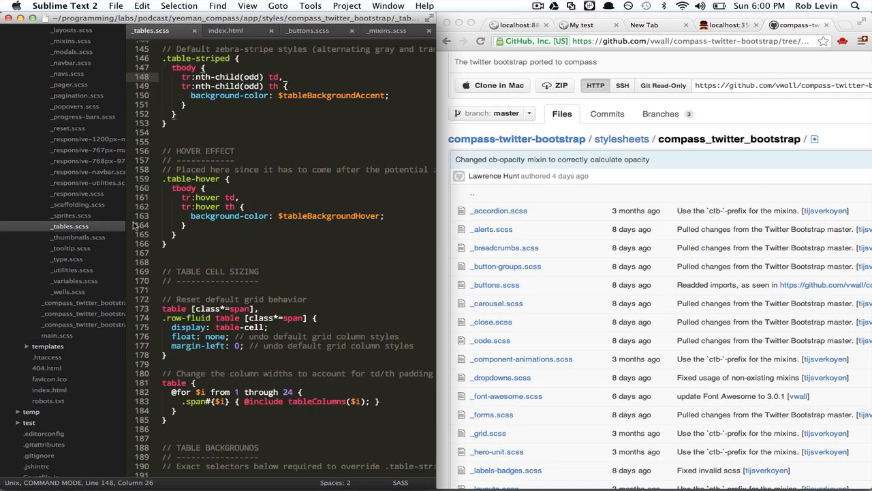
scroll("down", 3)
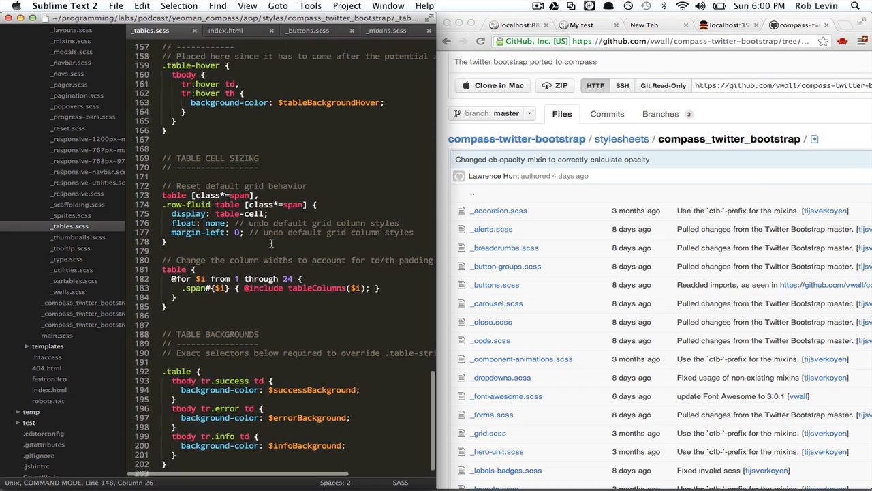
scroll("up", 3)
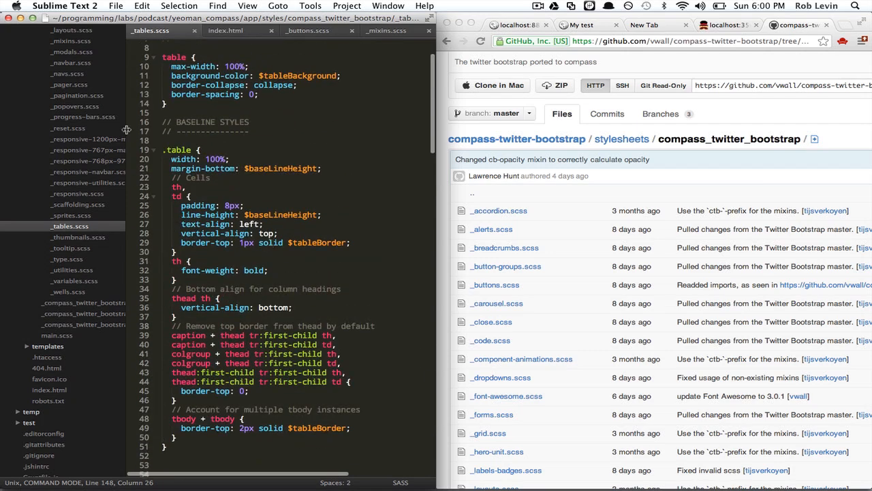
scroll("up", 3)
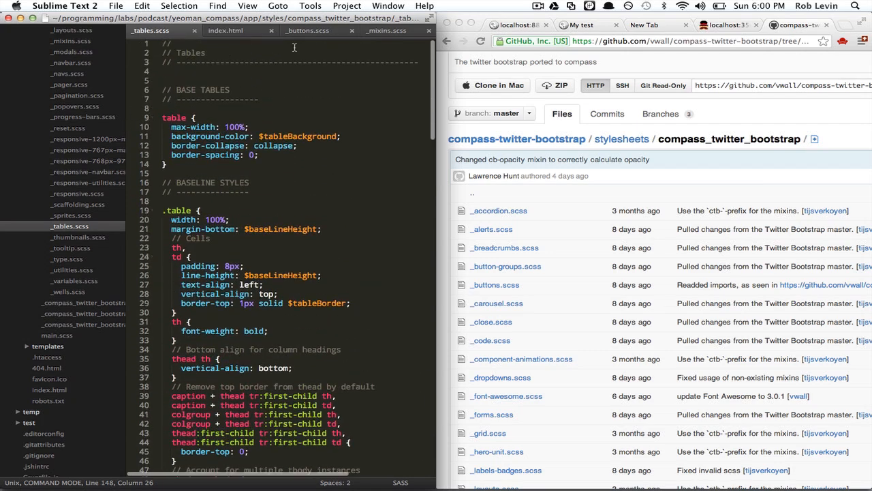
left_click(307, 30)
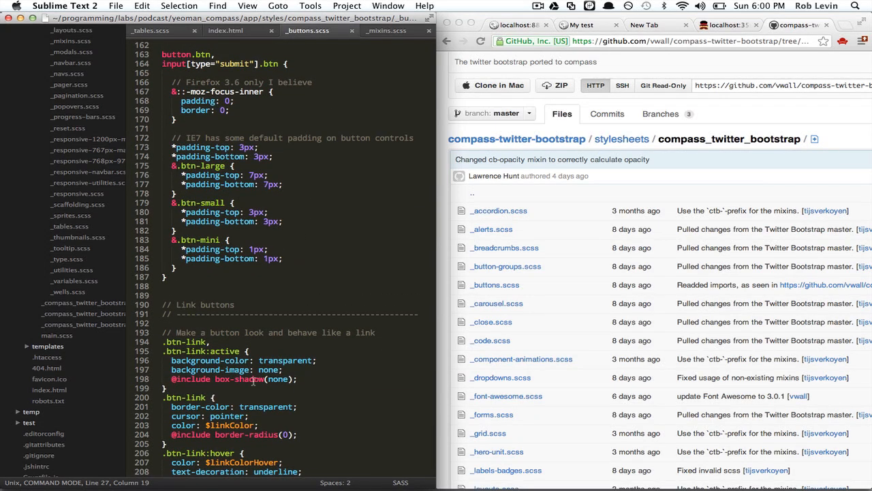
double_click(236, 379)
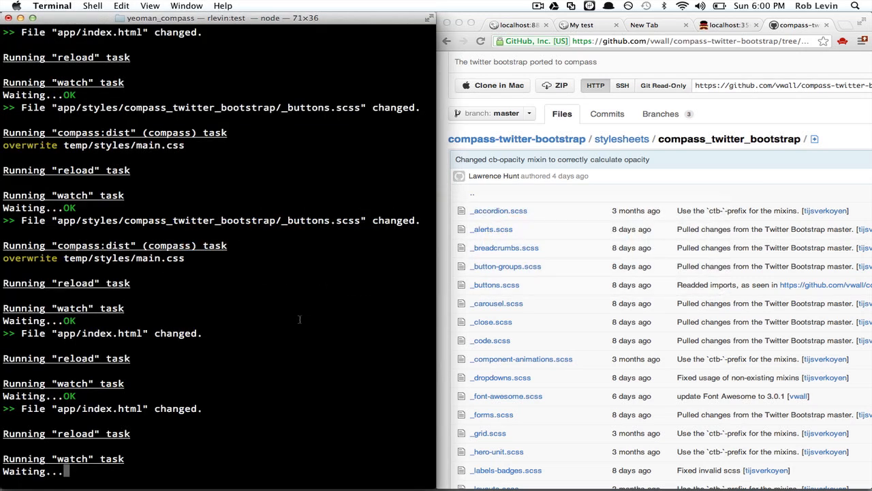
Stop the watch task and commit all project files with git add and git commit 'first commit'.
key("ctrl+c")
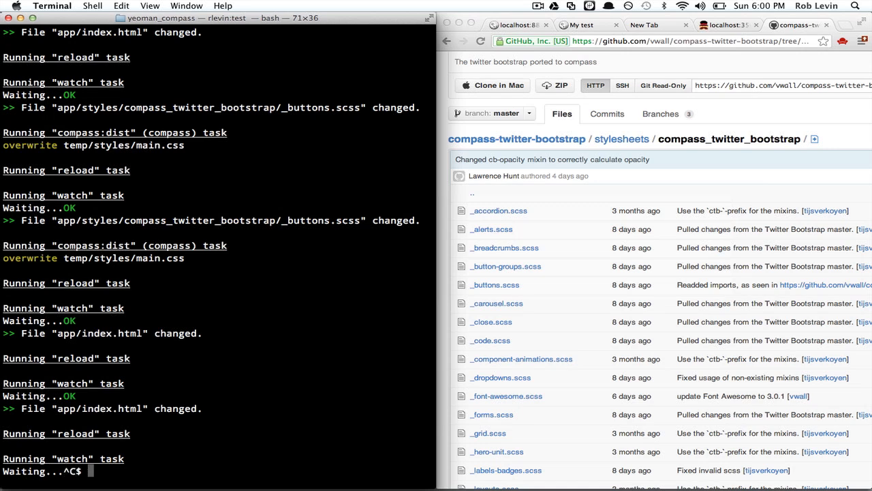
type("git add .")
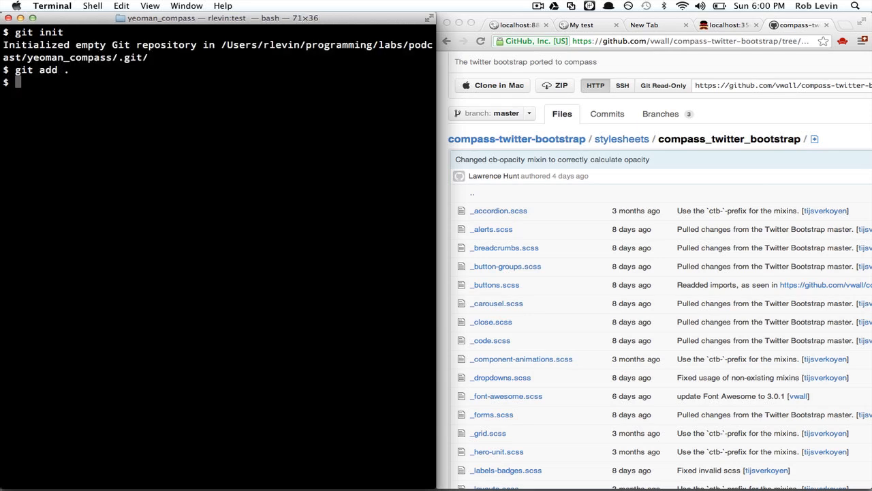
type("git commit -m\"first")
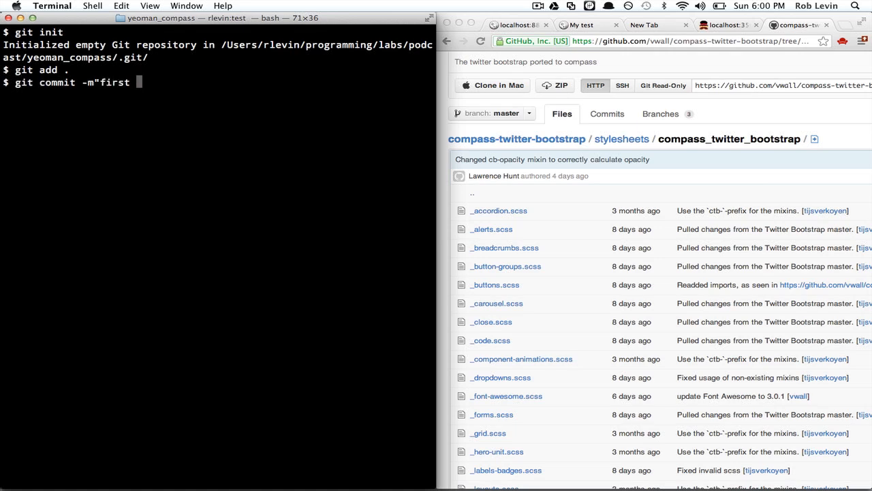
key("Return")
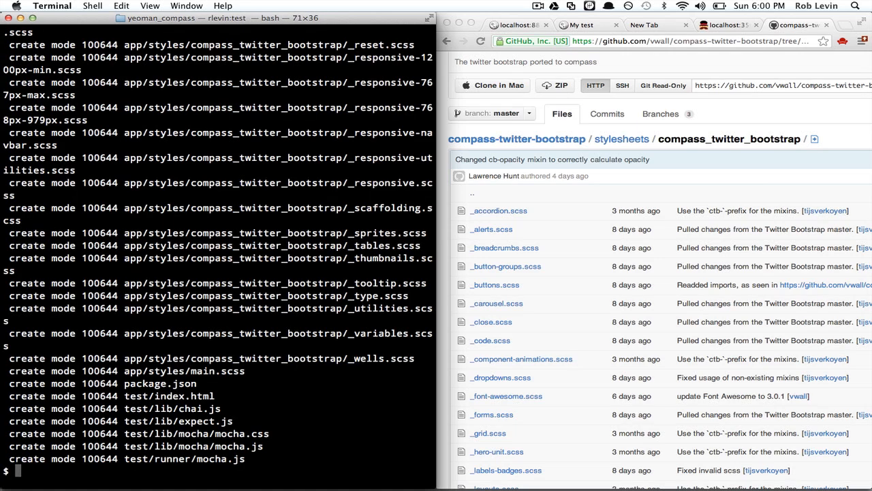
type("git grep")
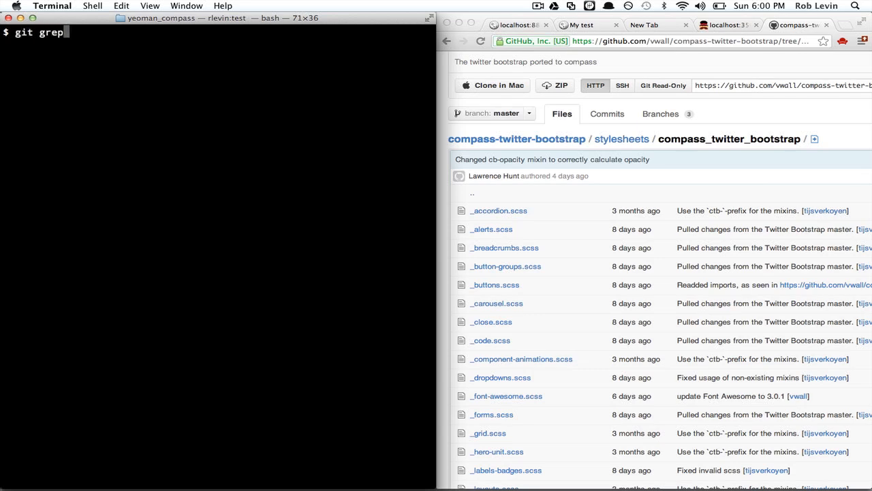
Run git grep -n box-shadow, then narrow it to "mixin.*box-shadow".
type("-n box-shadow")
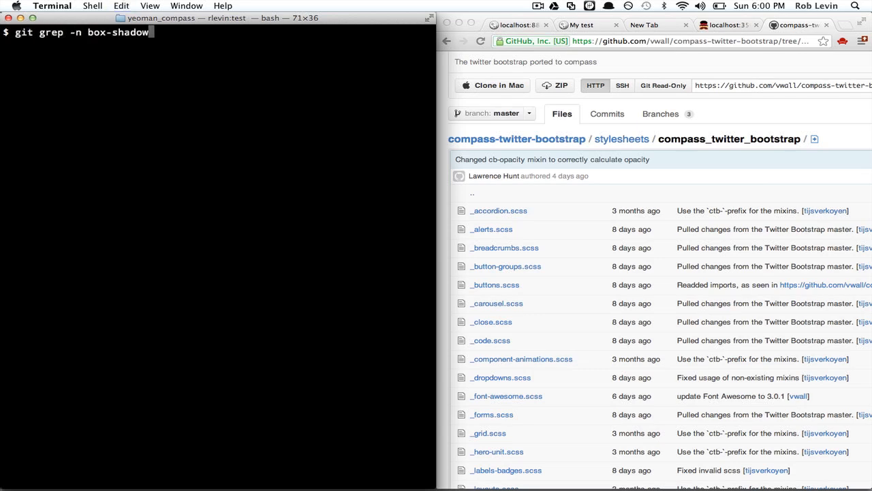
key("Return")
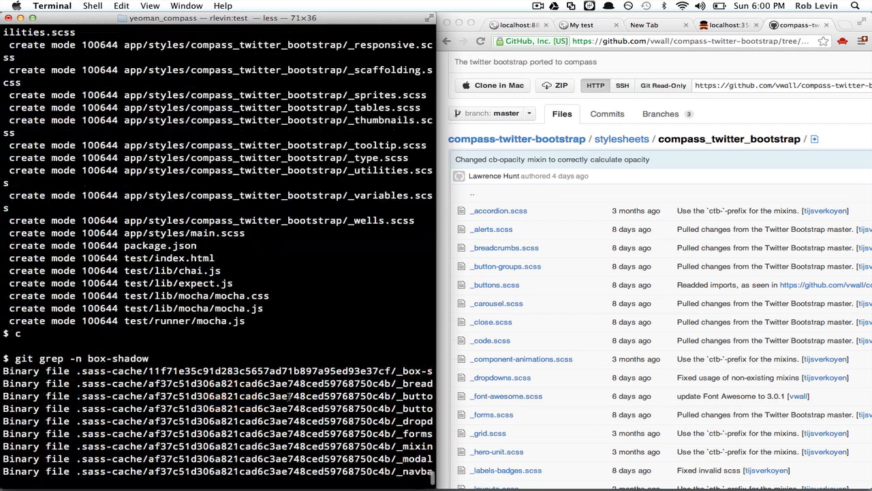
scroll("down", 3)
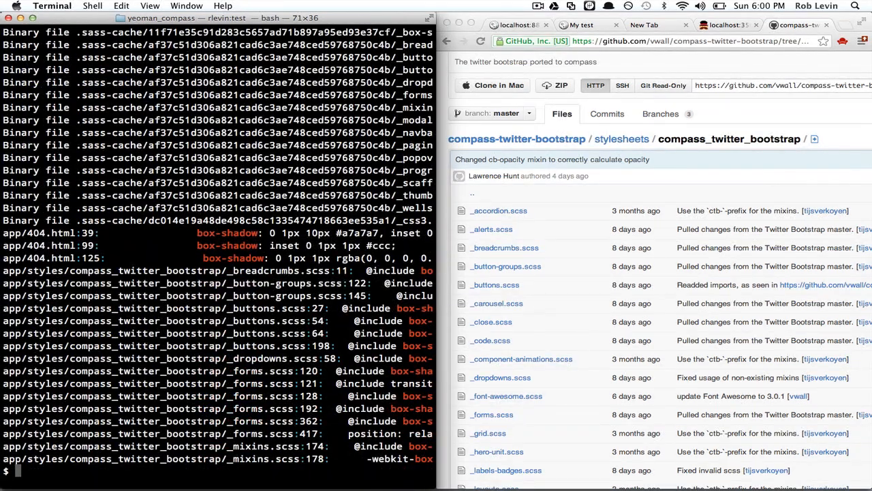
type("git grep -n box-shadow")
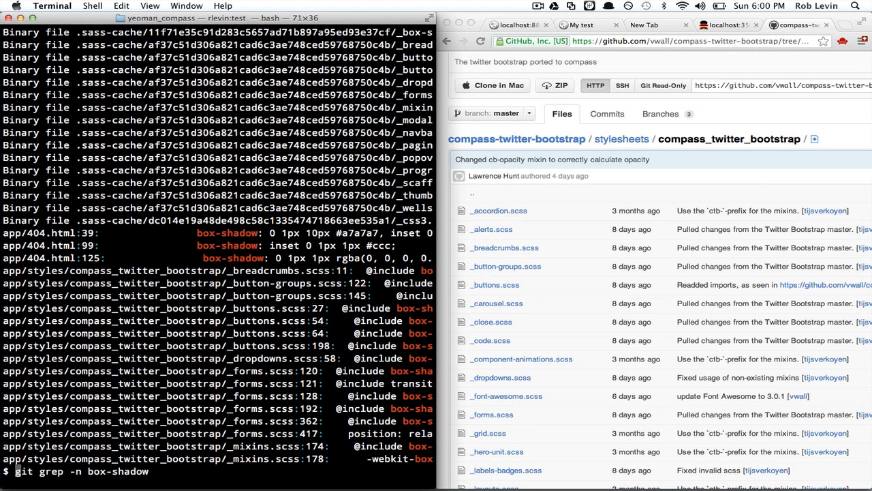
type("\"mixin")
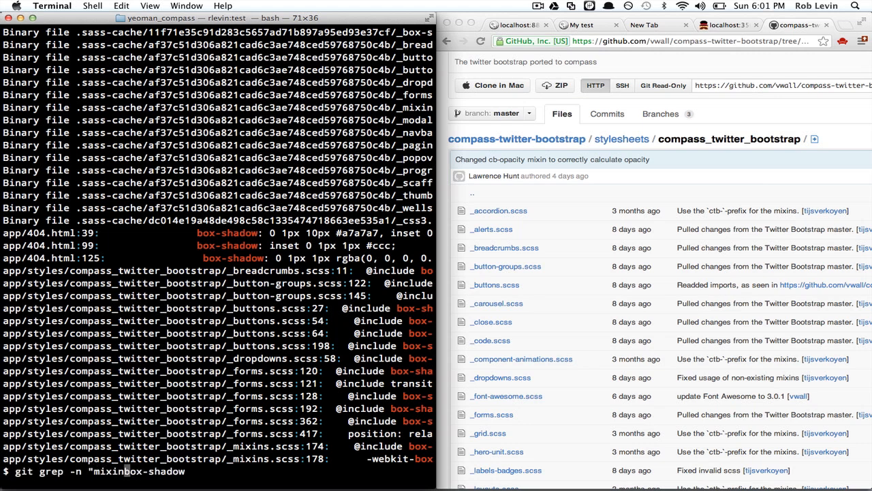
type(".*")
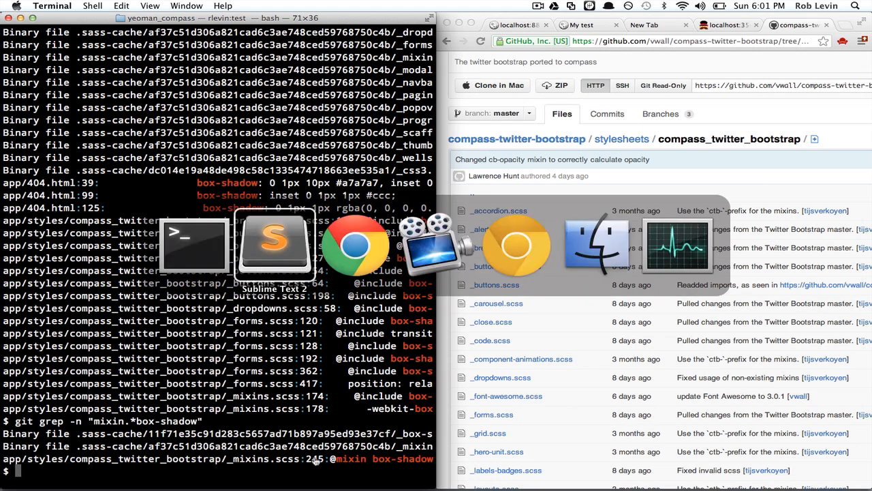
Search _mixins.scss for box-shadow to display the mixin at line 245.
left_click(274, 245)
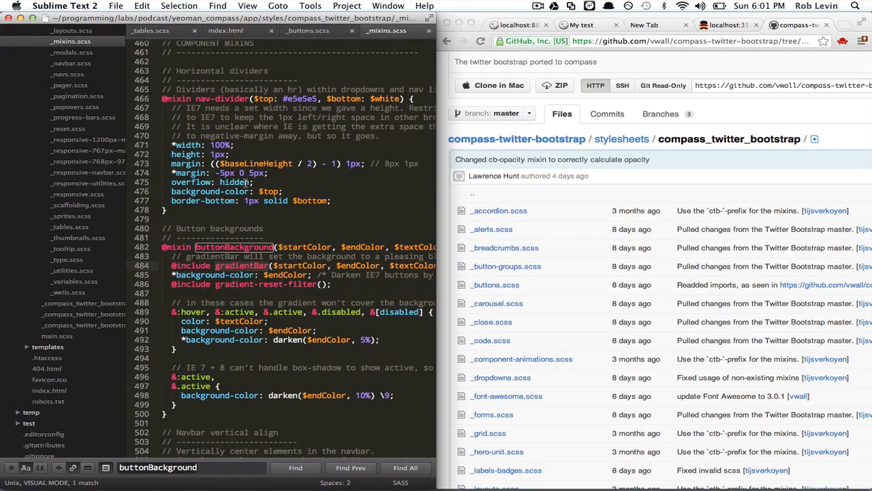
type("box-shadd")
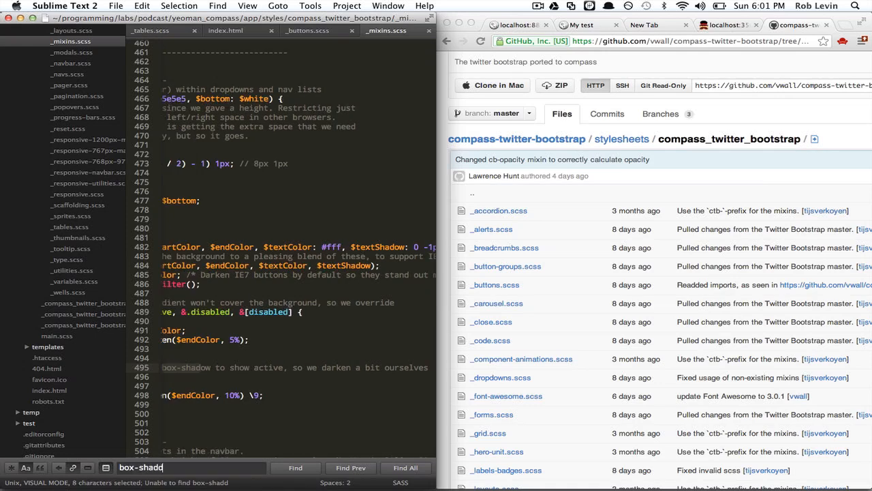
type("ow")
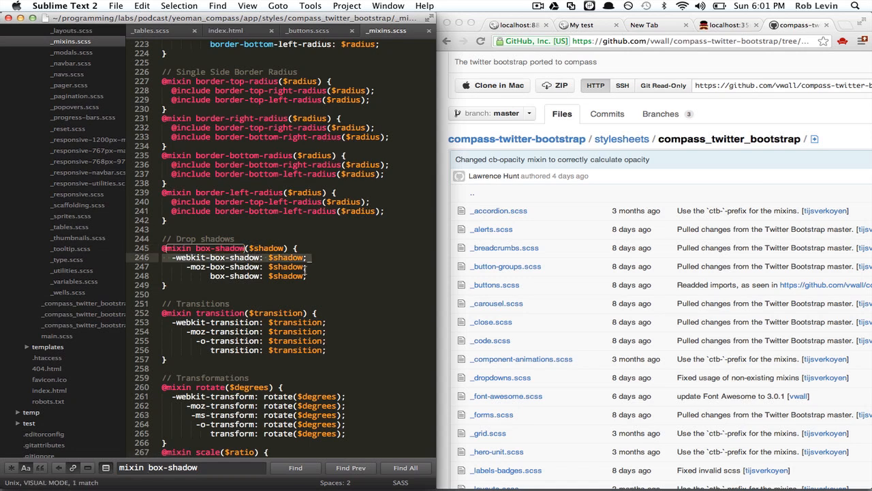
key("escape")
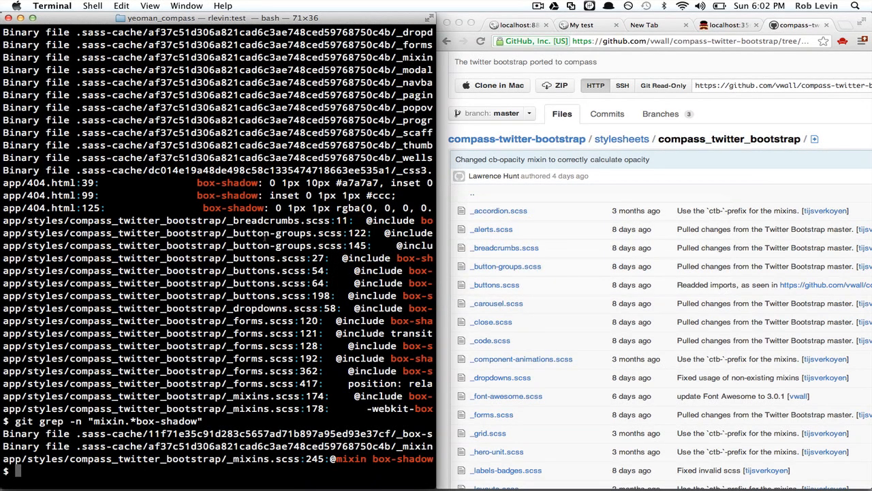
Run find . -iname \*.scss -print0 | xargs -0 egrep "mixin.*box-shadow", then return to Sublime.
type("find .")
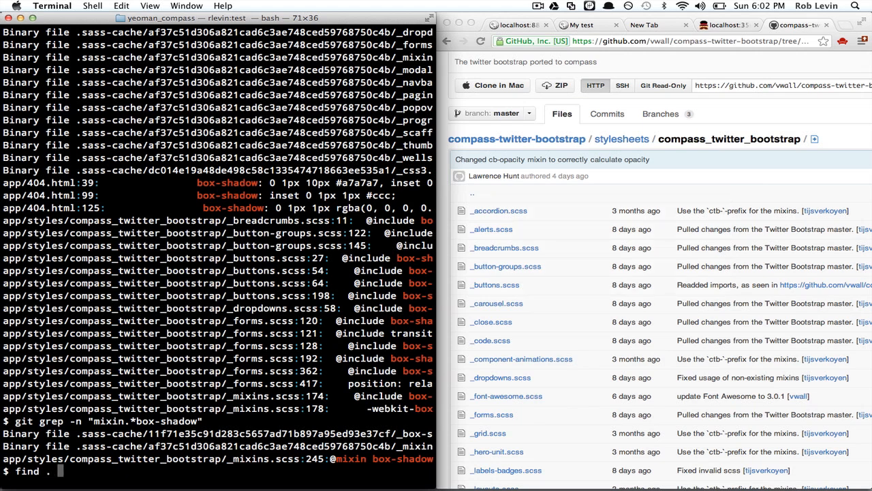
type("-iname")
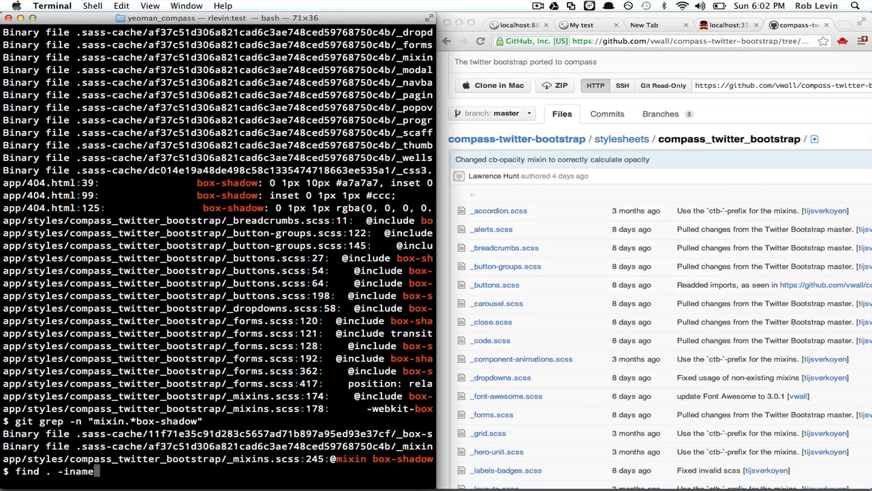
type("\\*")
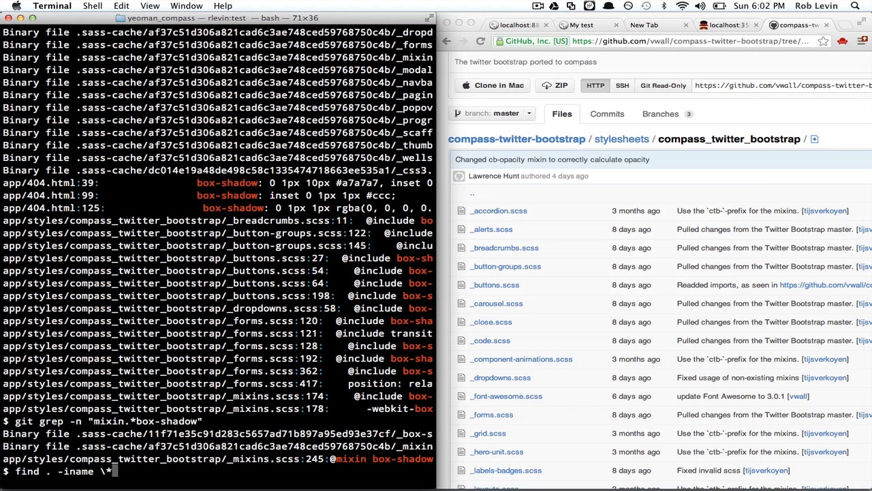
type("sc")
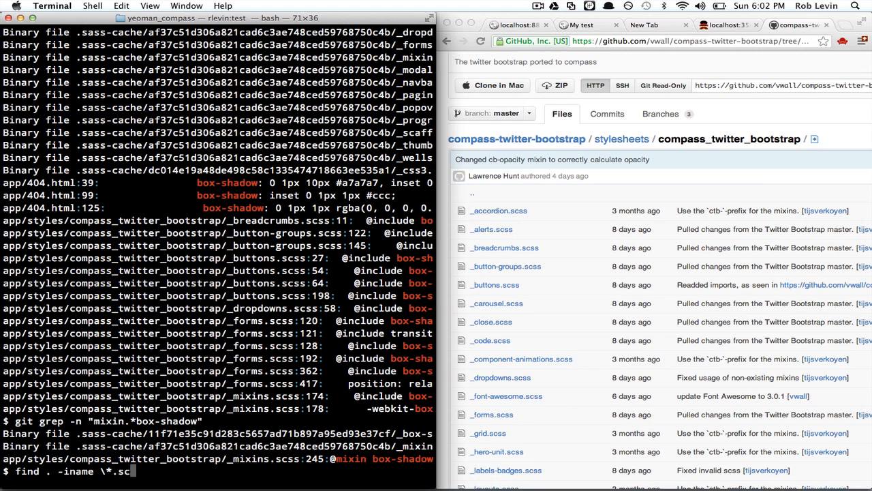
type("ss")
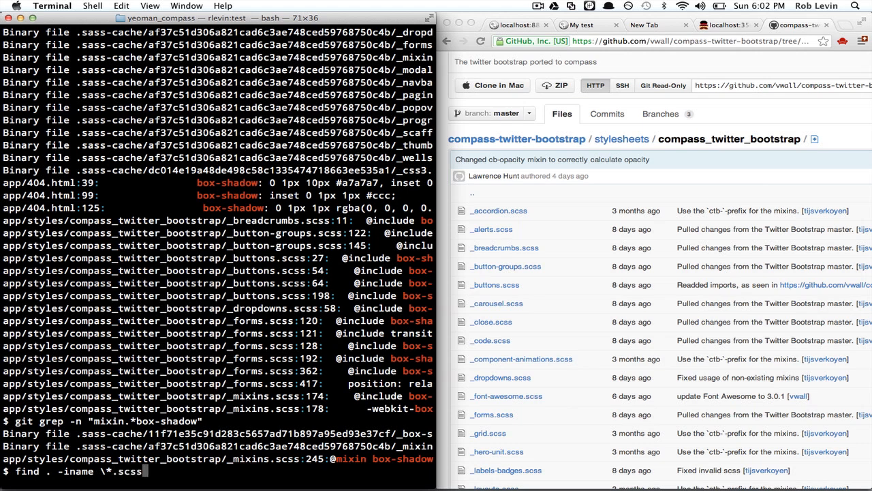
type("-ex")
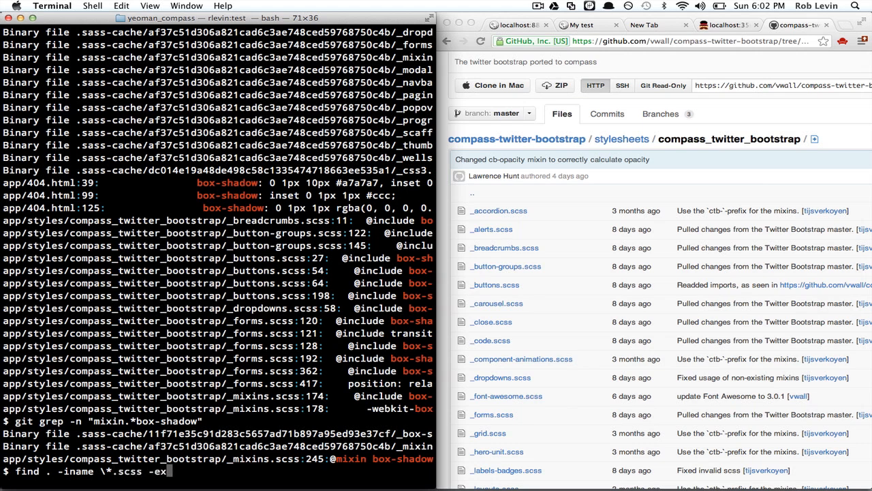
type("args")
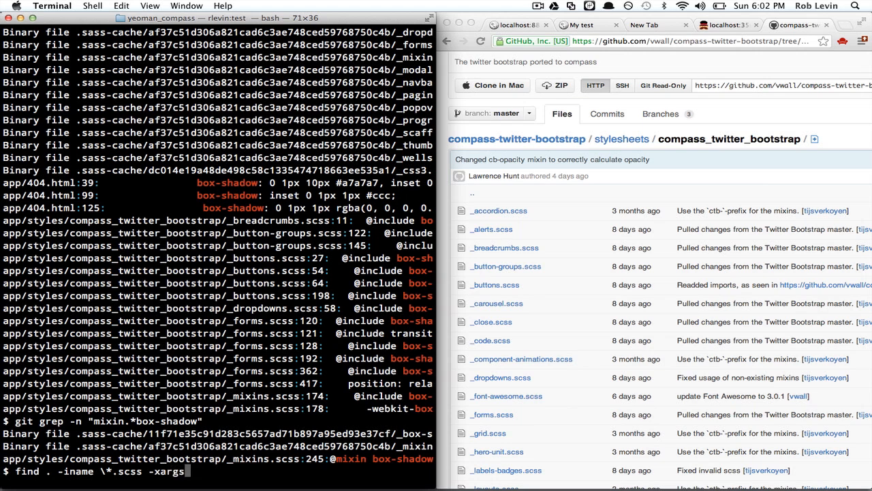
type("0 |")
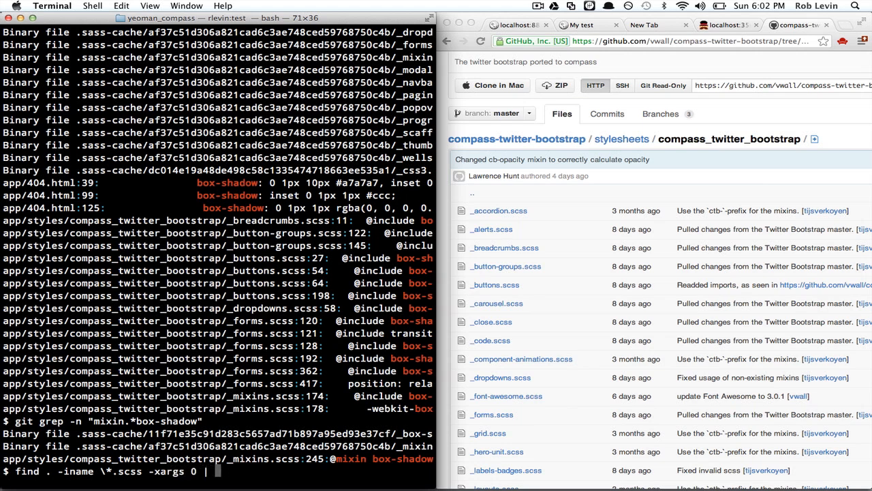
type("egrep")
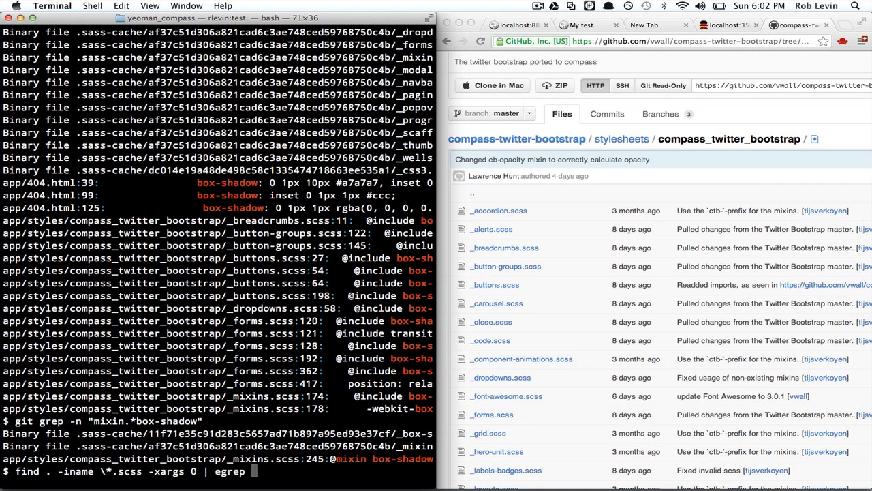
type("-")
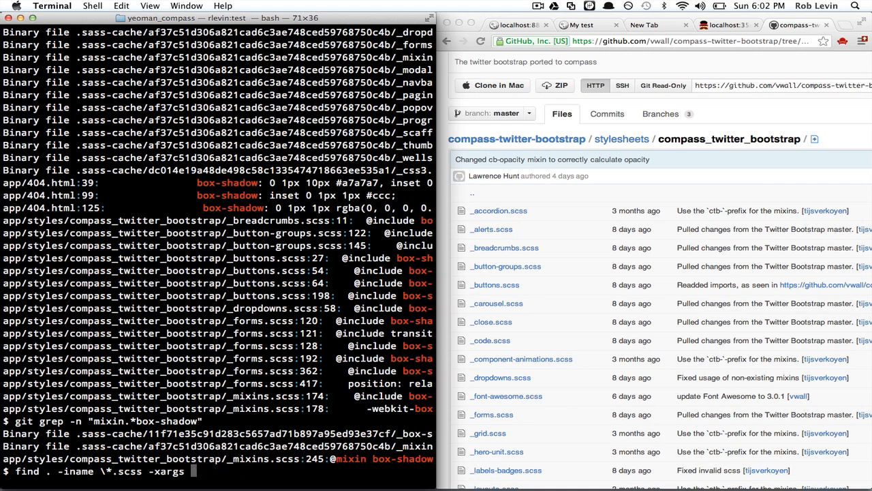
type("-print")
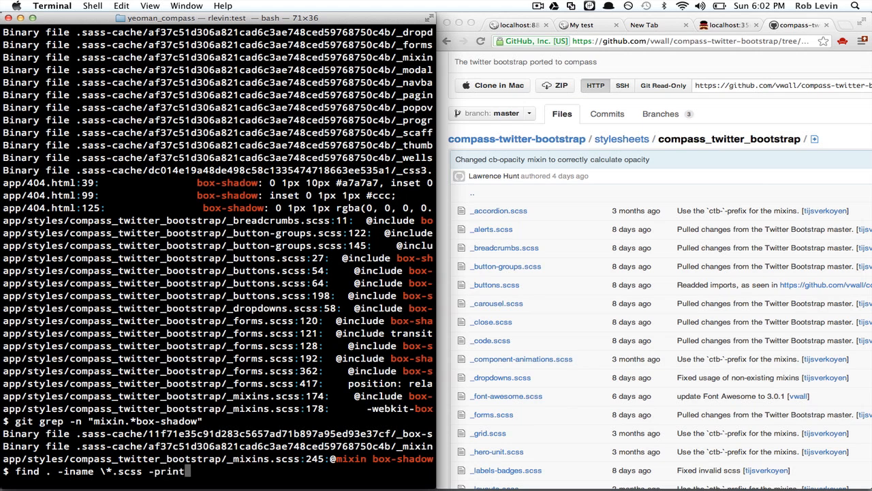
type("0 | xargs")
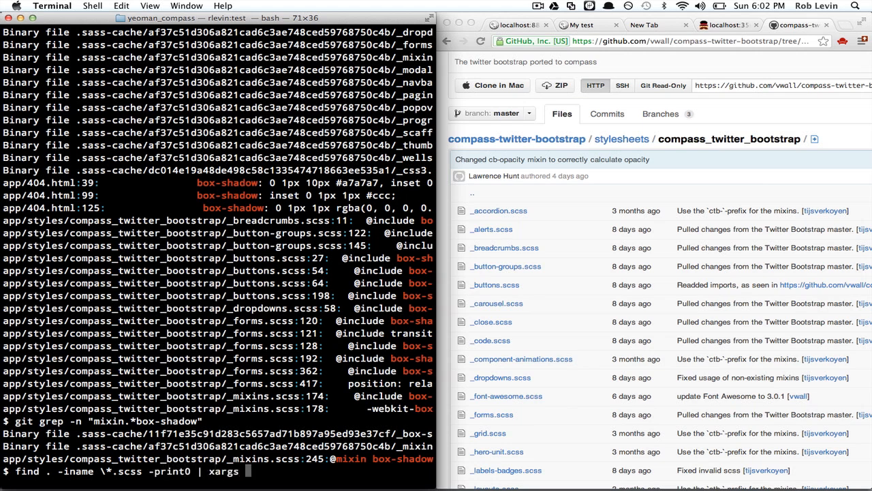
type("-0 eg")
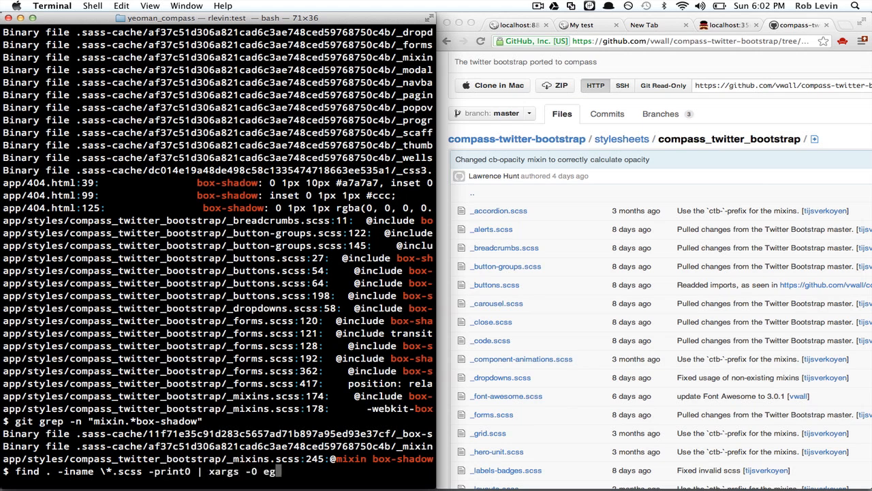
type("rep")
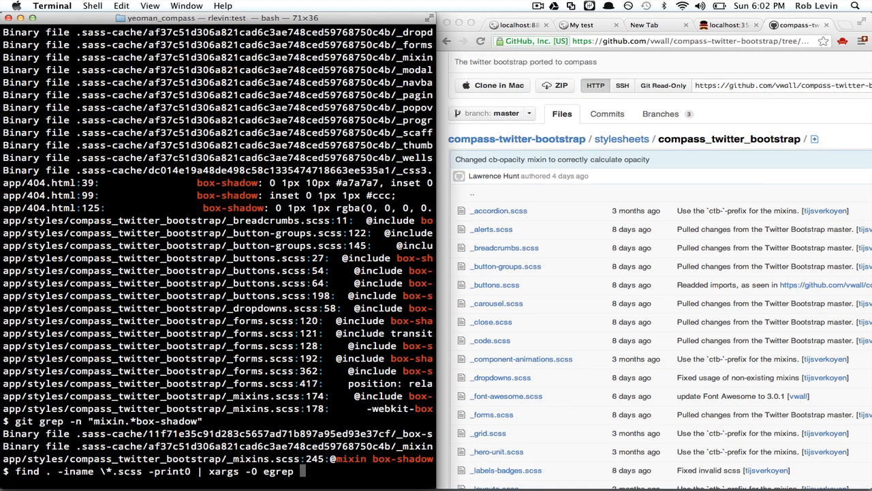
type("\"box")
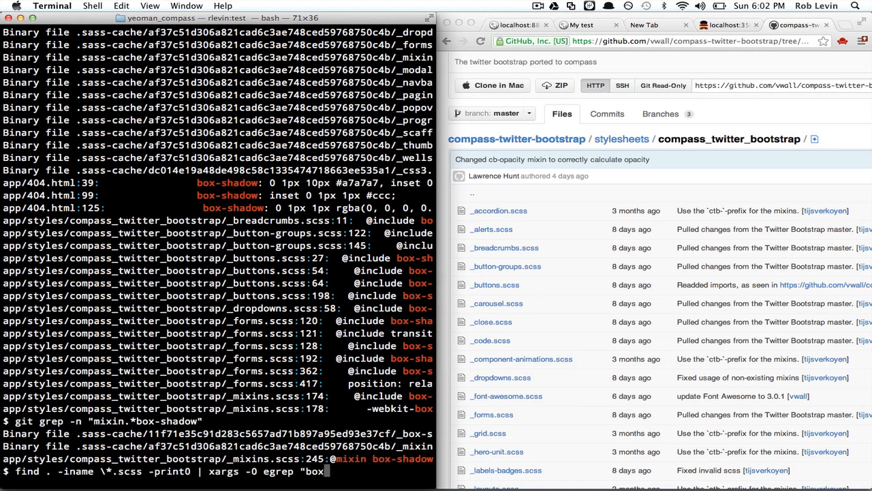
type("mixin.*box")
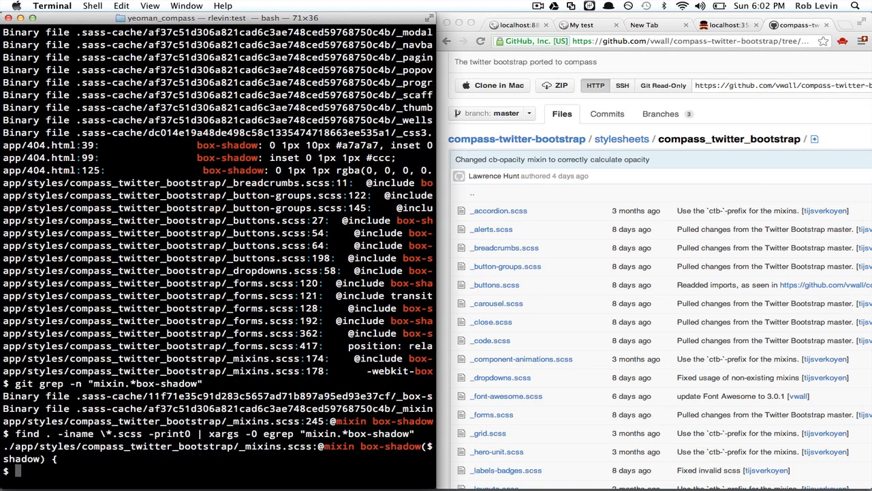
type("q")
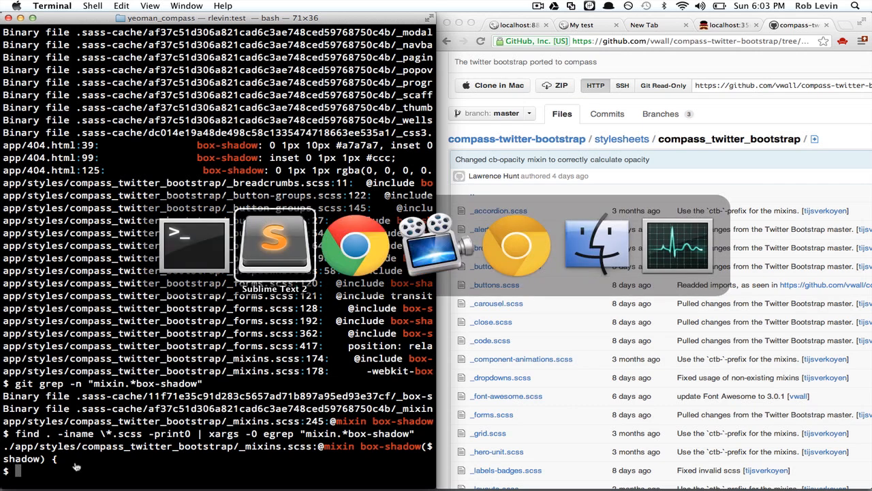
left_click(274, 245)
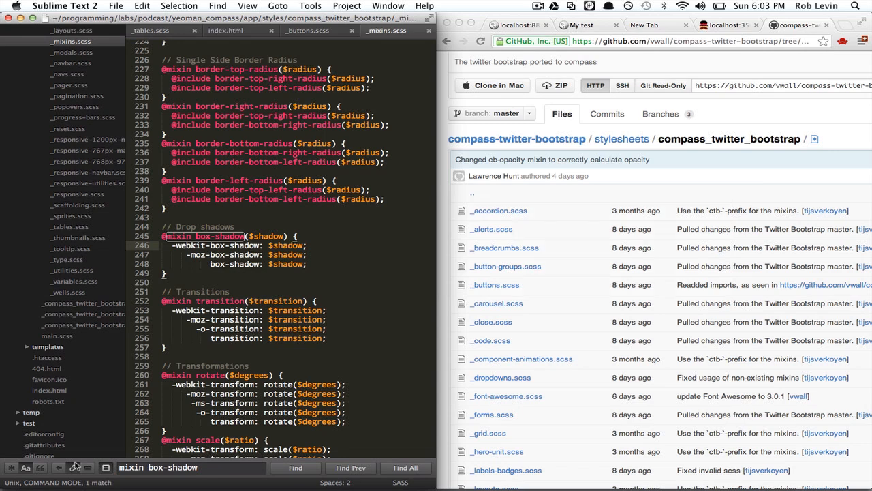